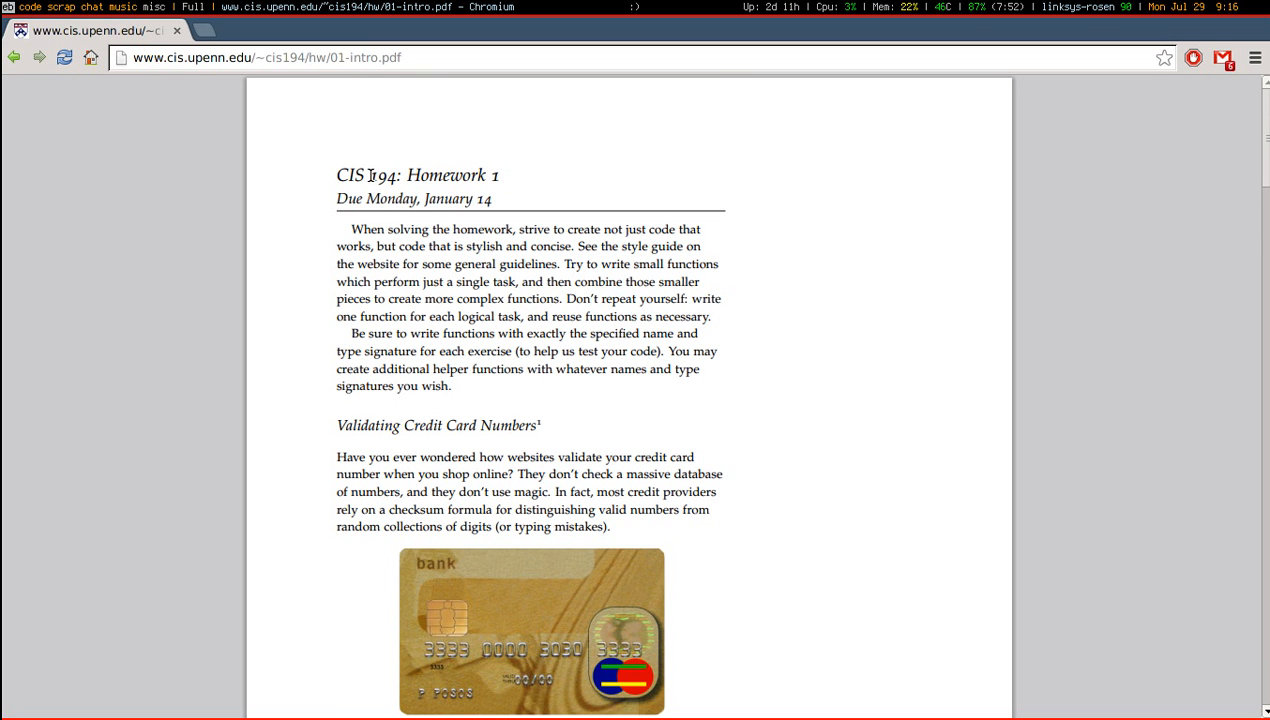
Scroll the CIS 194 Homework 1 PDF to Exercise 1 and highlight text in its spec
scroll("down", 3)
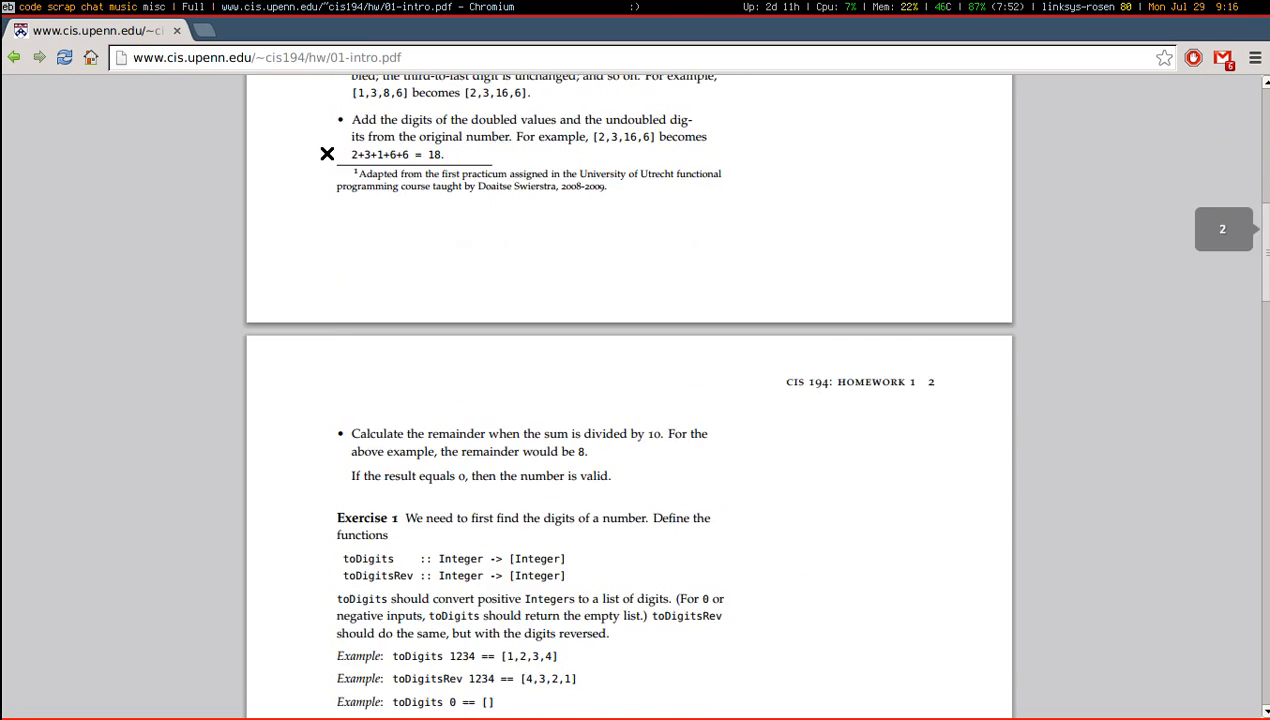
scroll("up", 3)
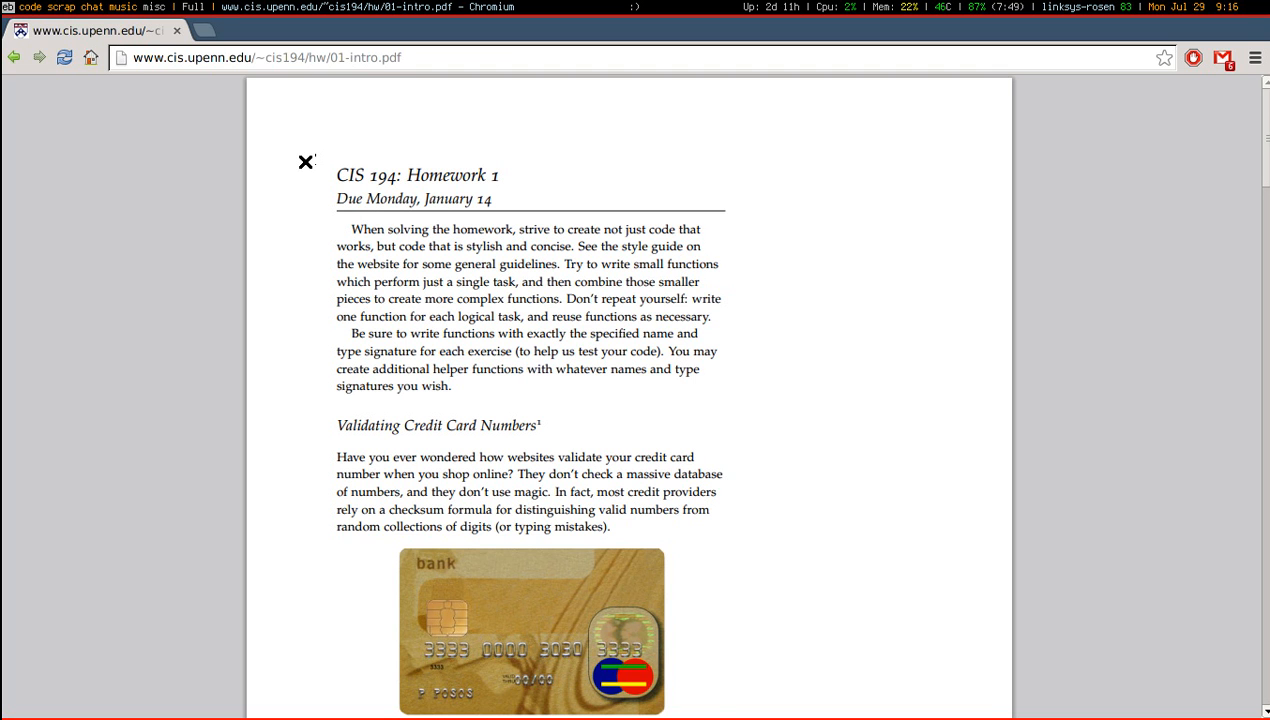
scroll("down", 3)
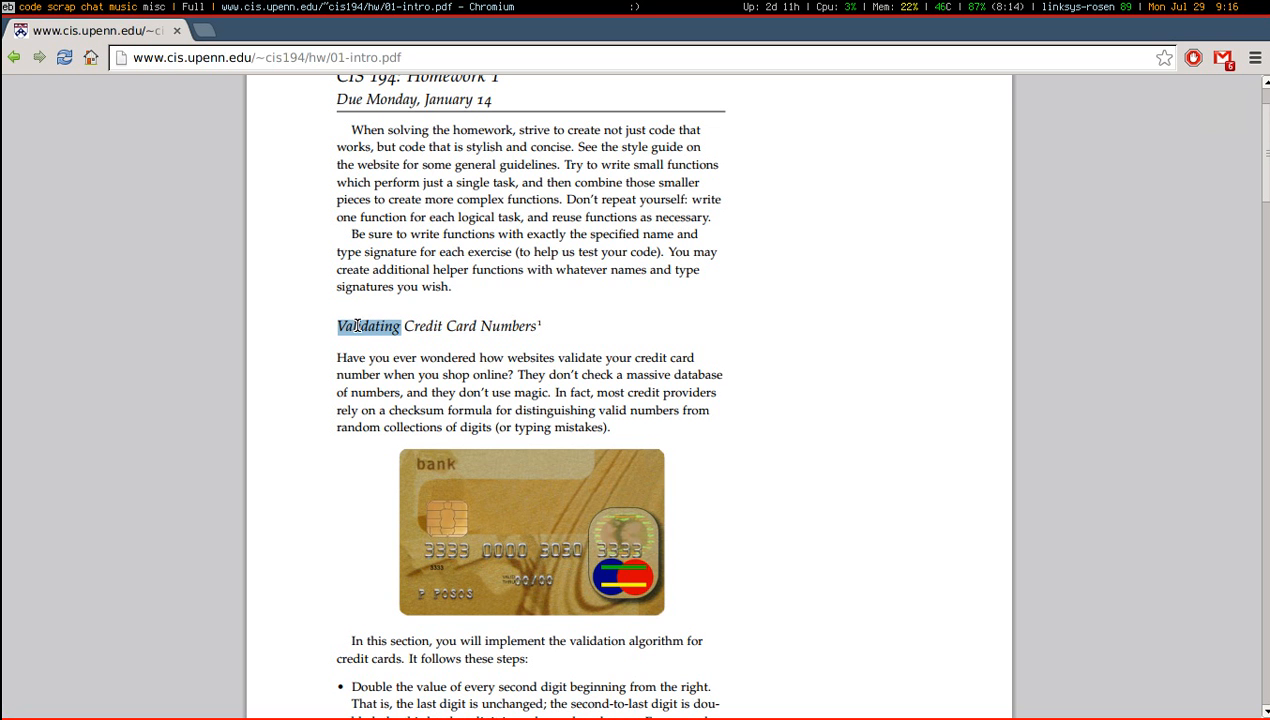
scroll("up", 3)
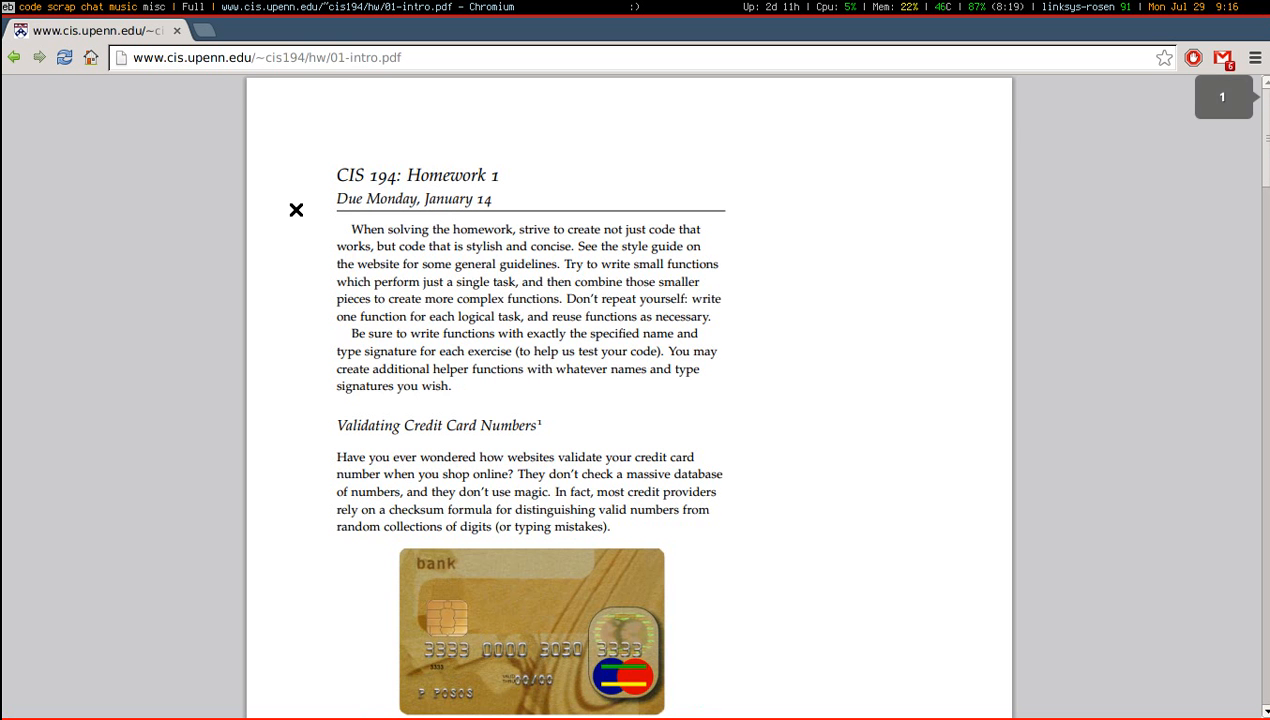
scroll("down", 3)
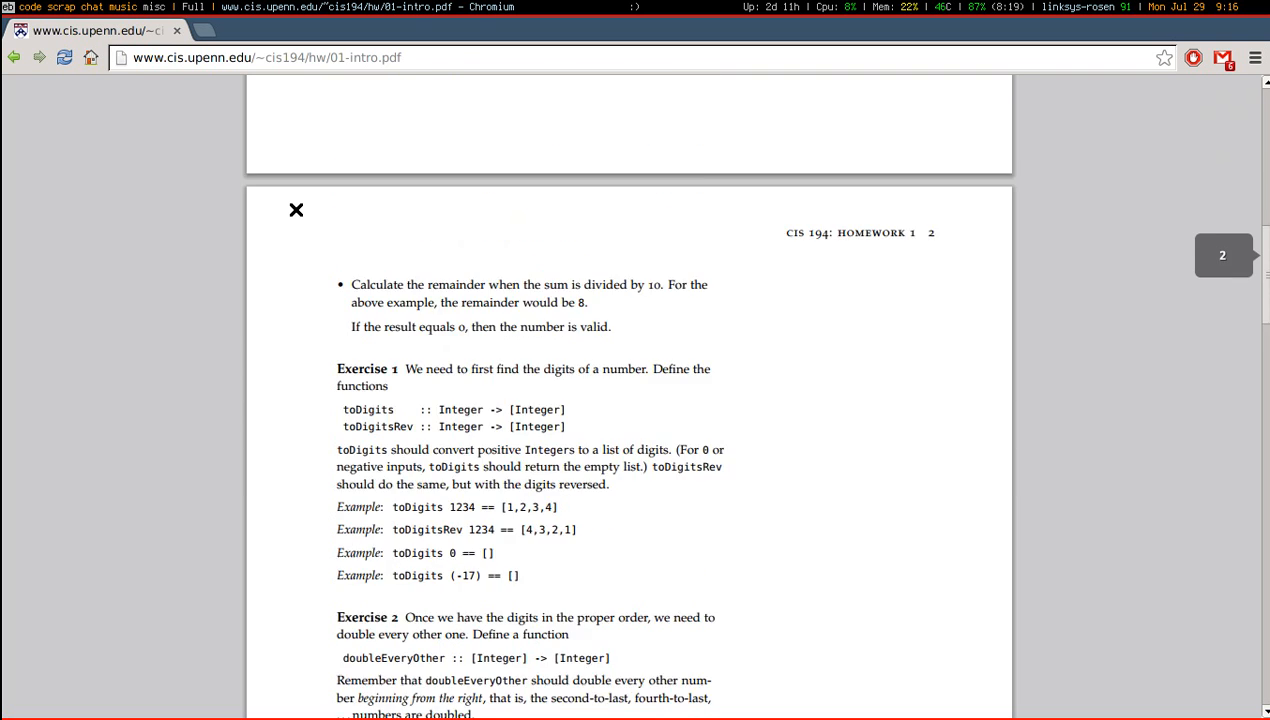
scroll("down", 3)
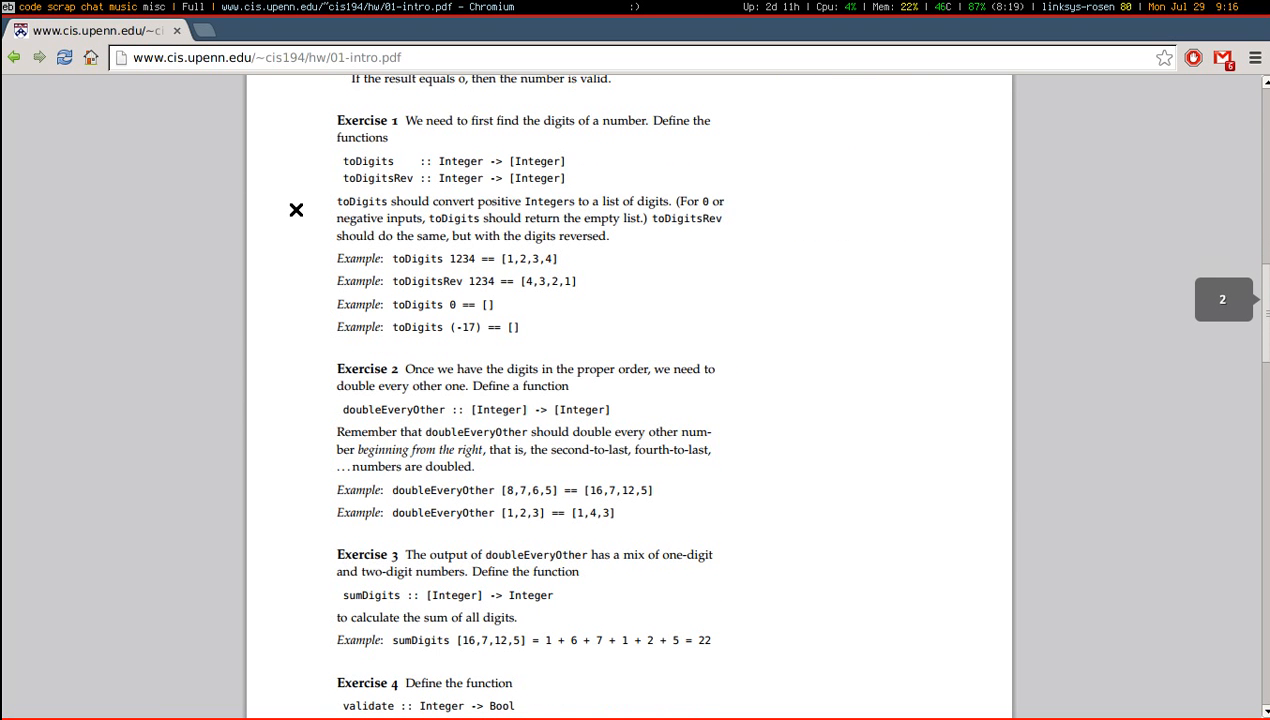
mouse_move(653, 322)
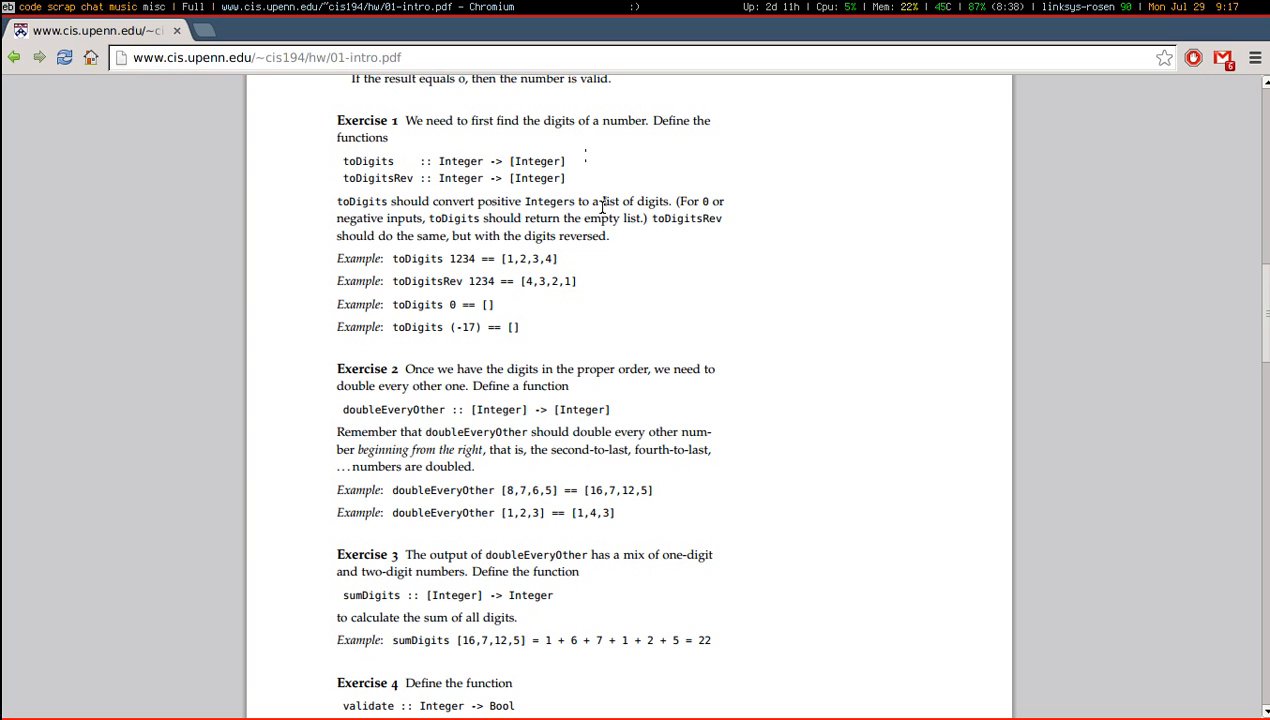
double_click(610, 201)
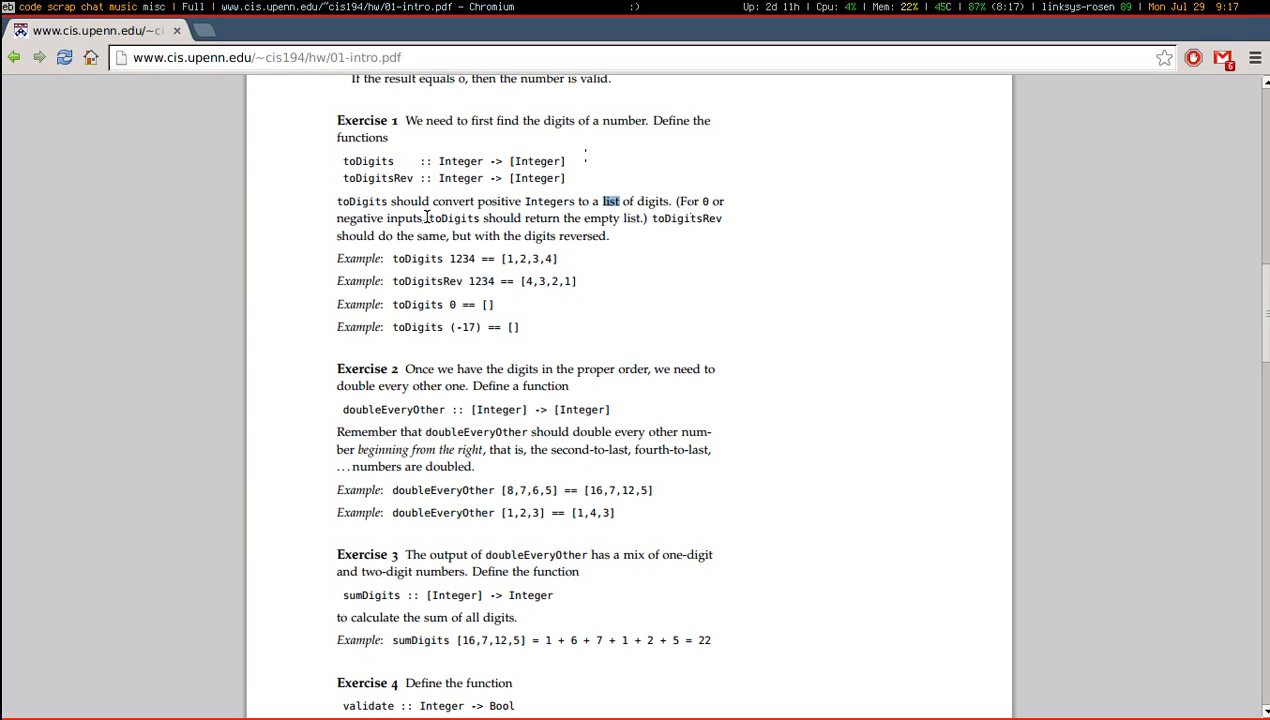
left_click_drag(337, 218, 722, 218)
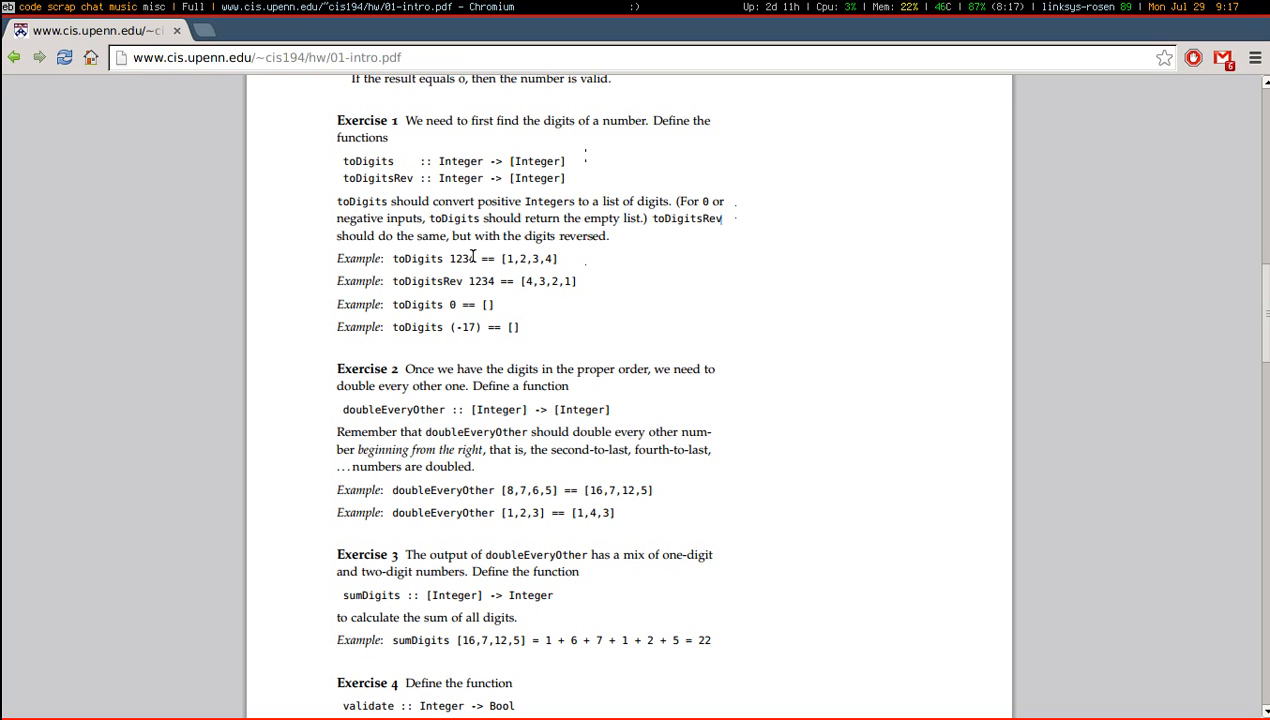
mouse_move(560, 265)
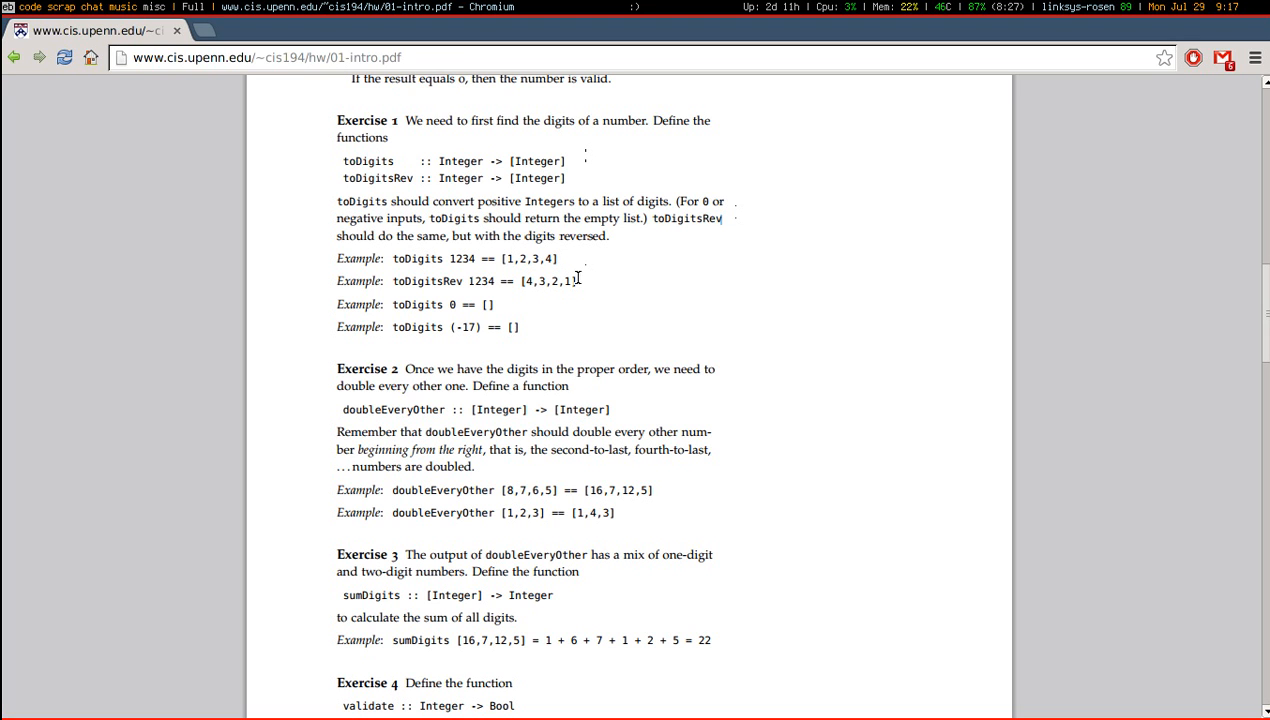
mouse_move(432, 298)
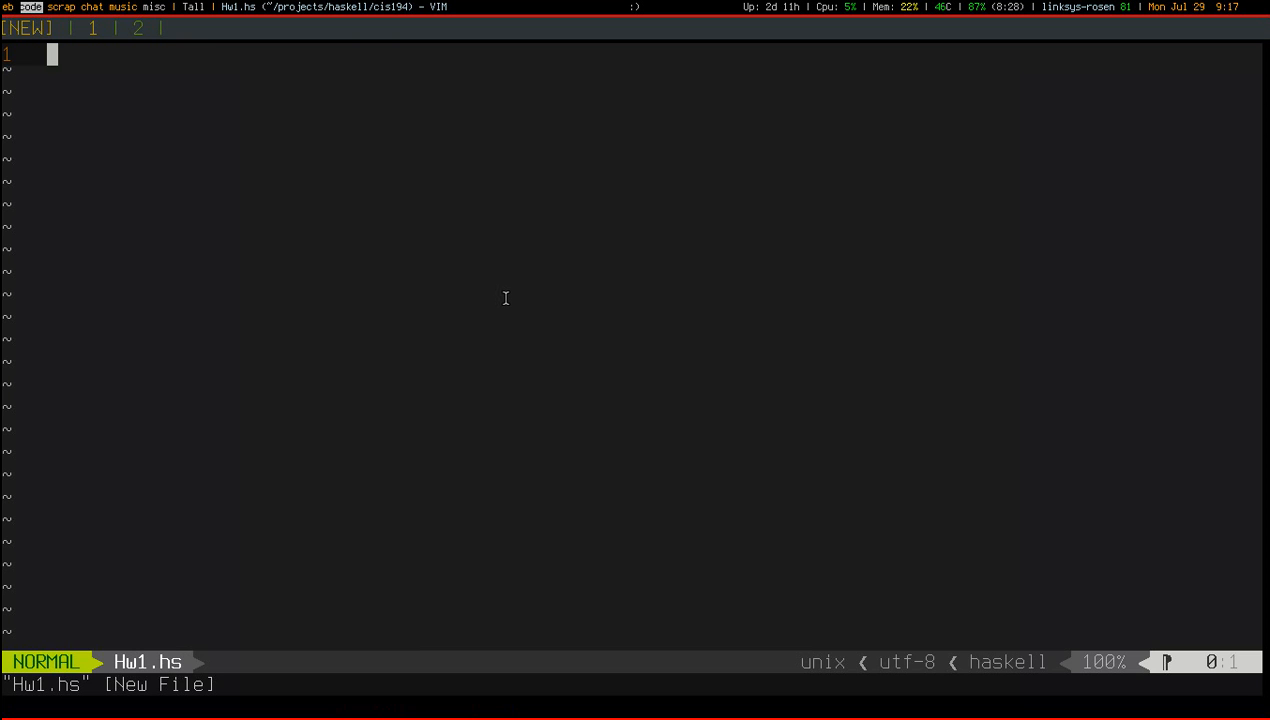
Type the module Hw1 header and the toDigits :: Integer signature
type("module Hw1 where")
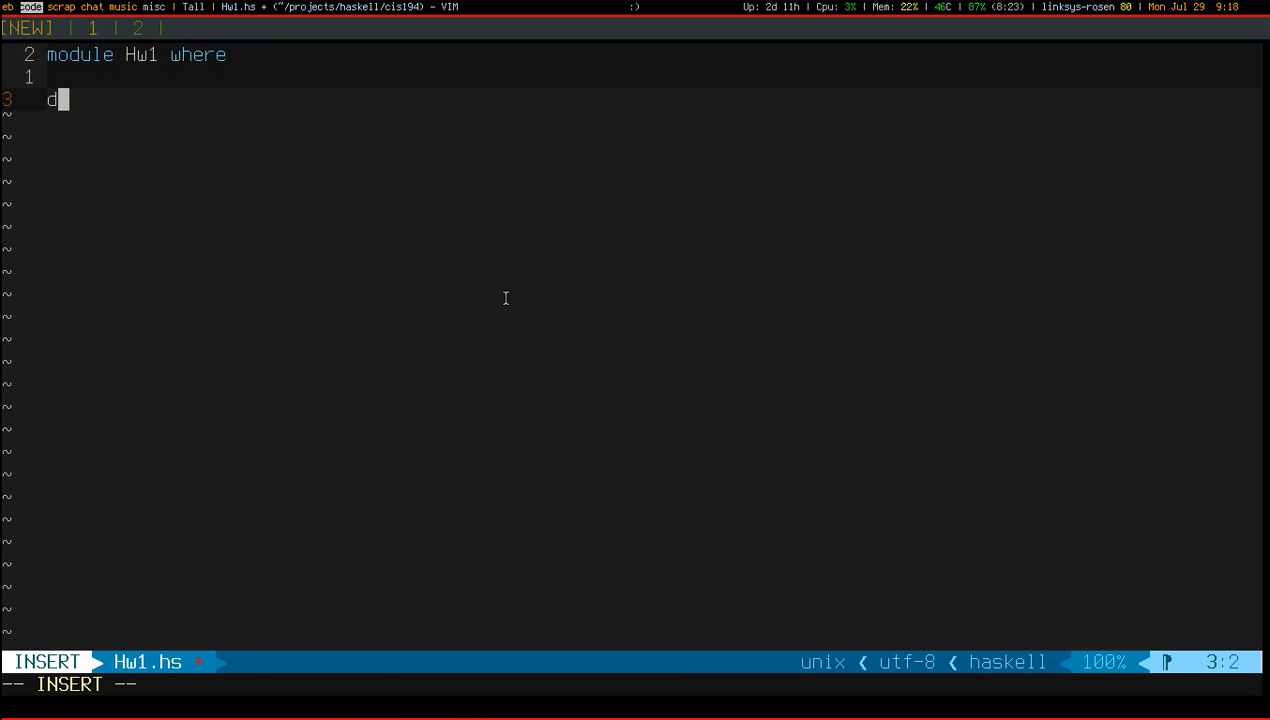
type("oDi")
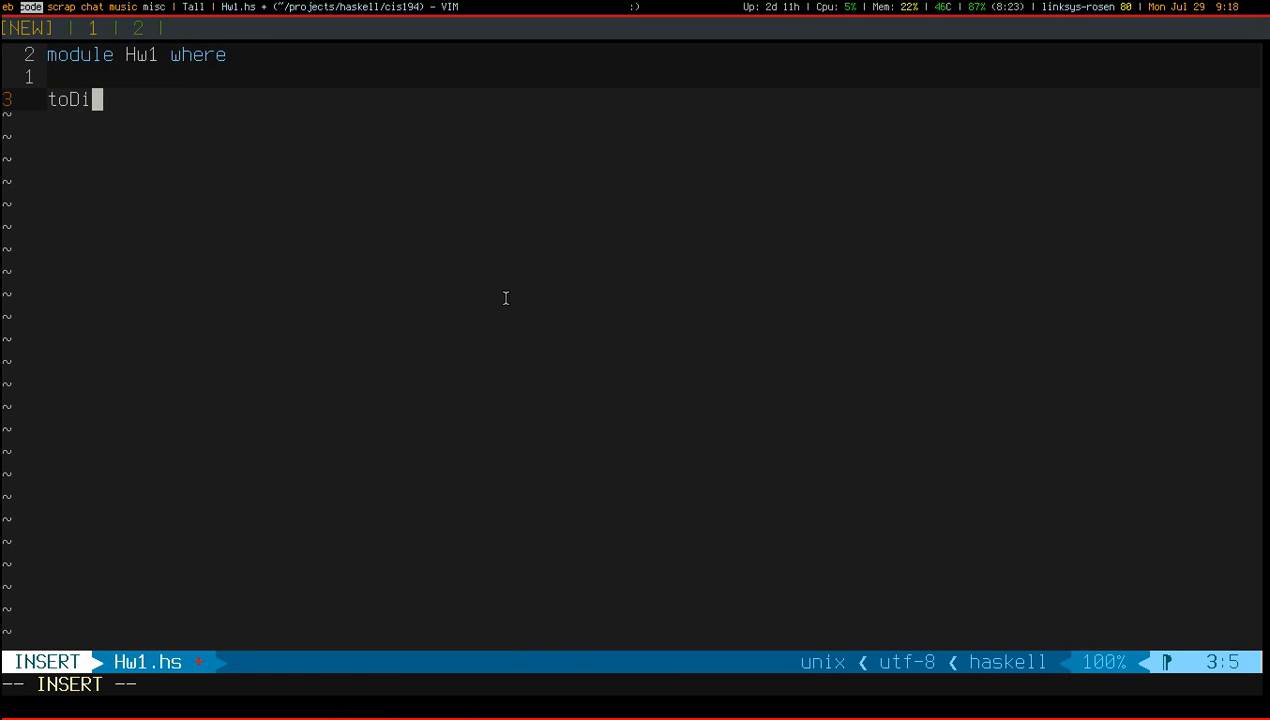
type("gits :: Integer → [Integer")
type("toDigits n =")
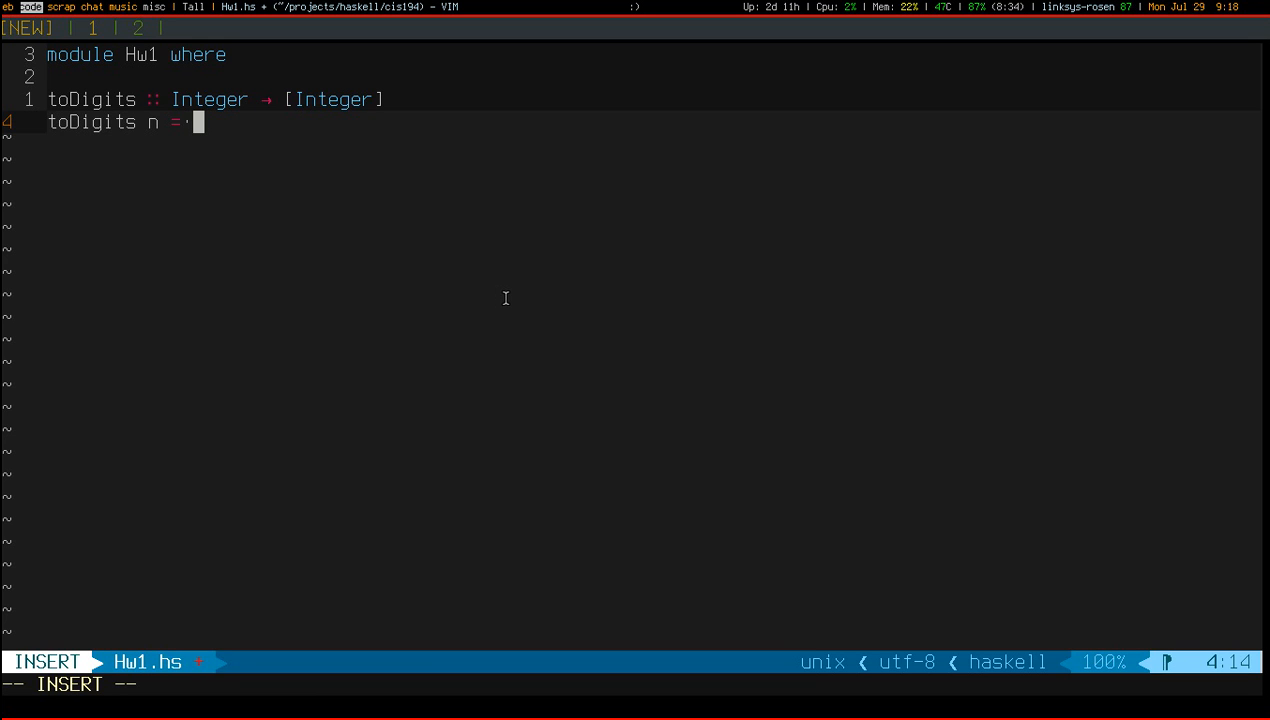
Write a placeholder body: if n <= 0 then oneThing else anotherThing, on separate lines
type("if")
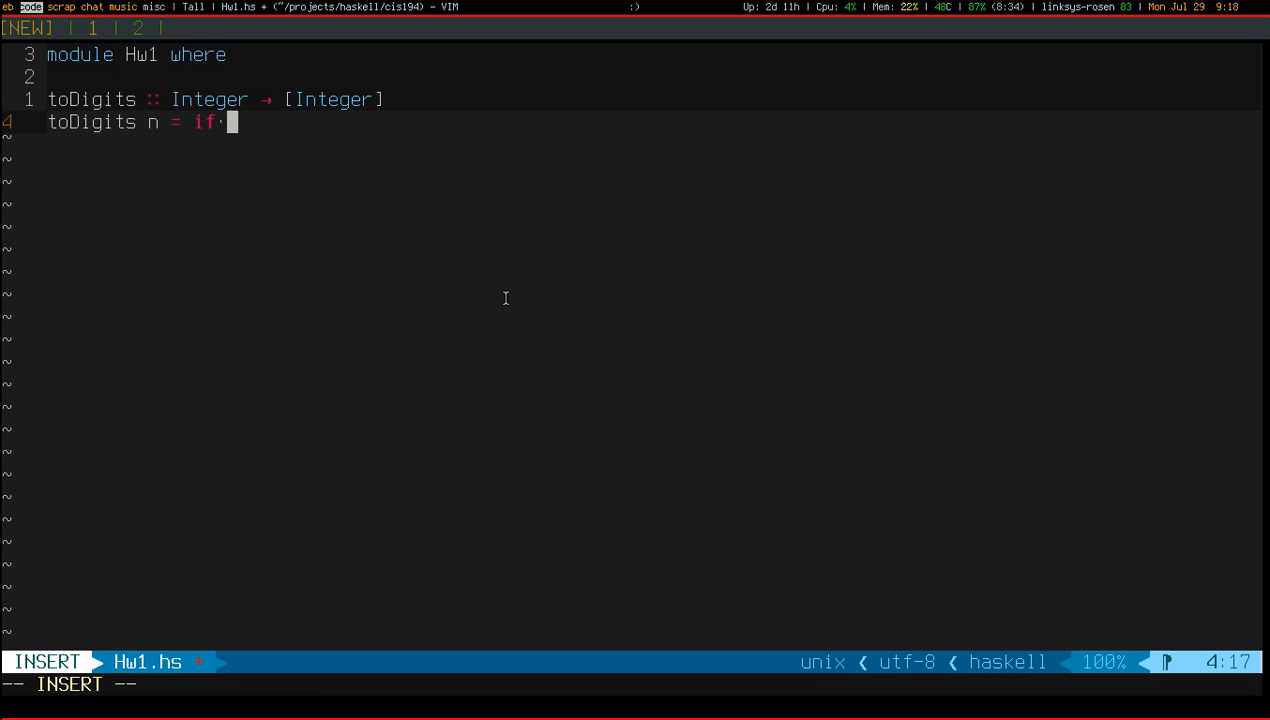
type("n <= 0")
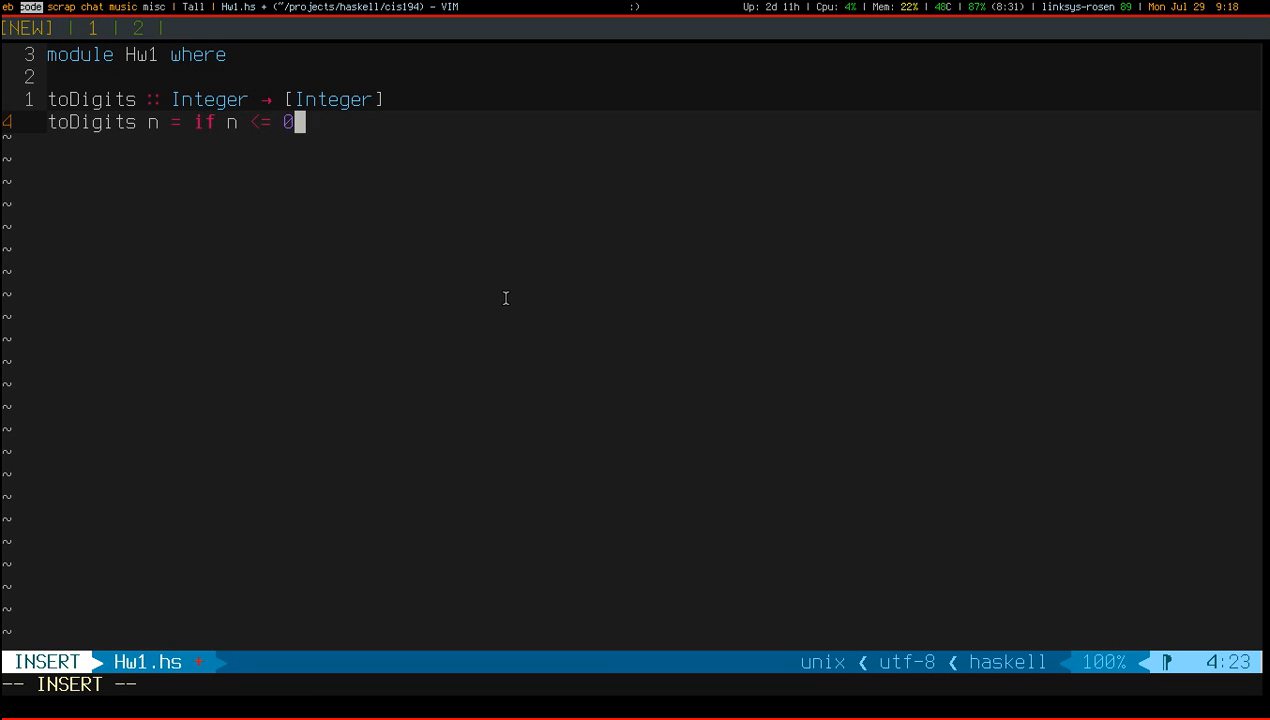
type("then oneThi")
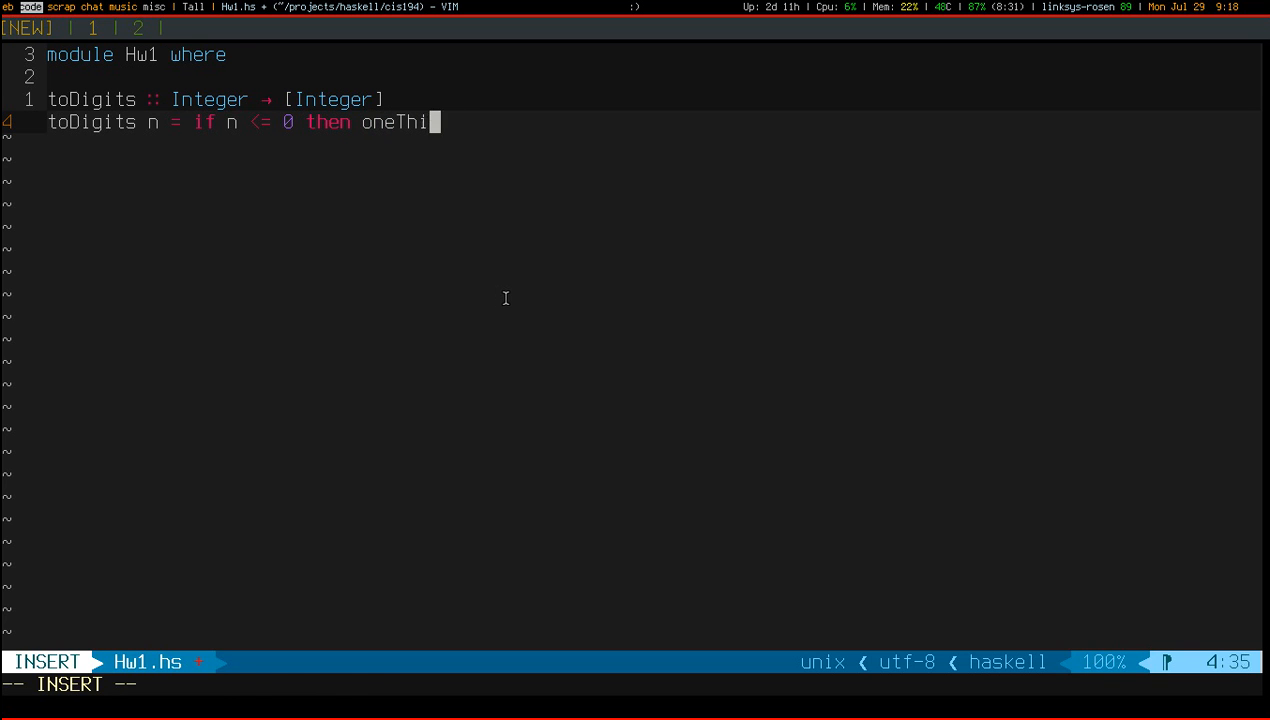
type("ng else anotherThing")
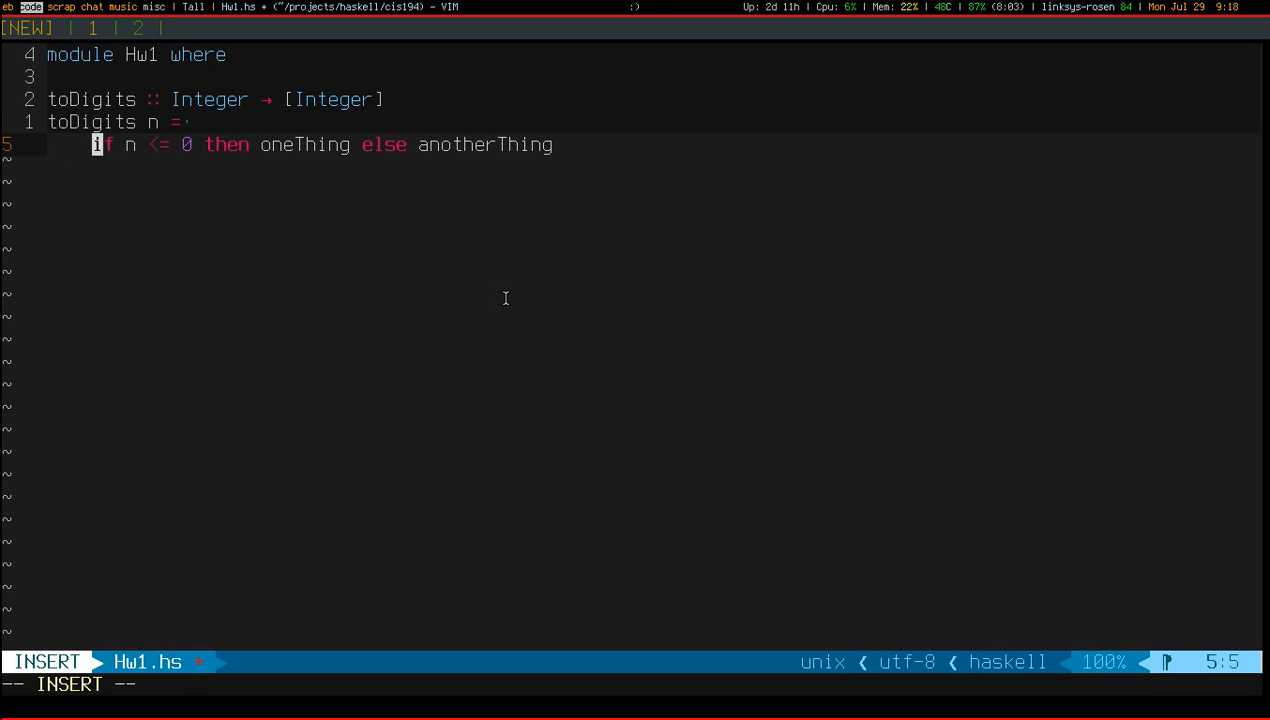
key("Return")
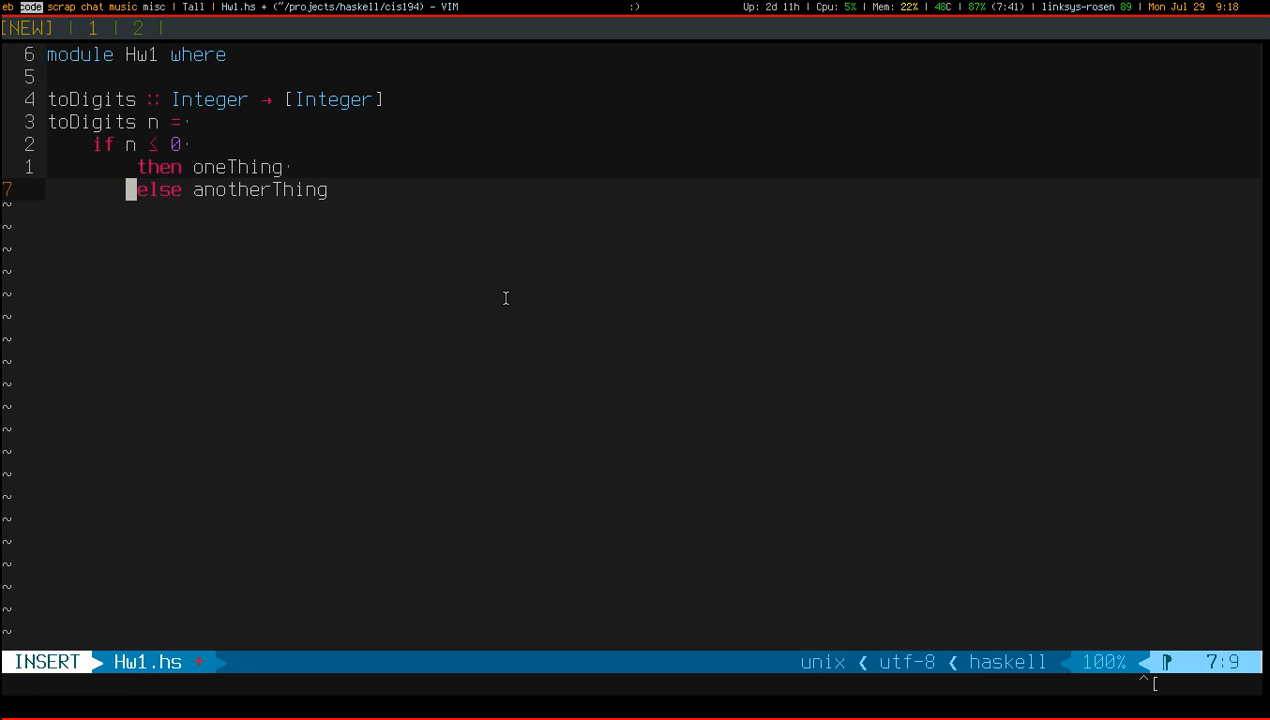
key("Escape")
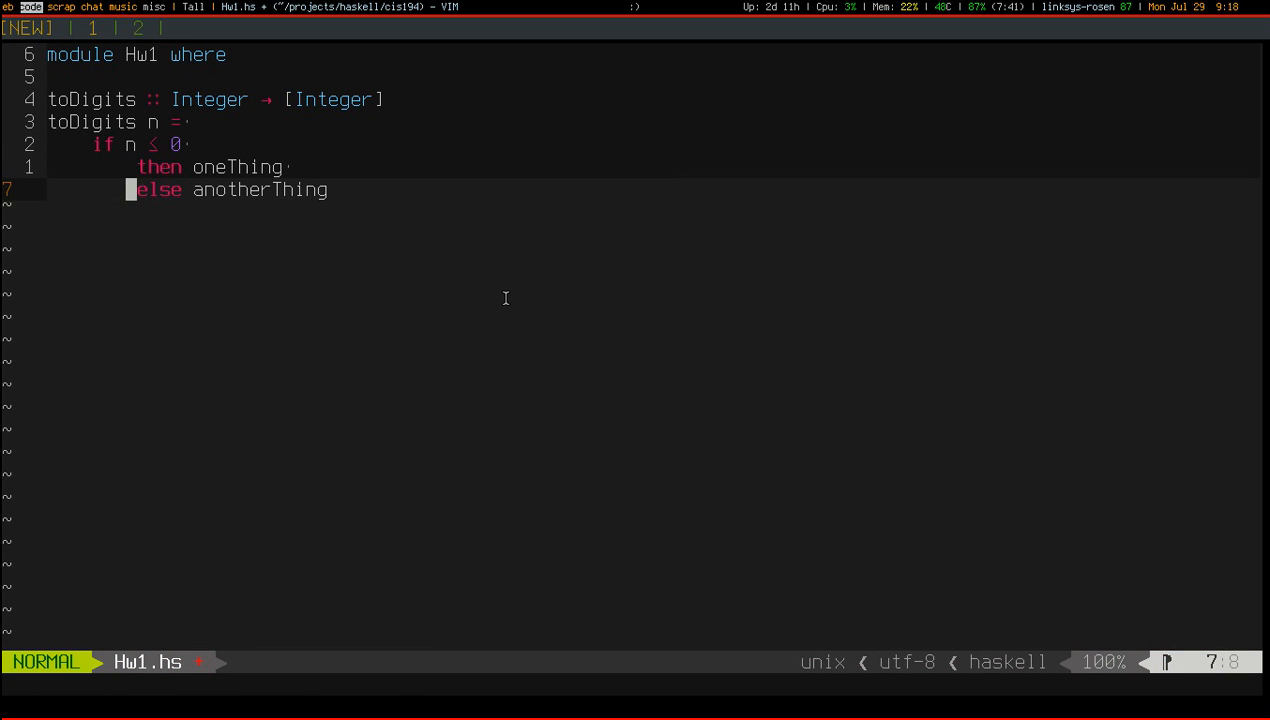
key("l")
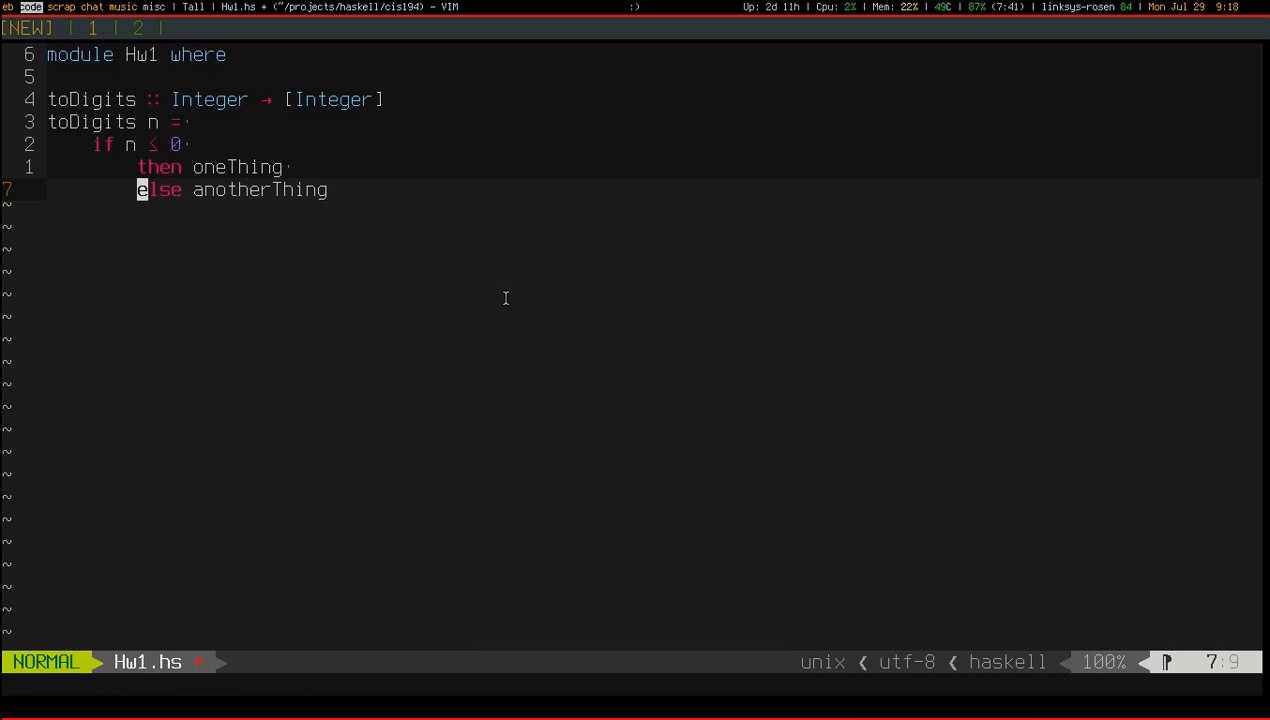
Add a case n <= 0 of block with True -> oneThing and False -> anotherThing
key("o")
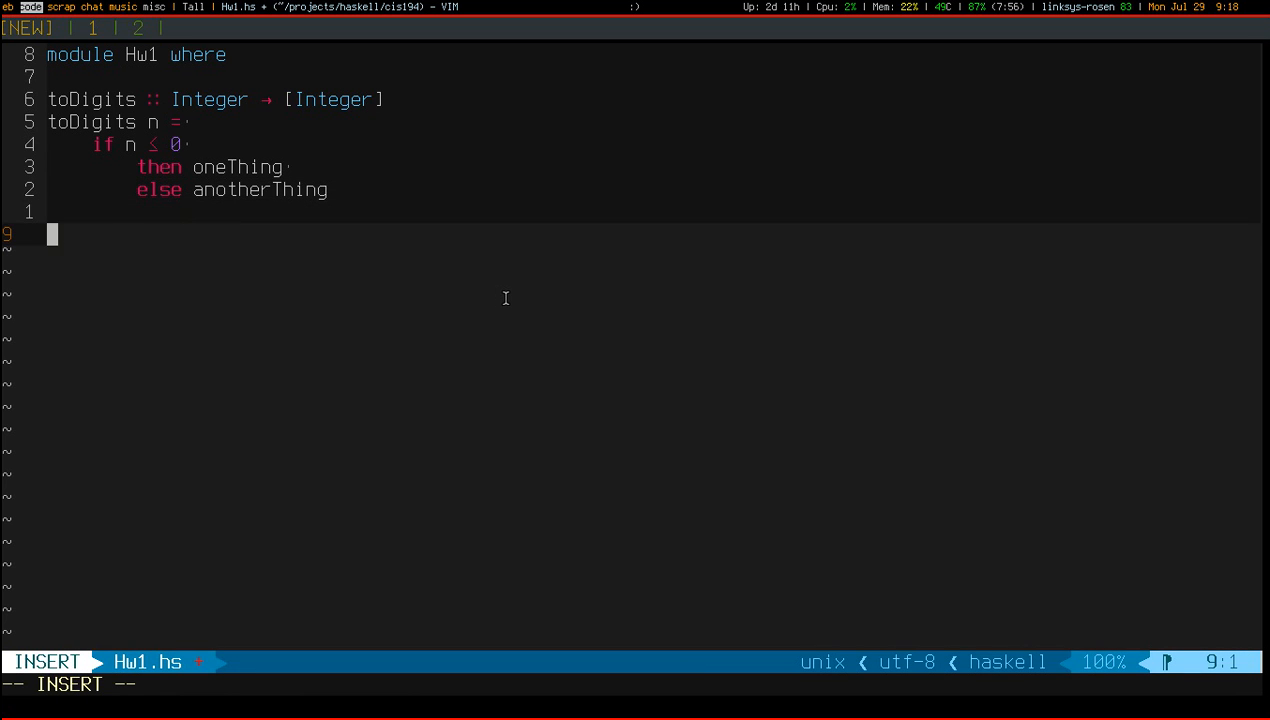
type("case")
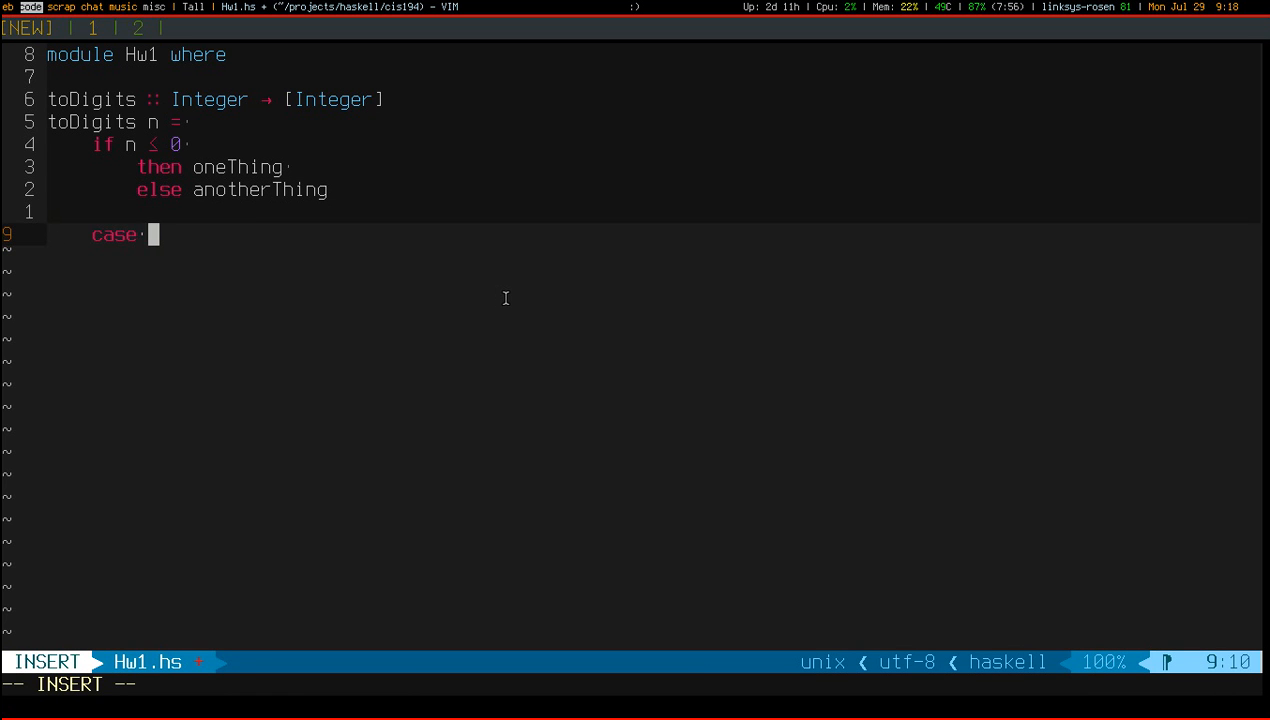
type("n <= 0")
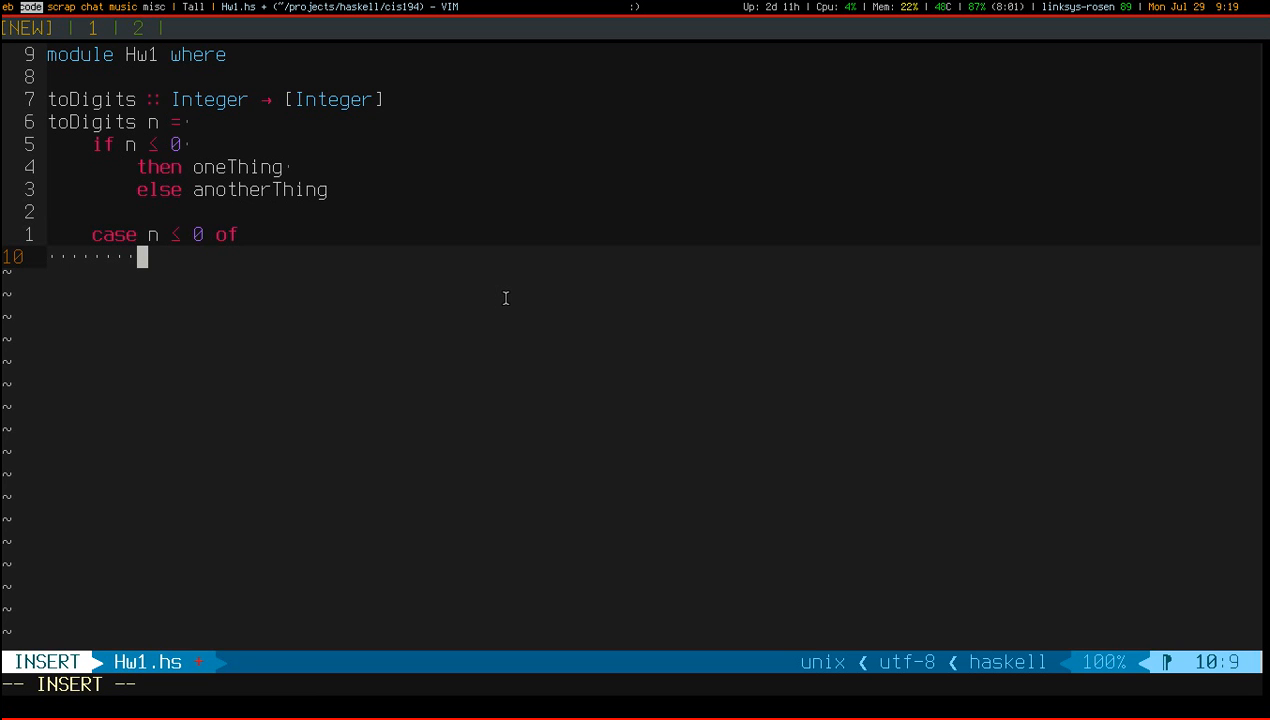
type("True ->")
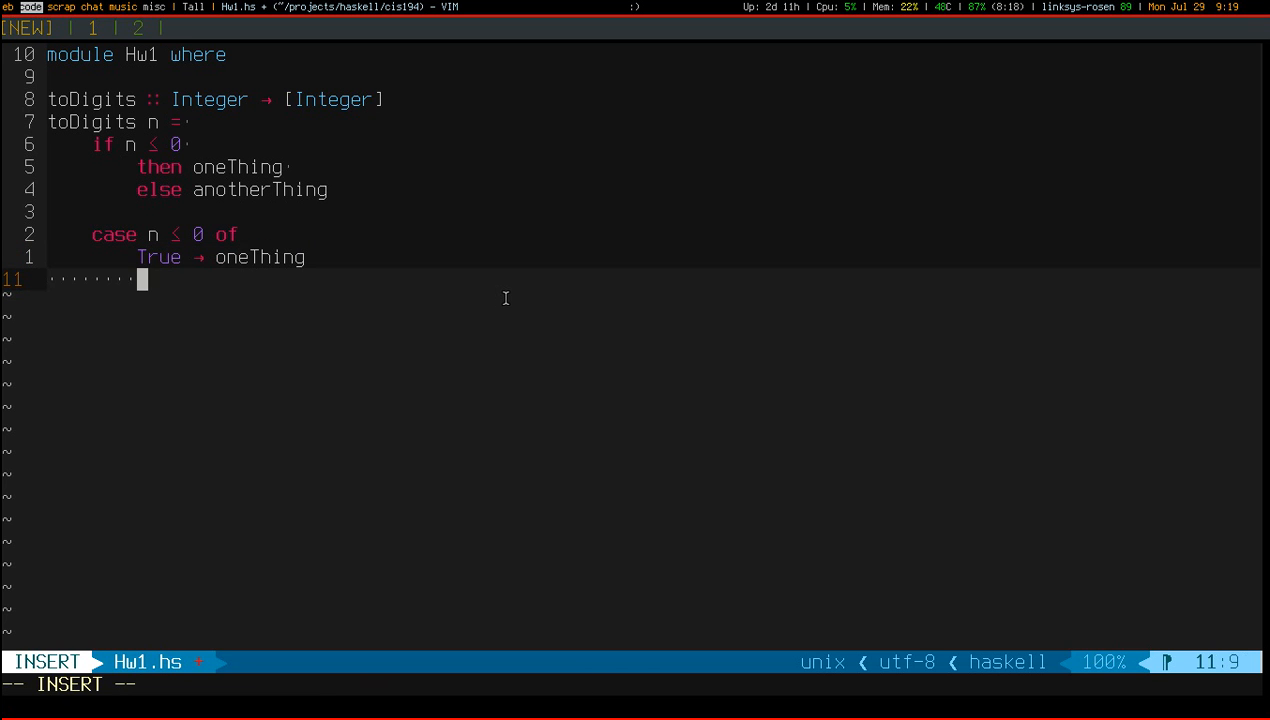
type("False -> n")
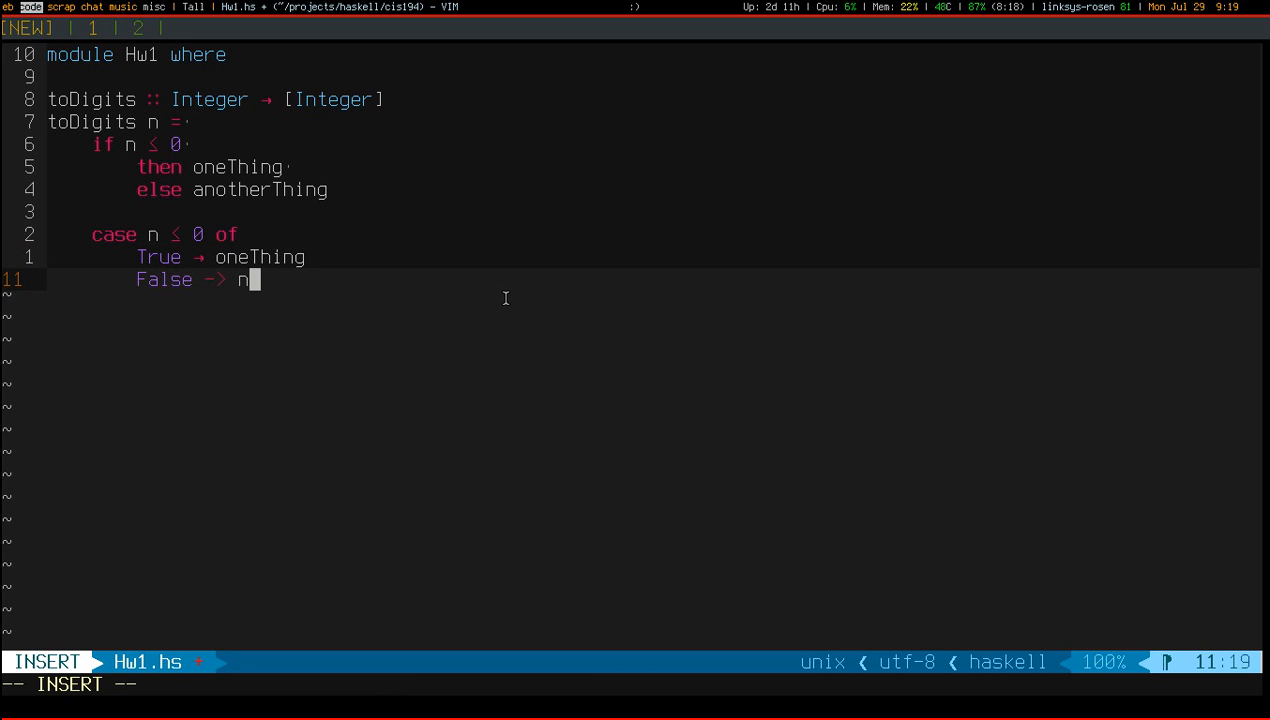
key("Escape")
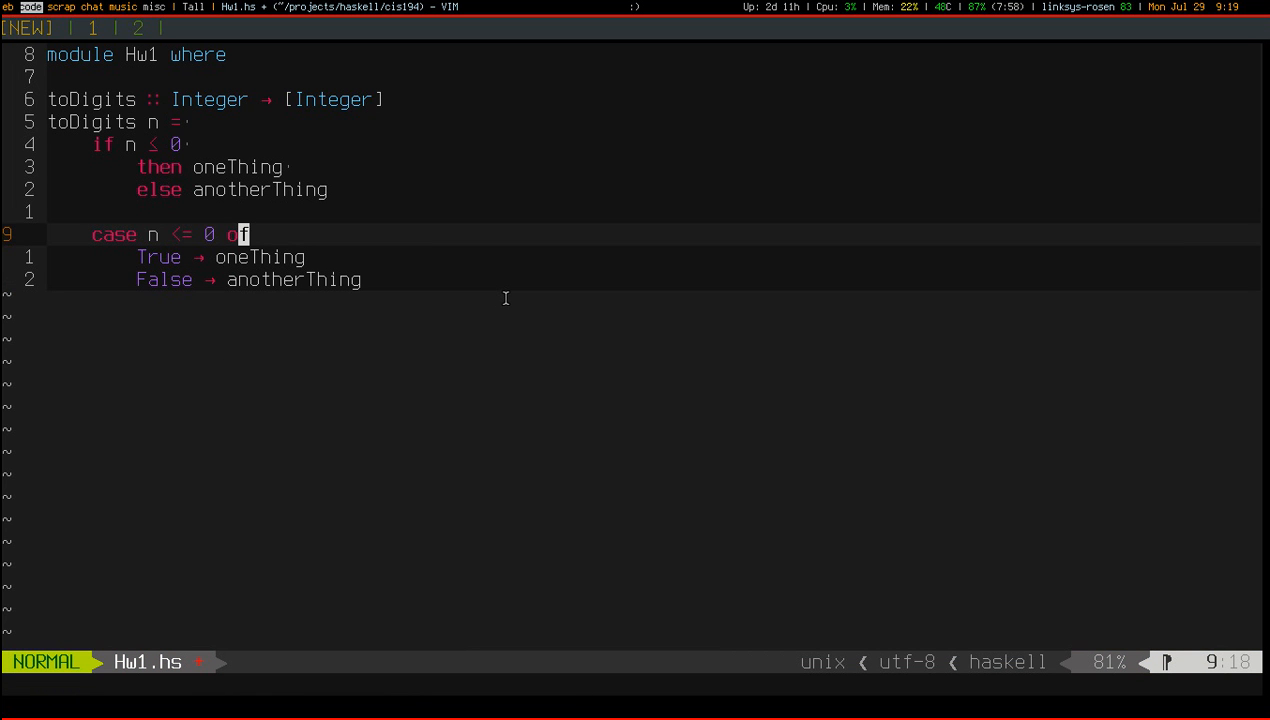
key("b")
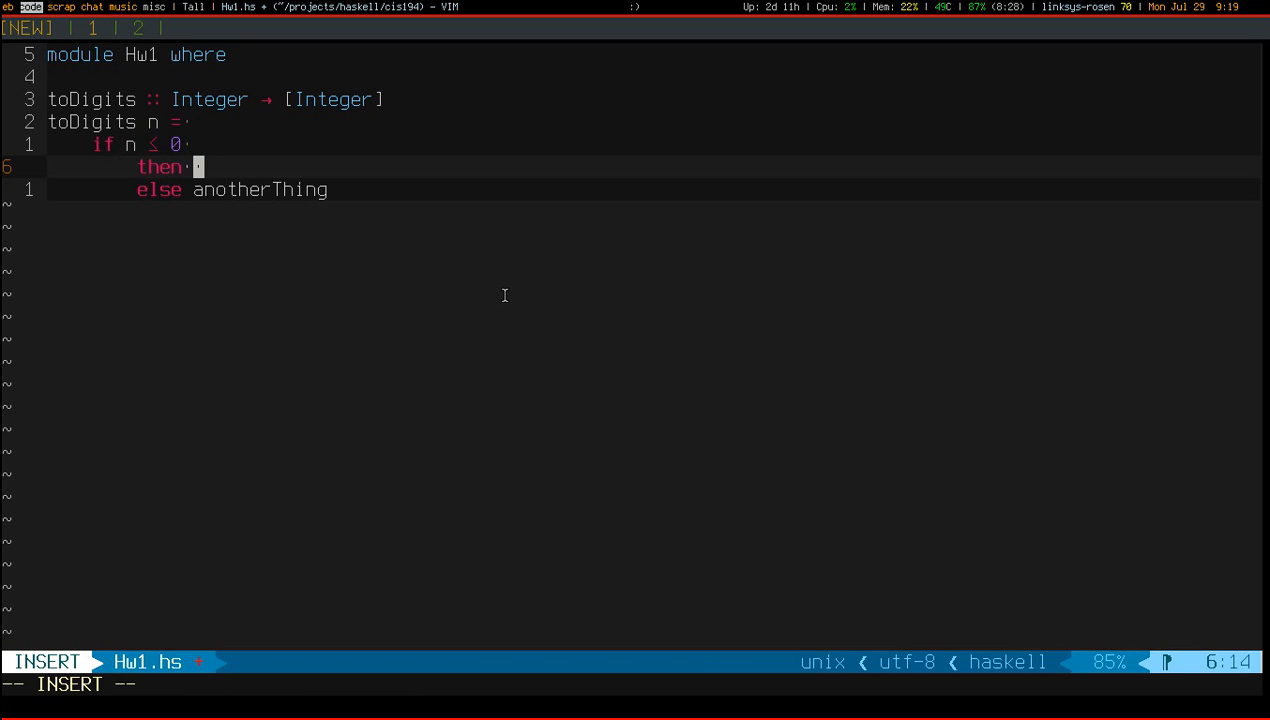
Return to normal mode after deleting the case block and clearing oneThing
key("Escape")
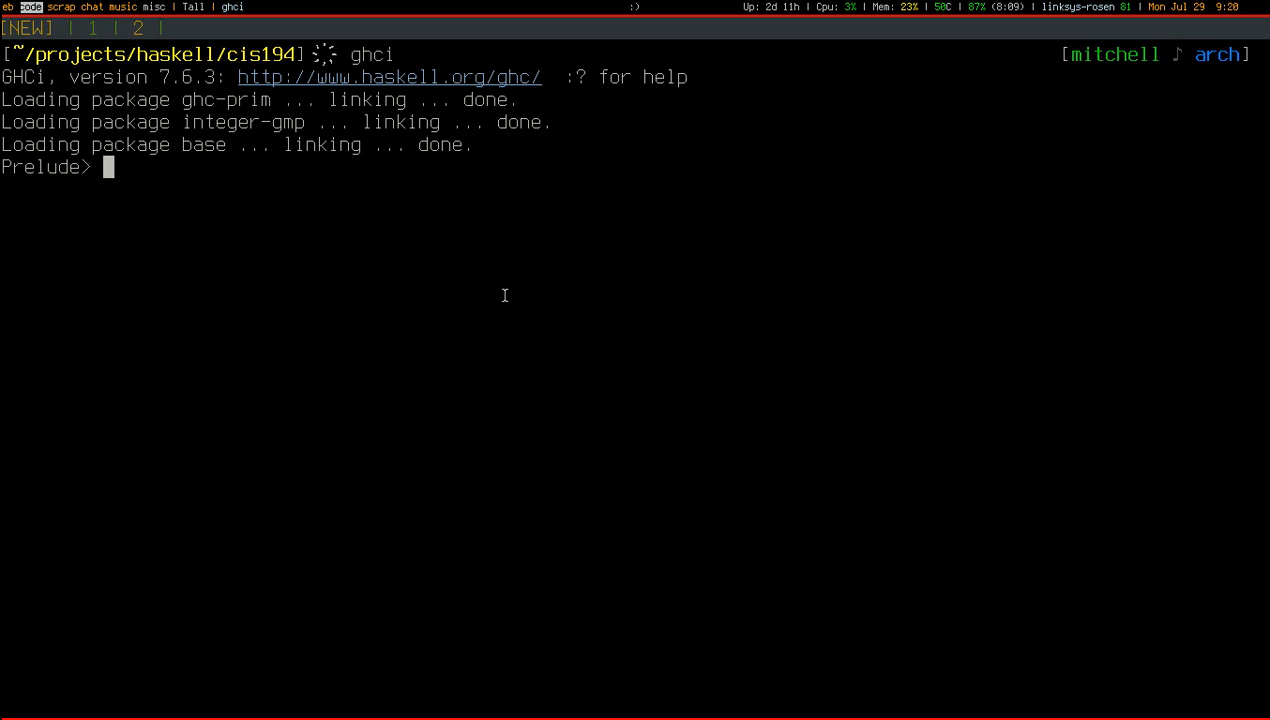
In GHCi, evaluate mod 1234 10, 1234 `mod` 10 and quot 1234 10
type("1234")
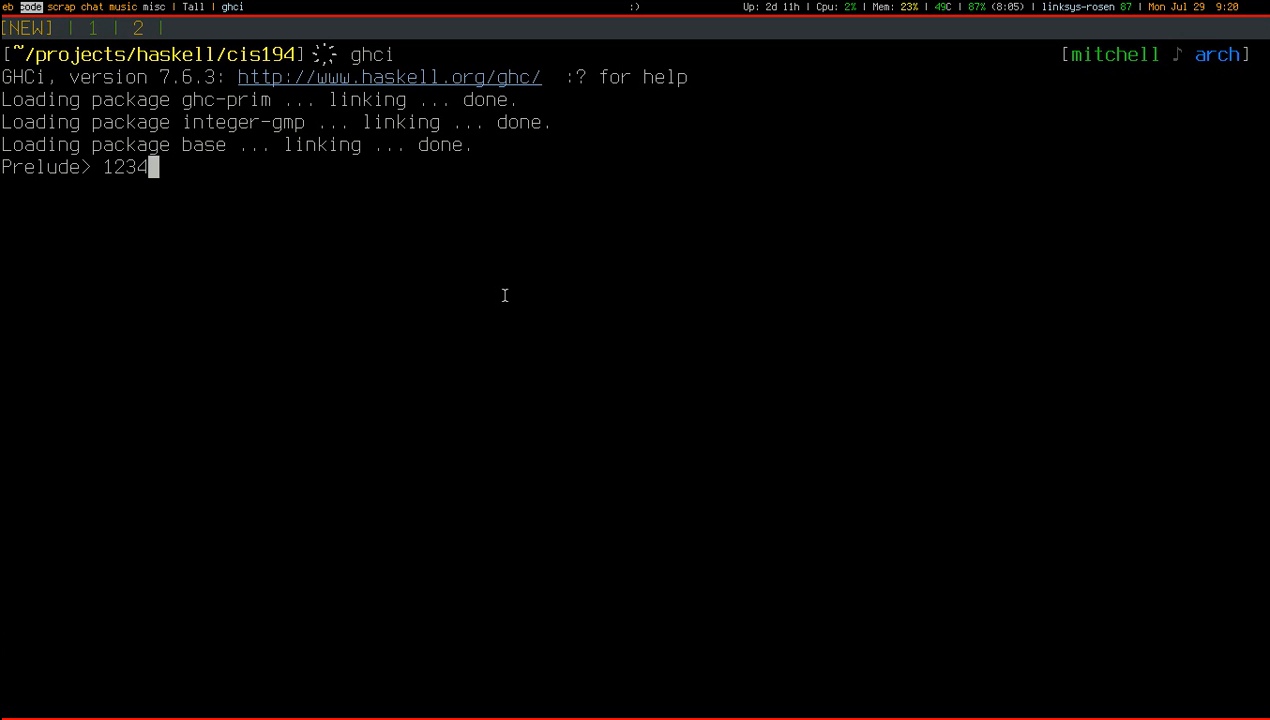
type("mod 1234 1")
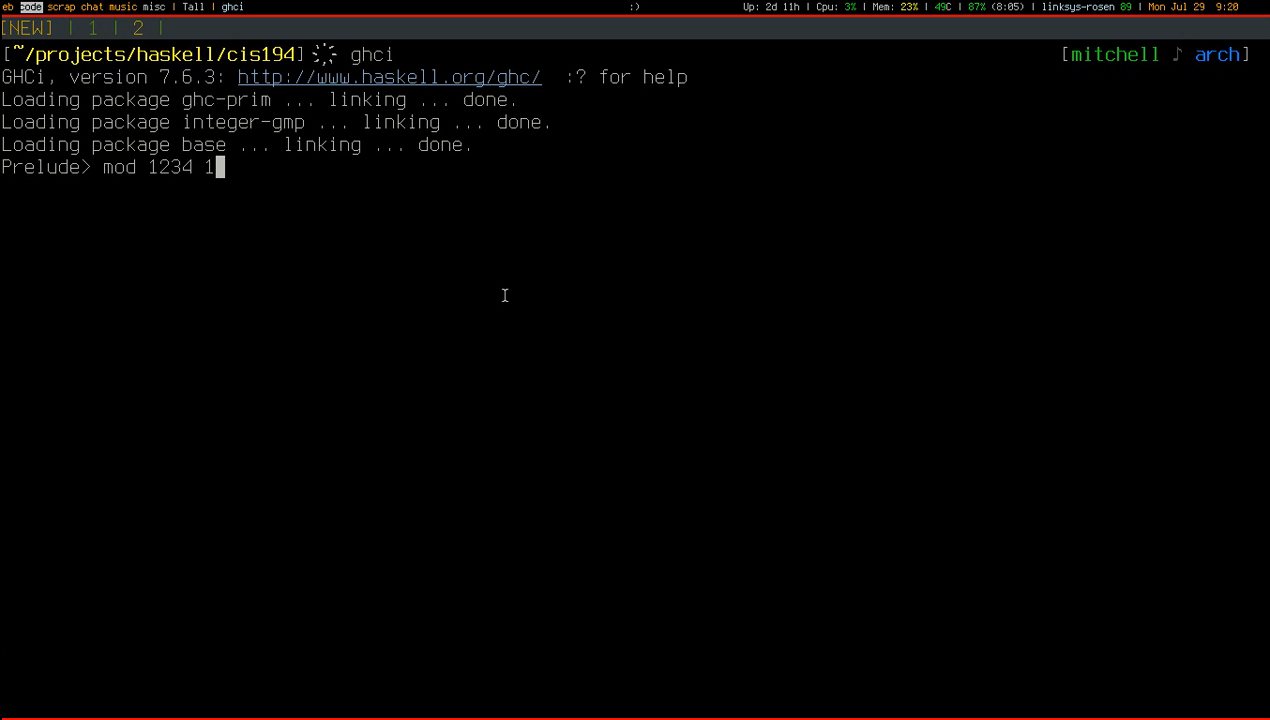
key("Return")
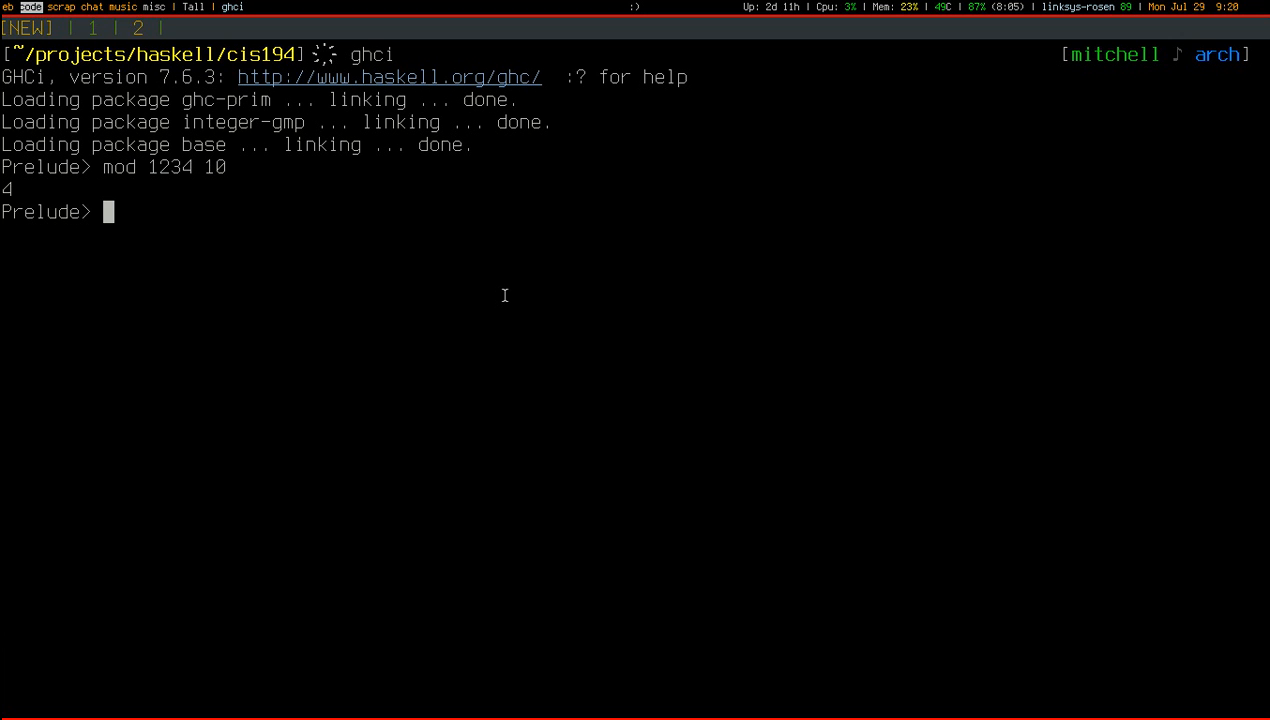
type("`")
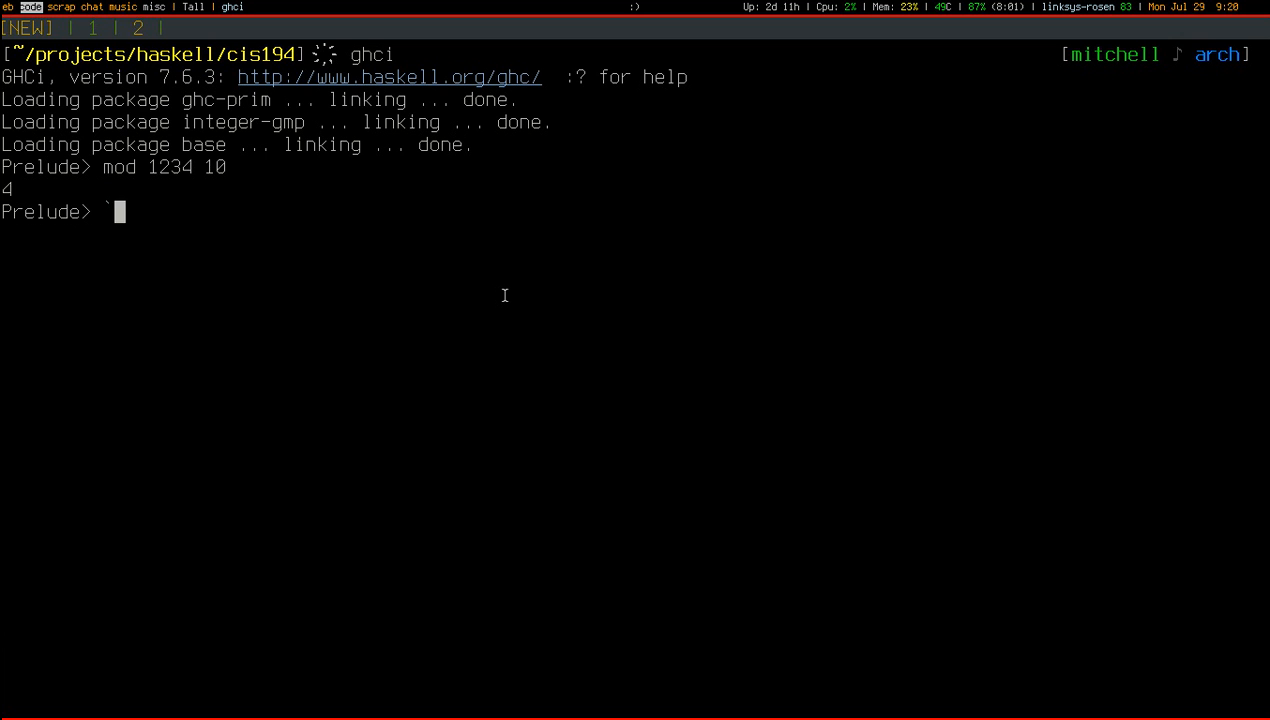
type("1324")
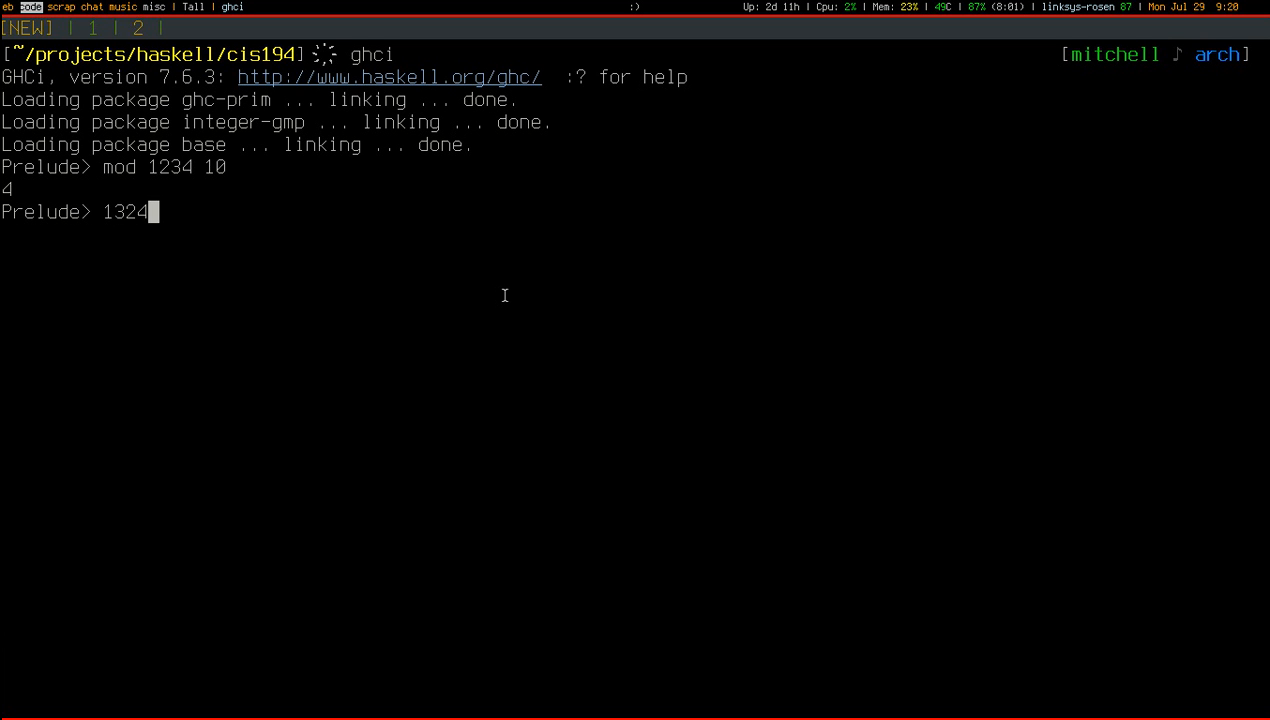
type("`mod` 10")
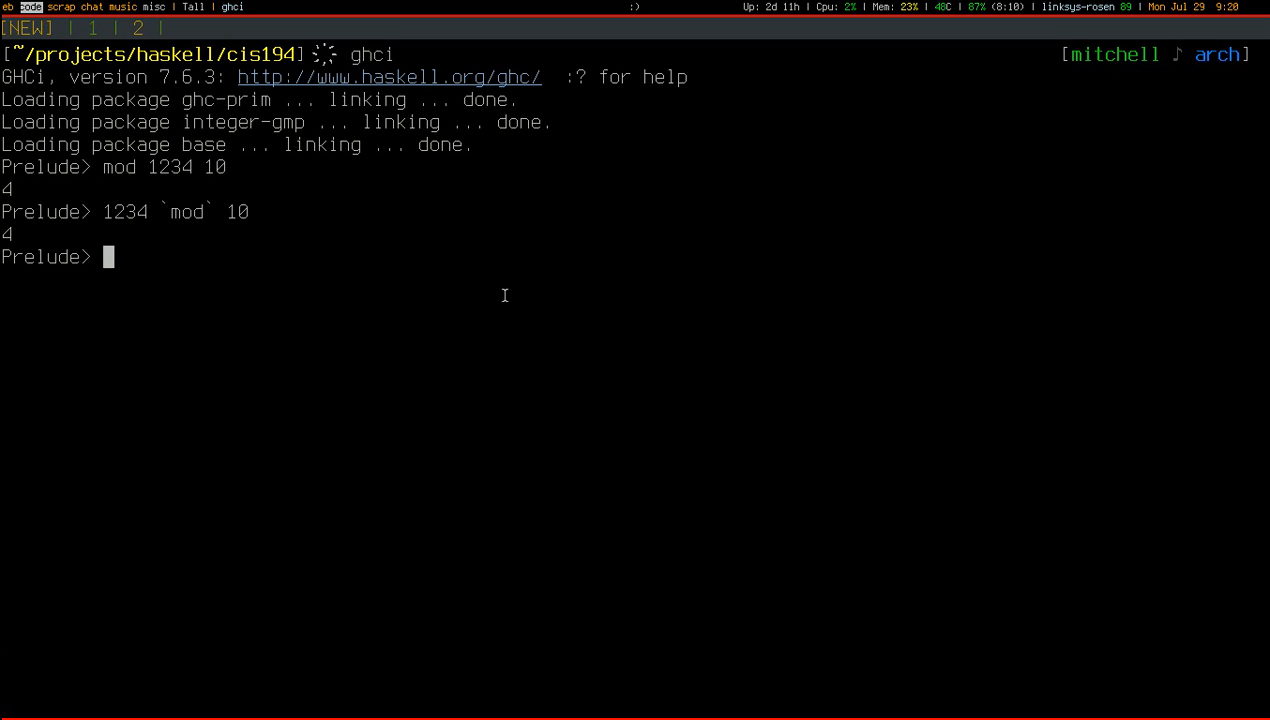
type("quot 1234 10")
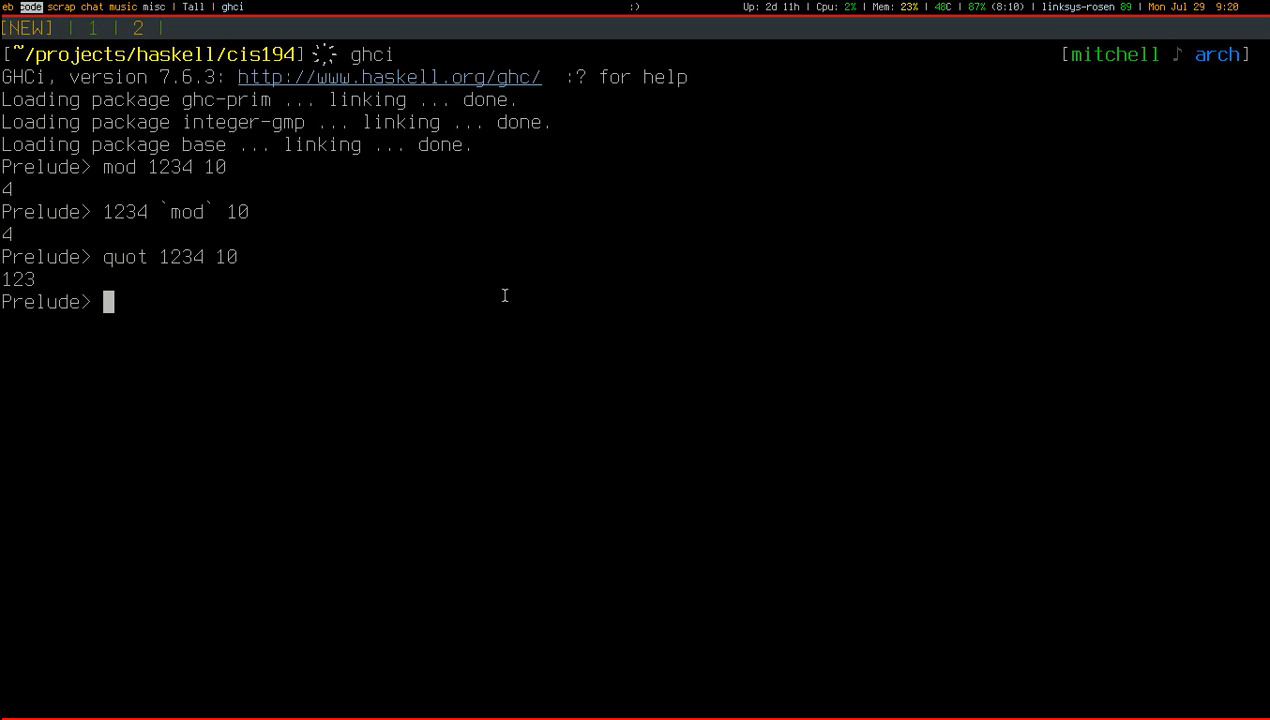
type("1234")
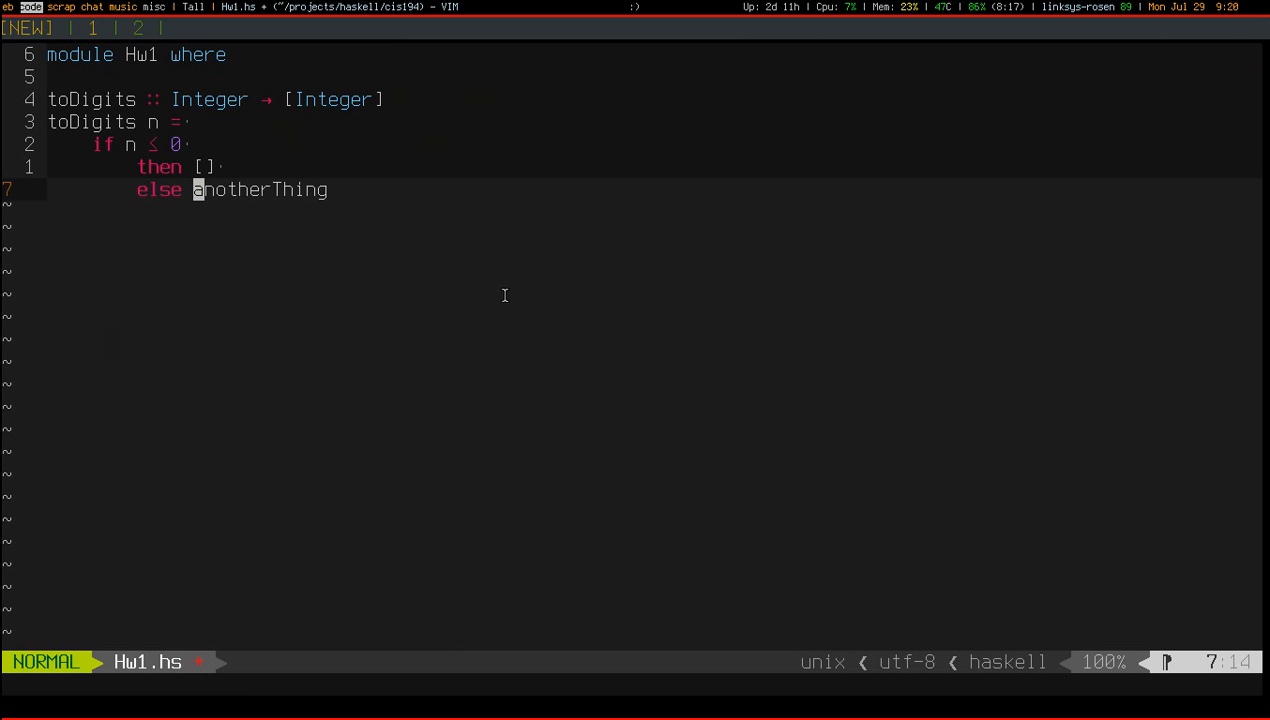
Replace anotherThing with a let binding last_digit = n `mod` 10 and init_digits = n `quot` 10
key("C")
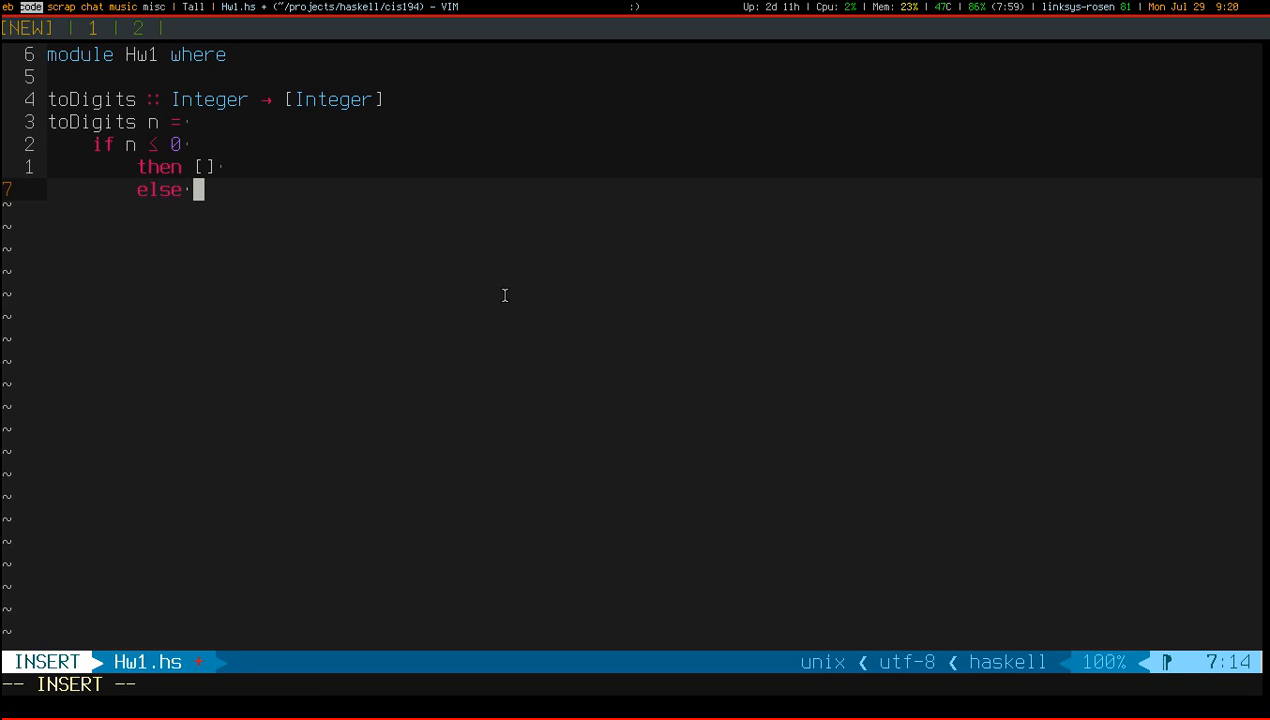
key("Return")
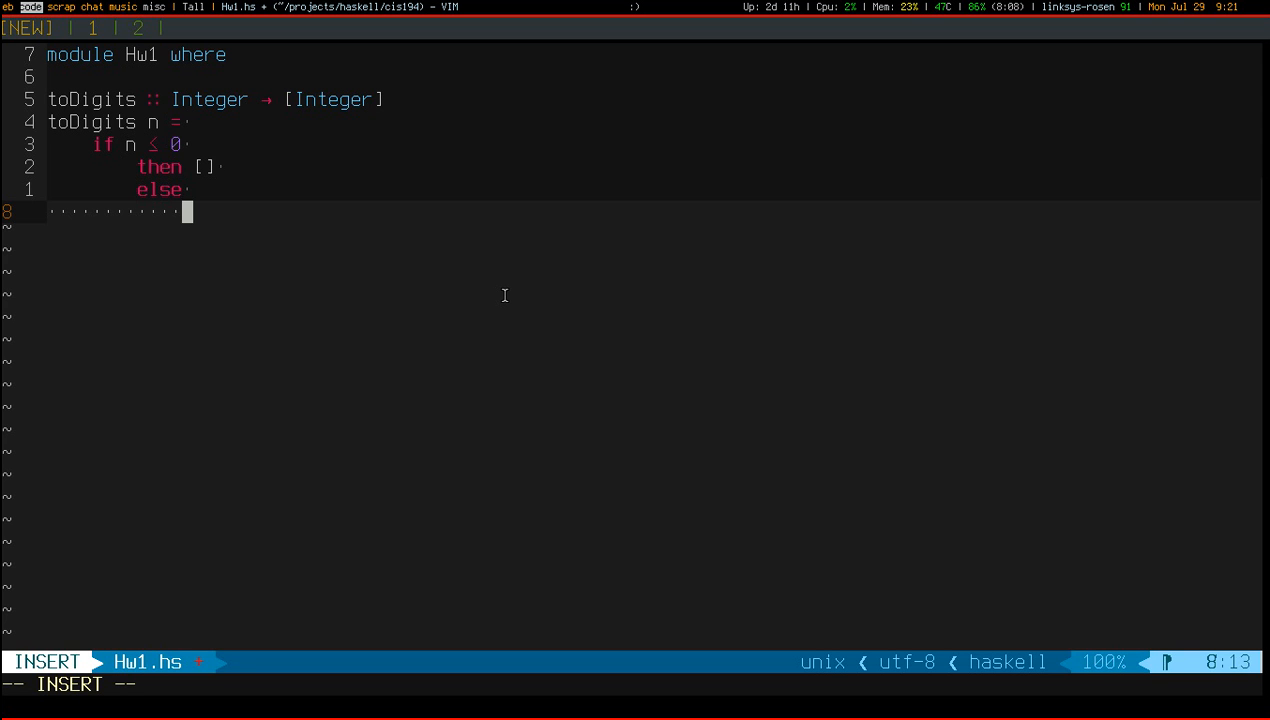
type("l")
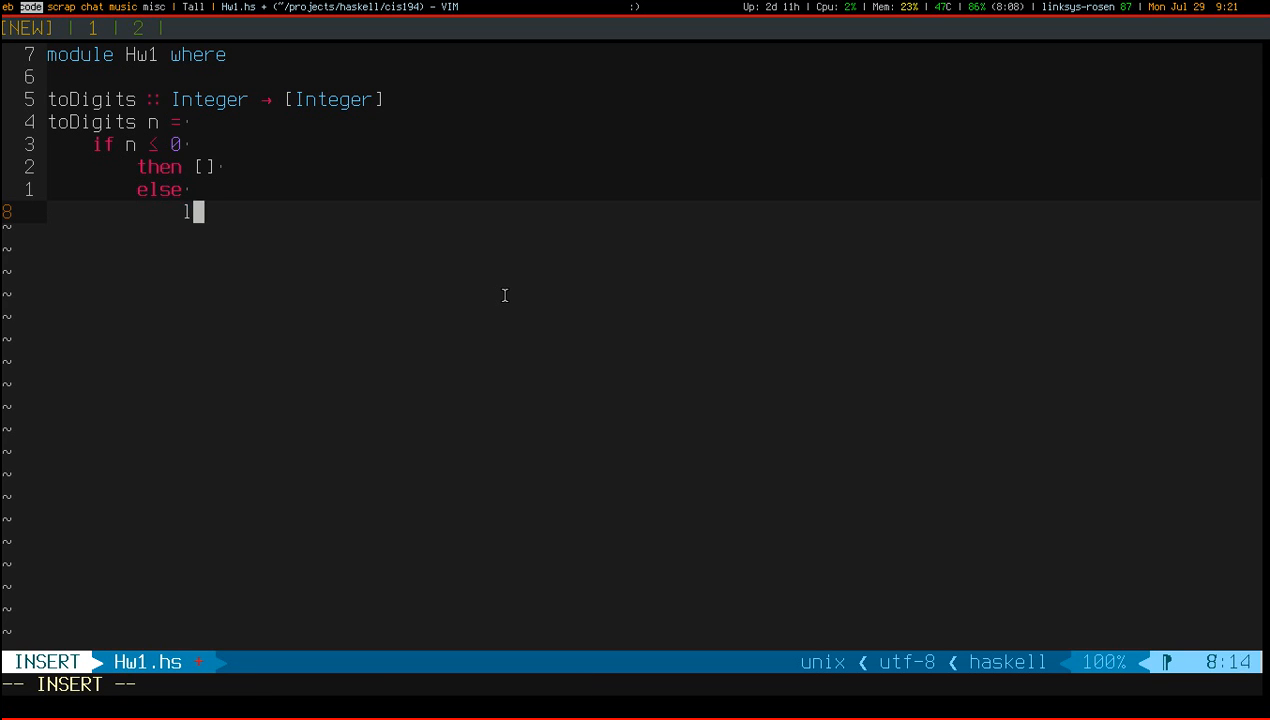
type("let")
type("last_digits")
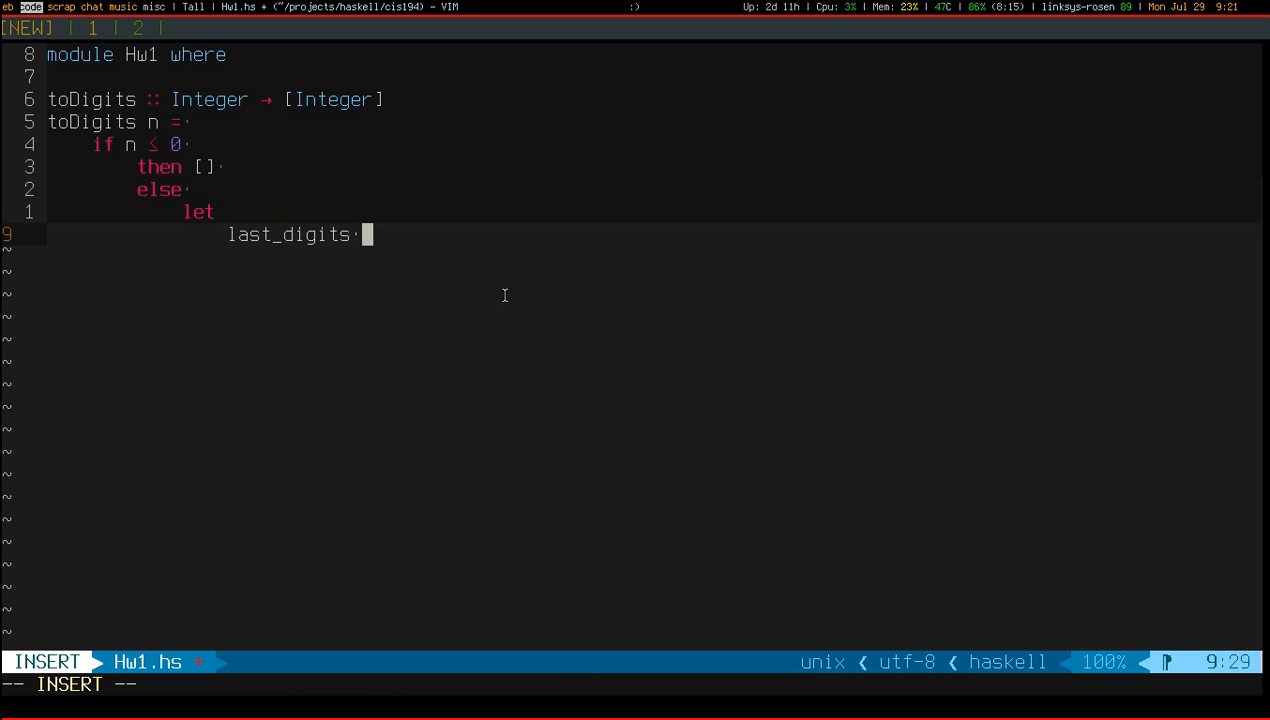
type("= no")
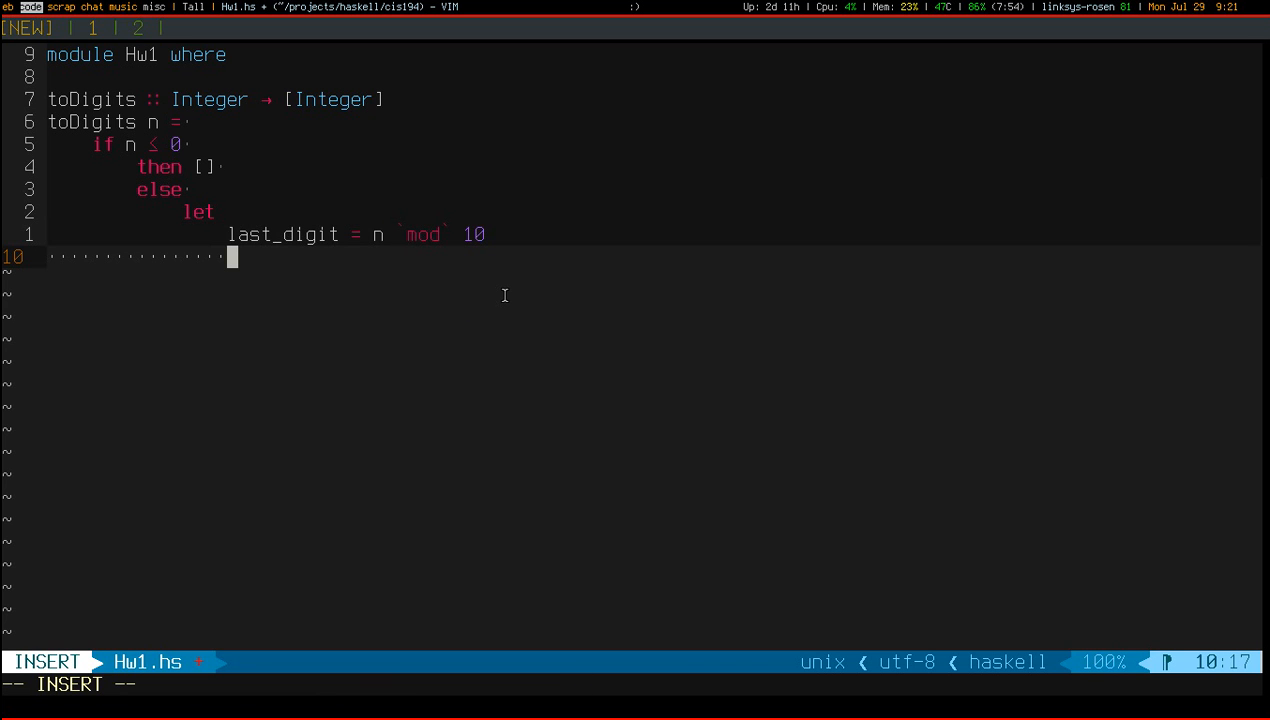
type("first")
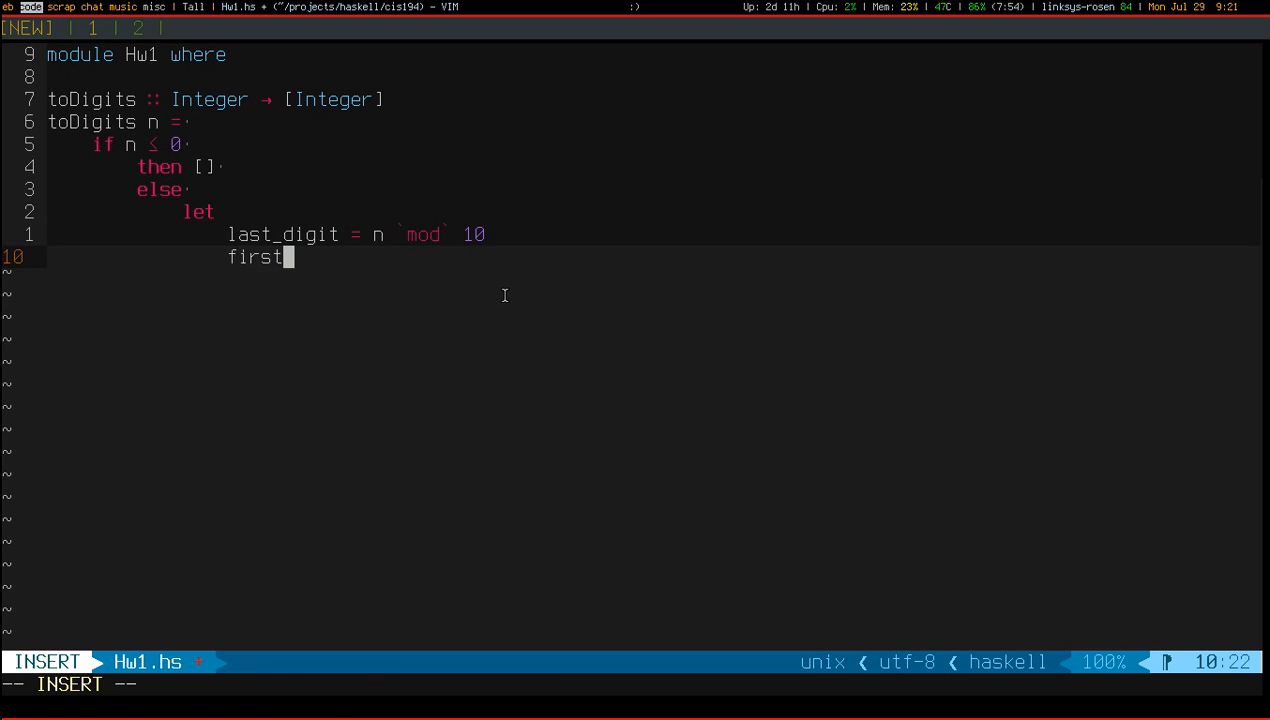
type("_digits")
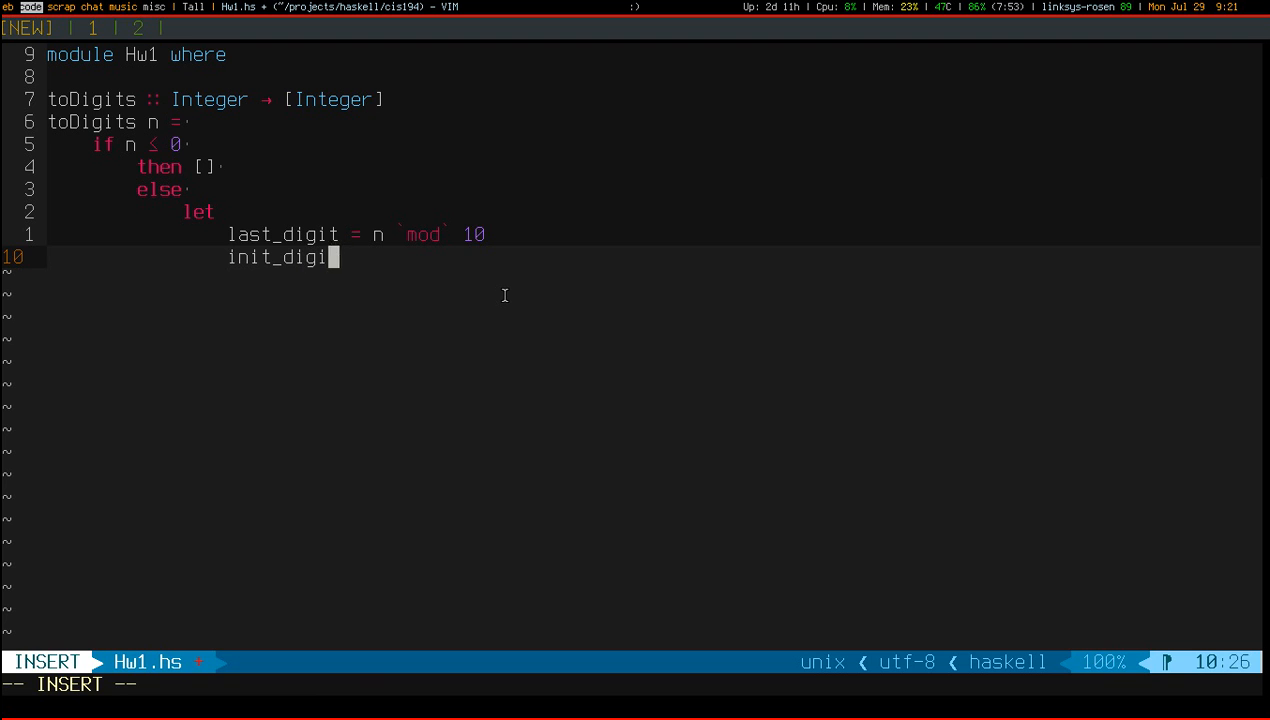
type("ts = n `quot` 10")
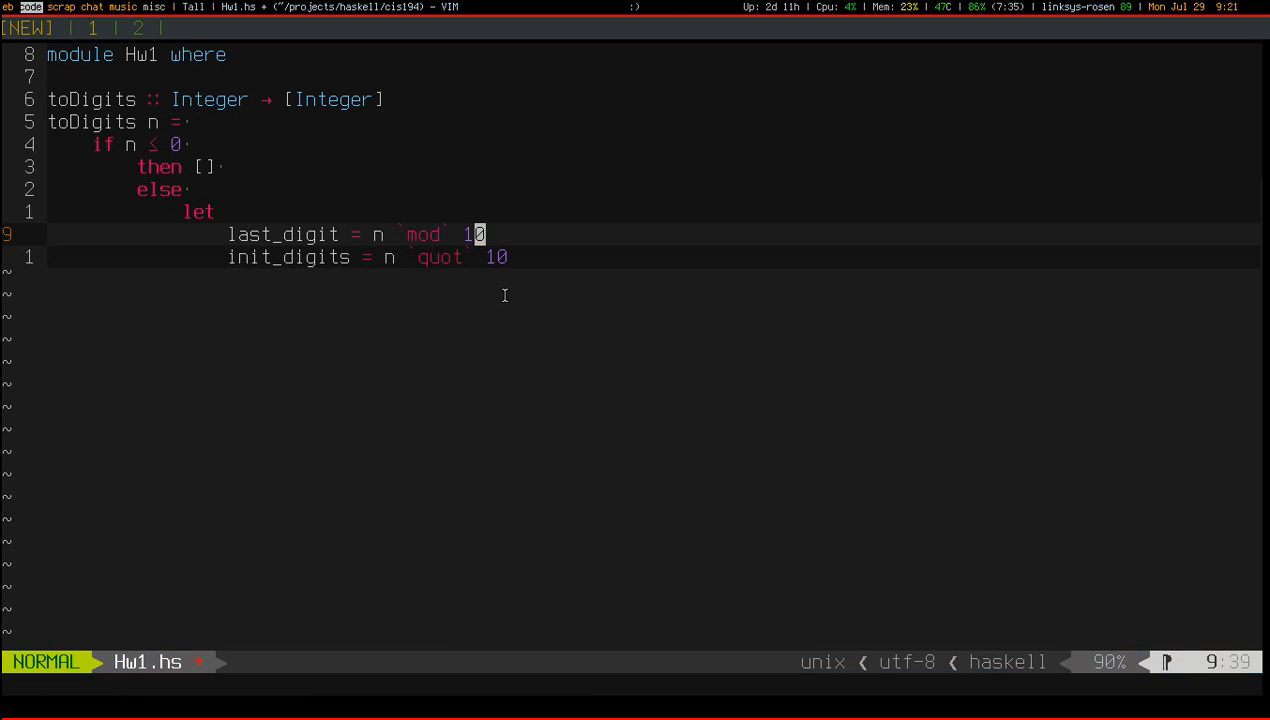
Add 1234 example comments such as 1234 -> 123, then an in line
type("--")
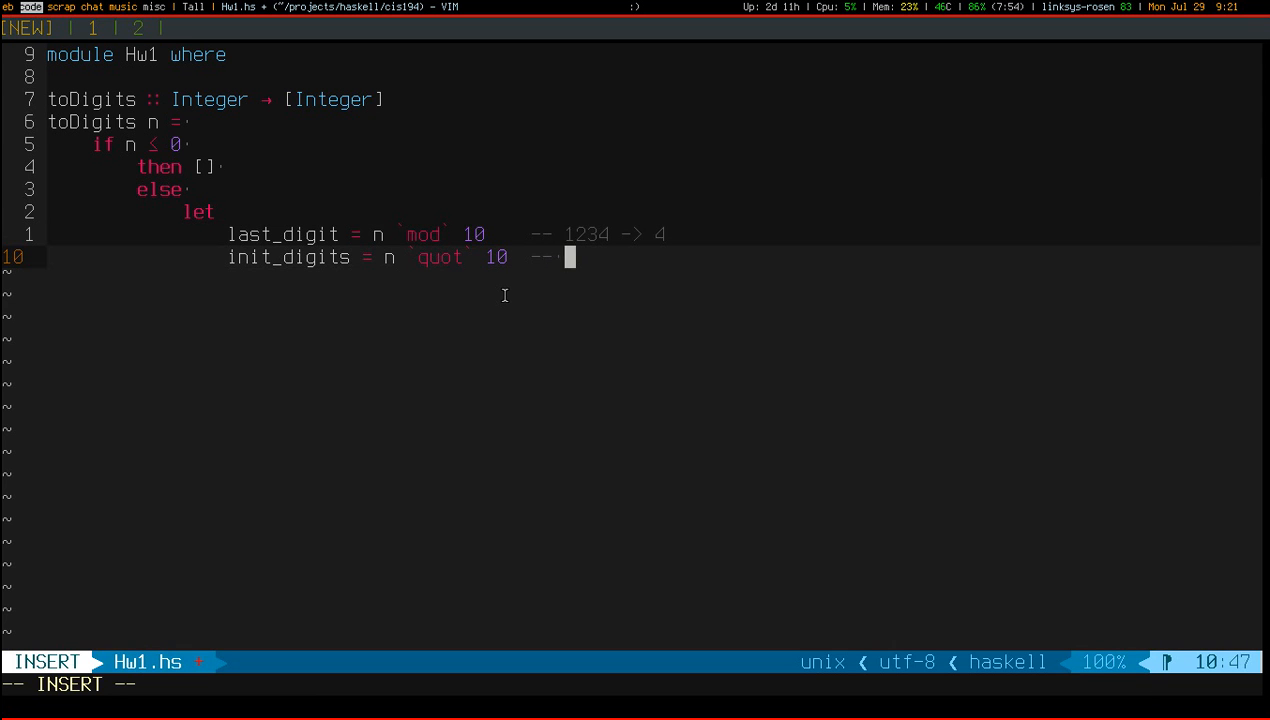
type("1234 -> 123")
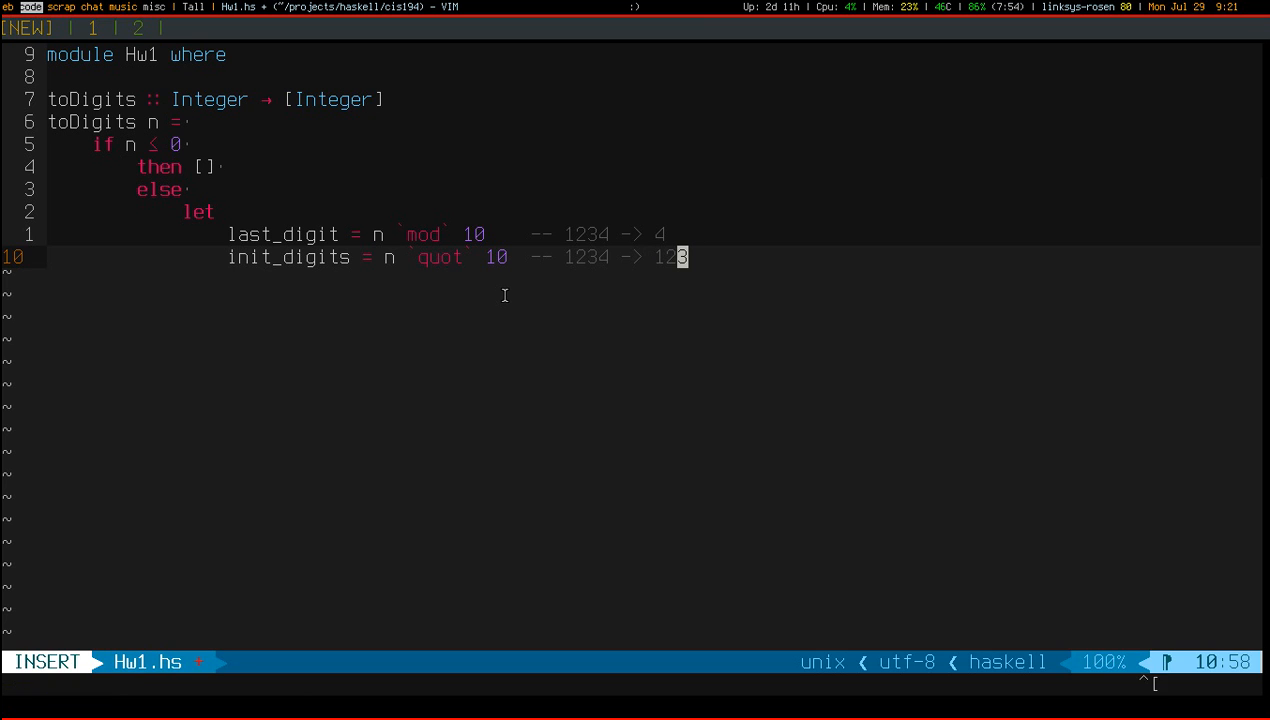
key("Escape")
type("in")
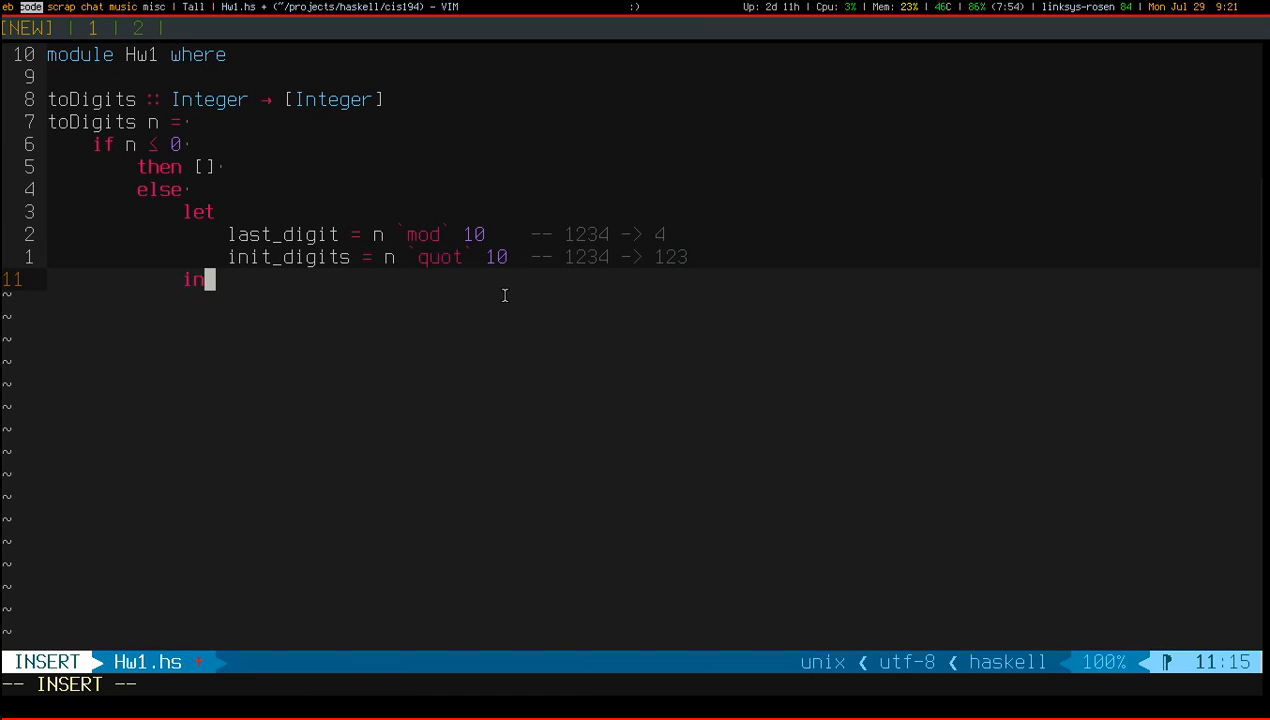
key("Return")
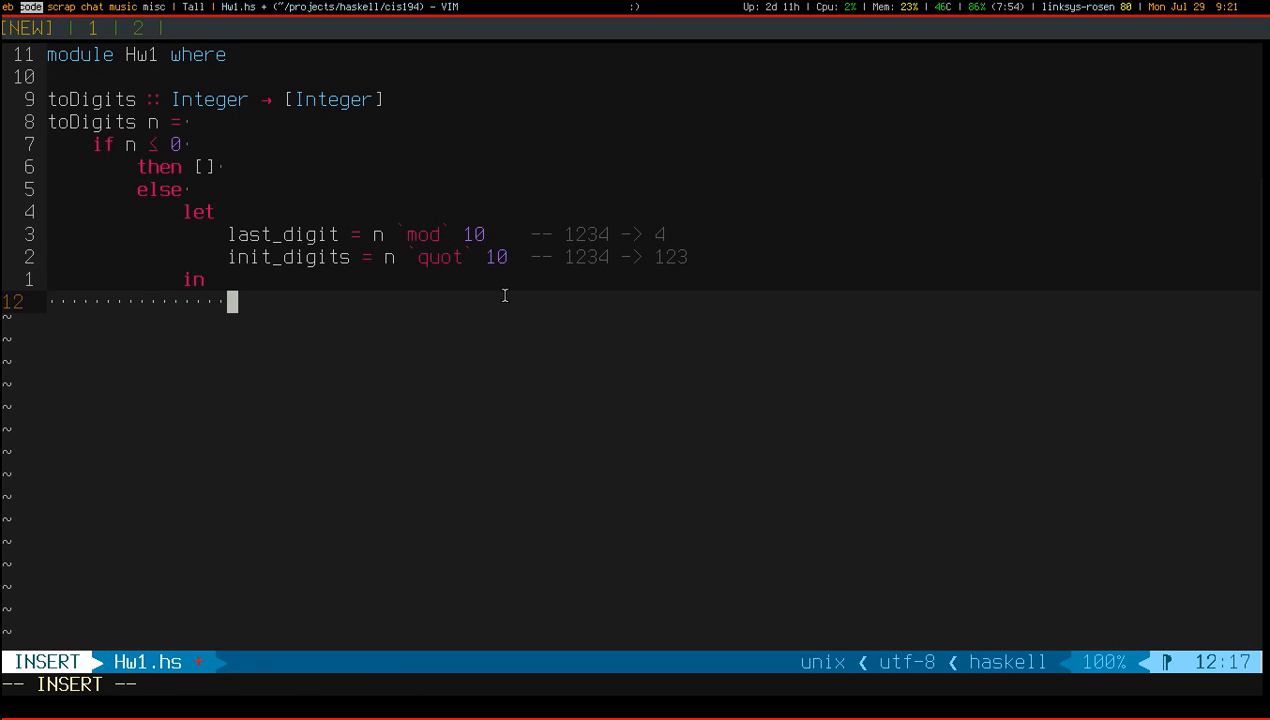
Write the else result last_digit : toDigits init_digits, completing init_digits
type("last_digit")
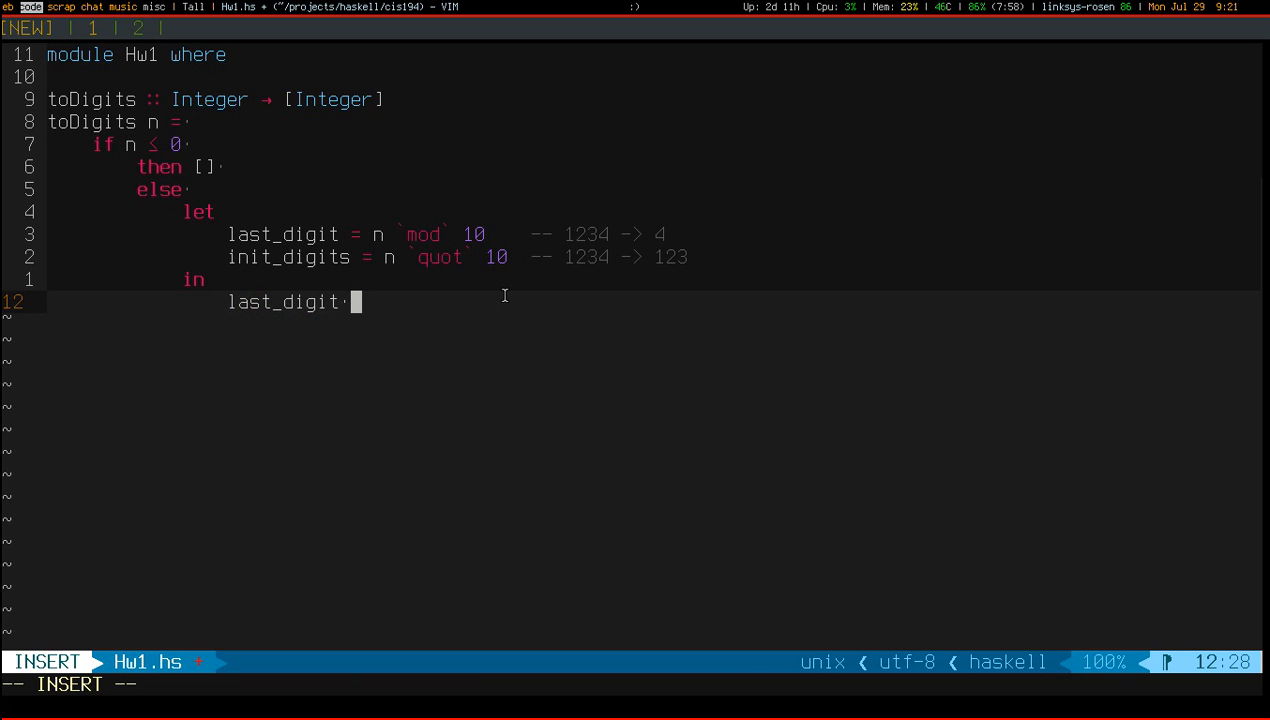
type(":")
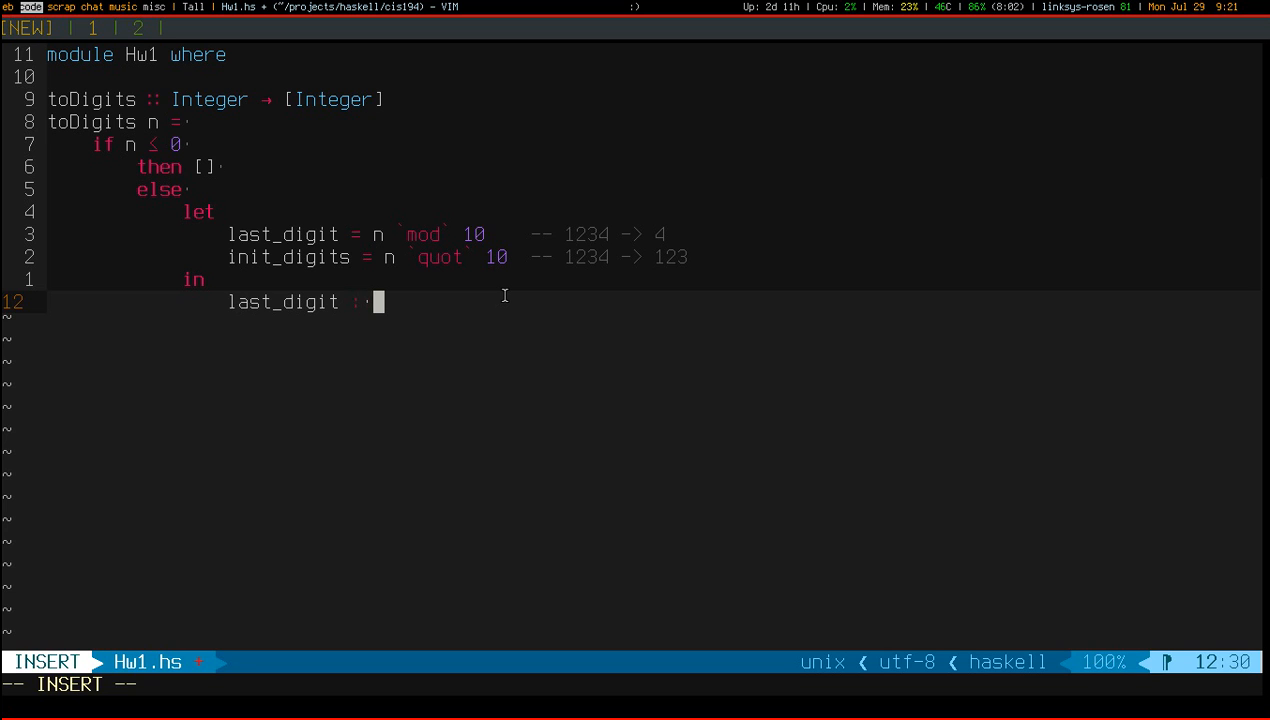
type("[]")
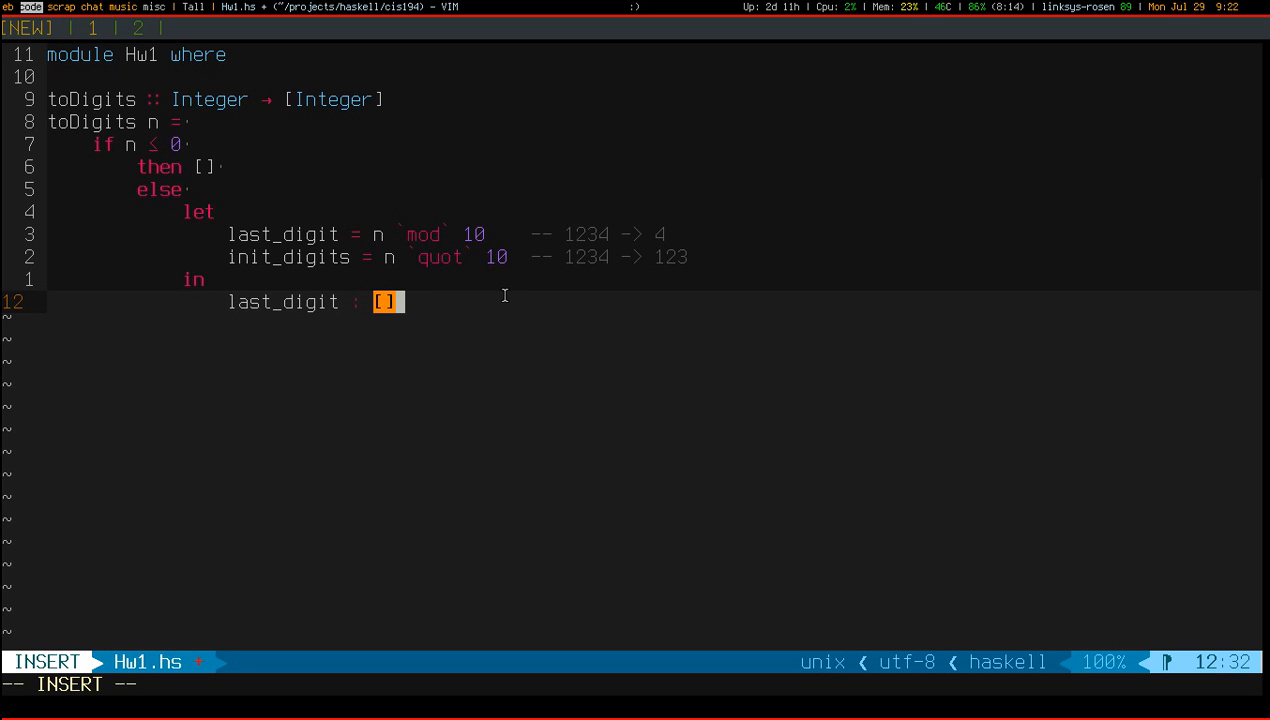
key("BackSpace")
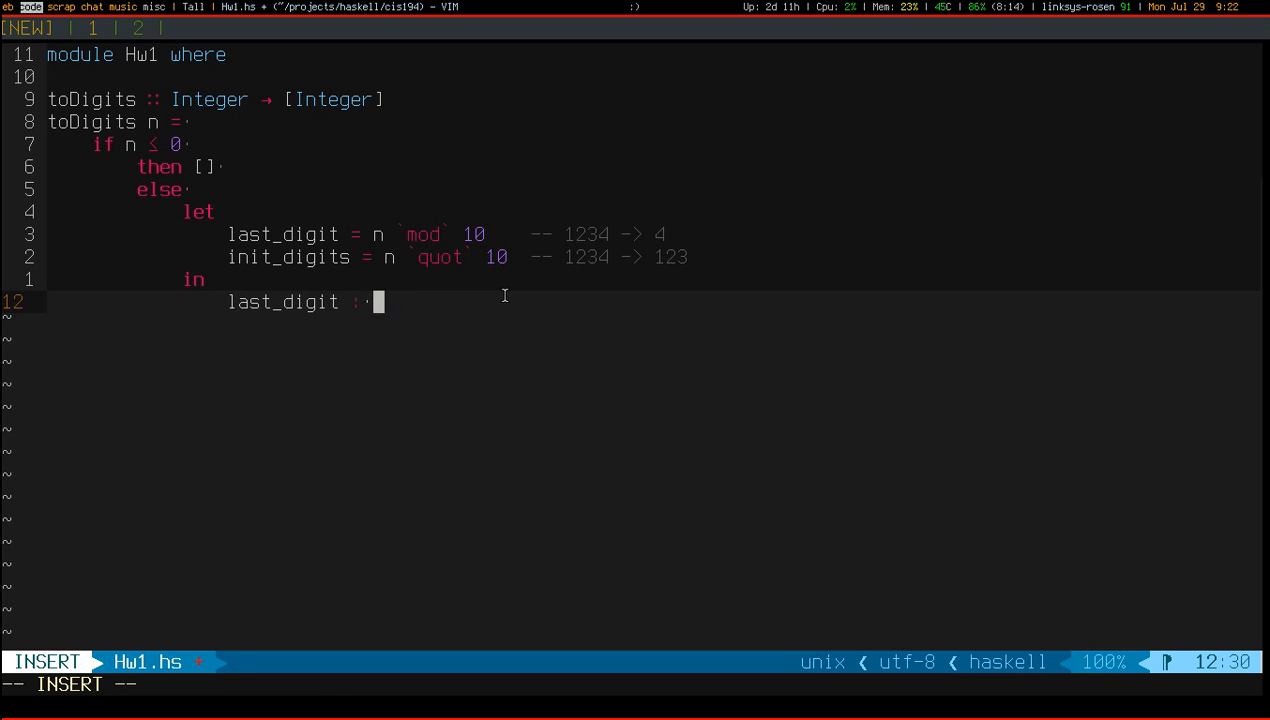
type(": toDigits")
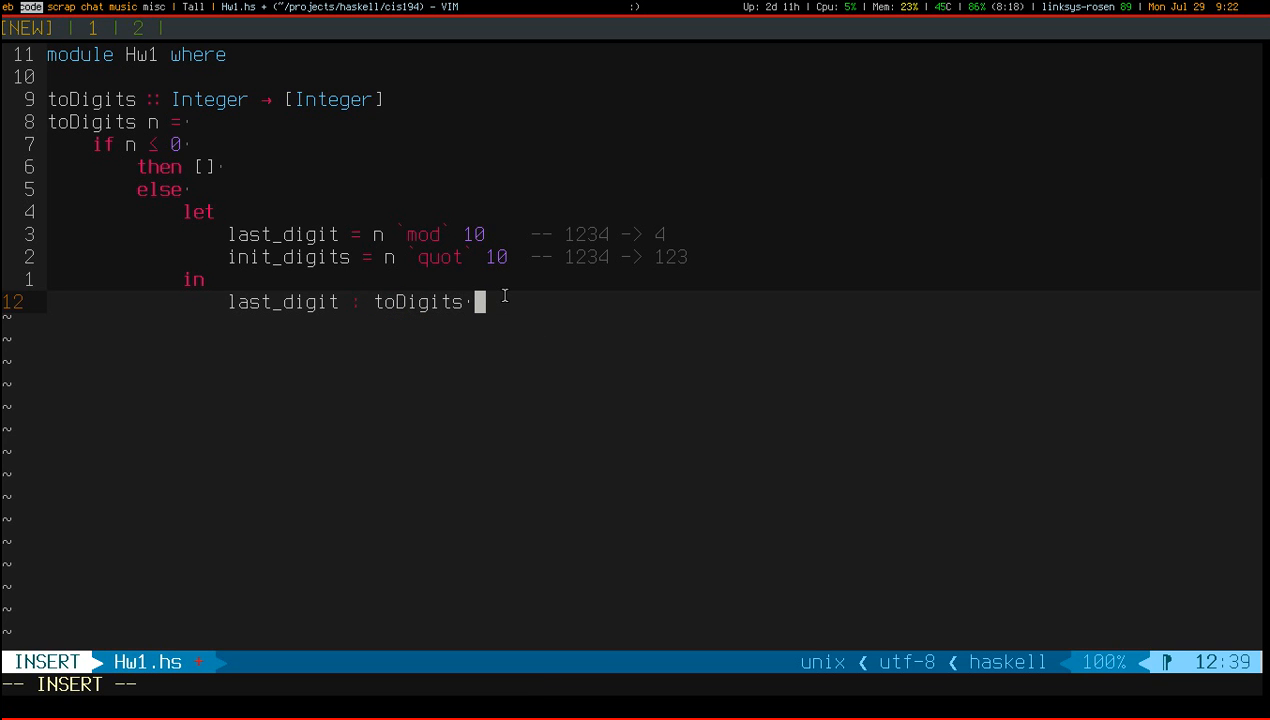
type("(")
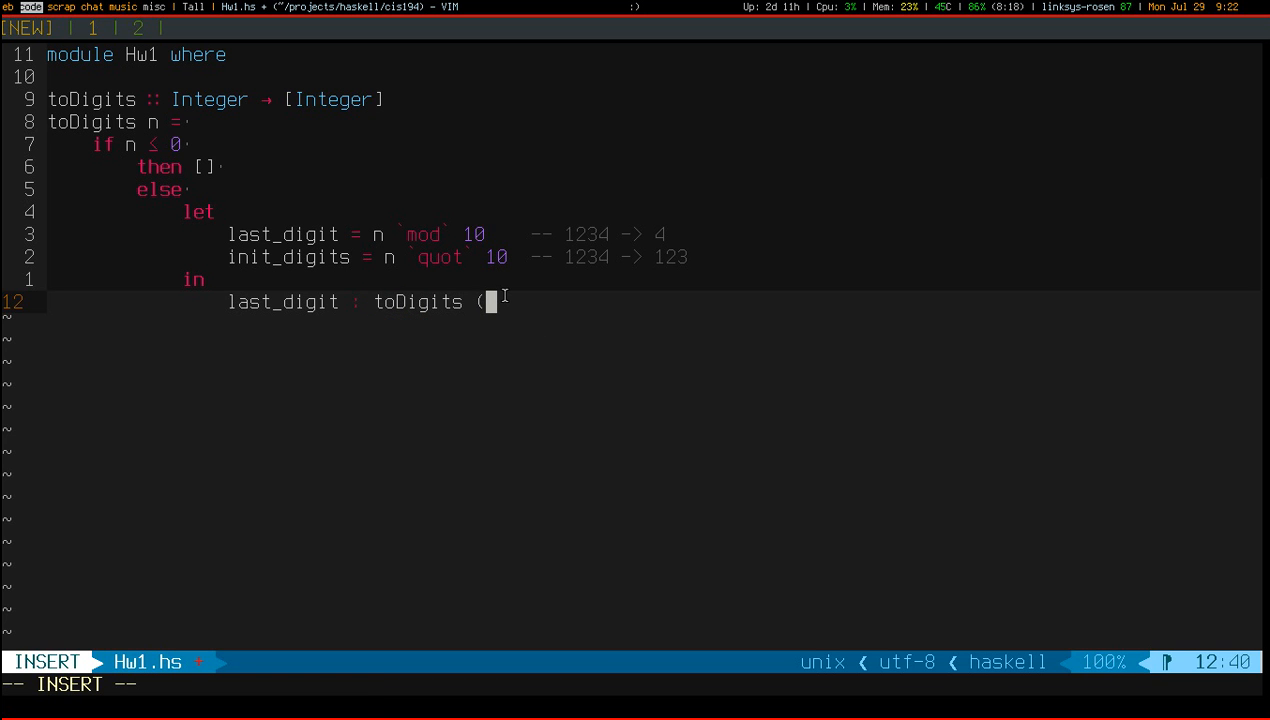
type("init_di")
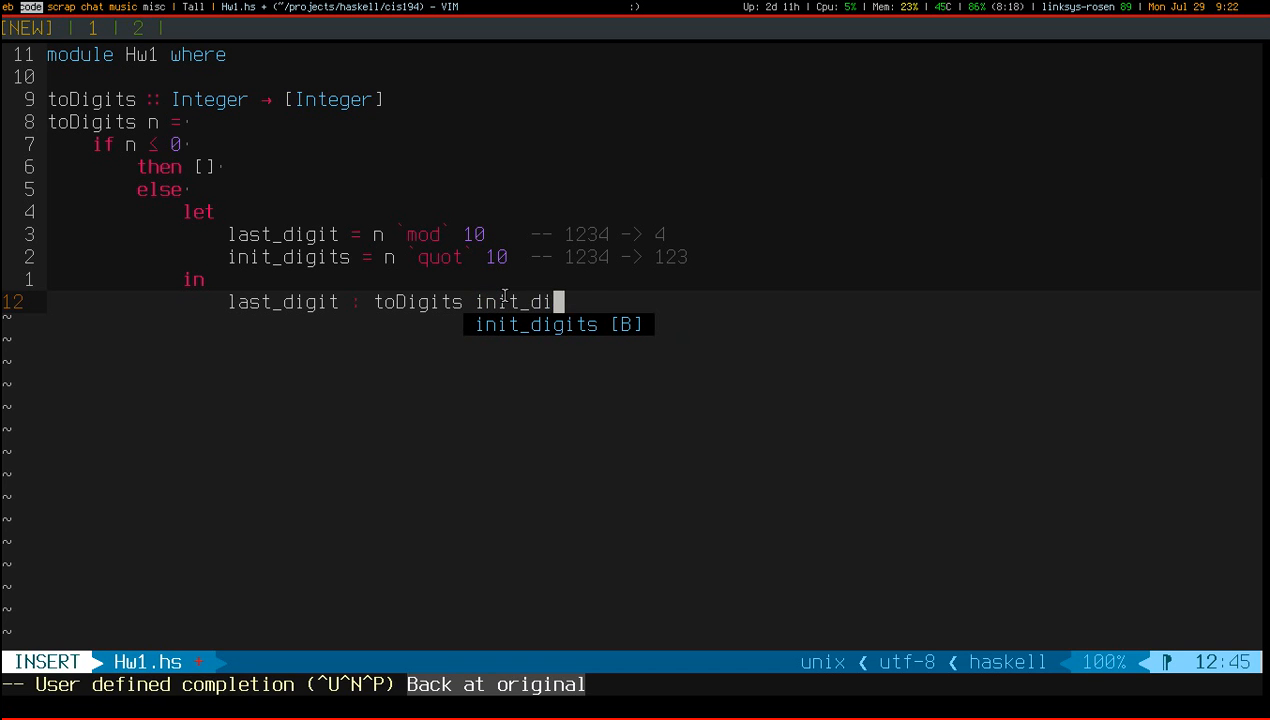
key("Escape")
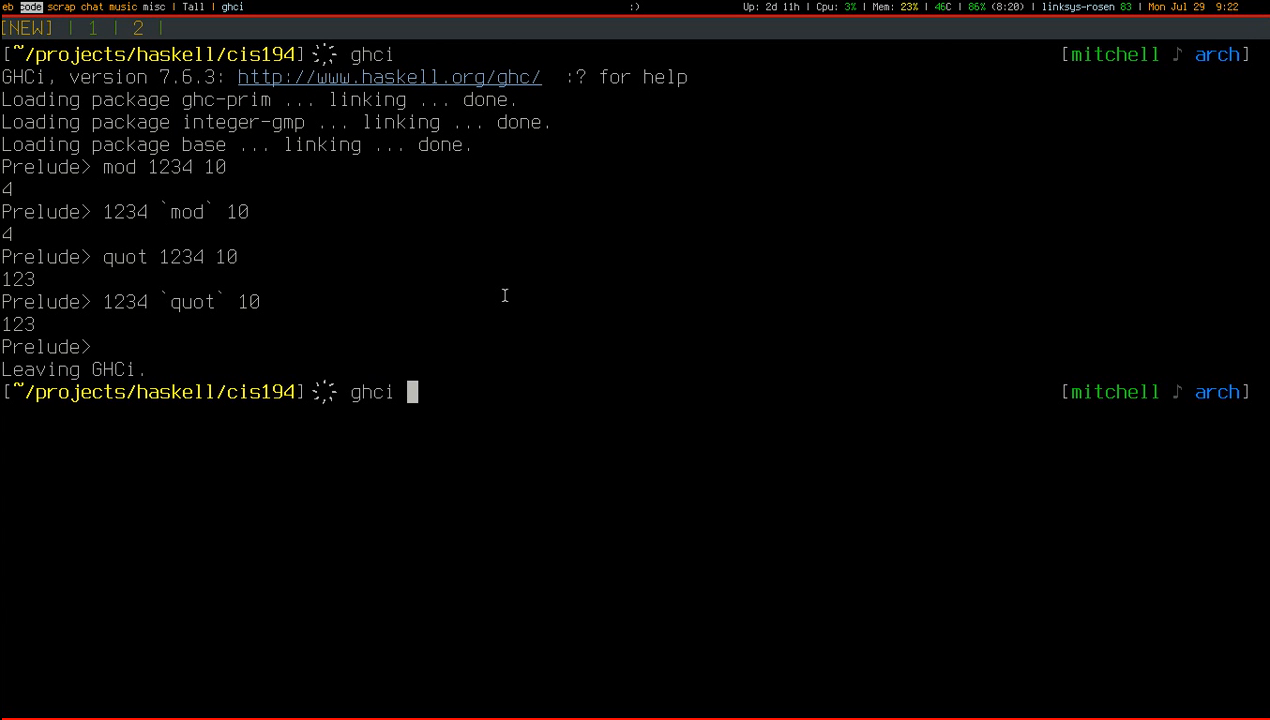
Launch ghci Hw1.hs and evaluate toDigits at the *Hw1 prompt
key("Return")
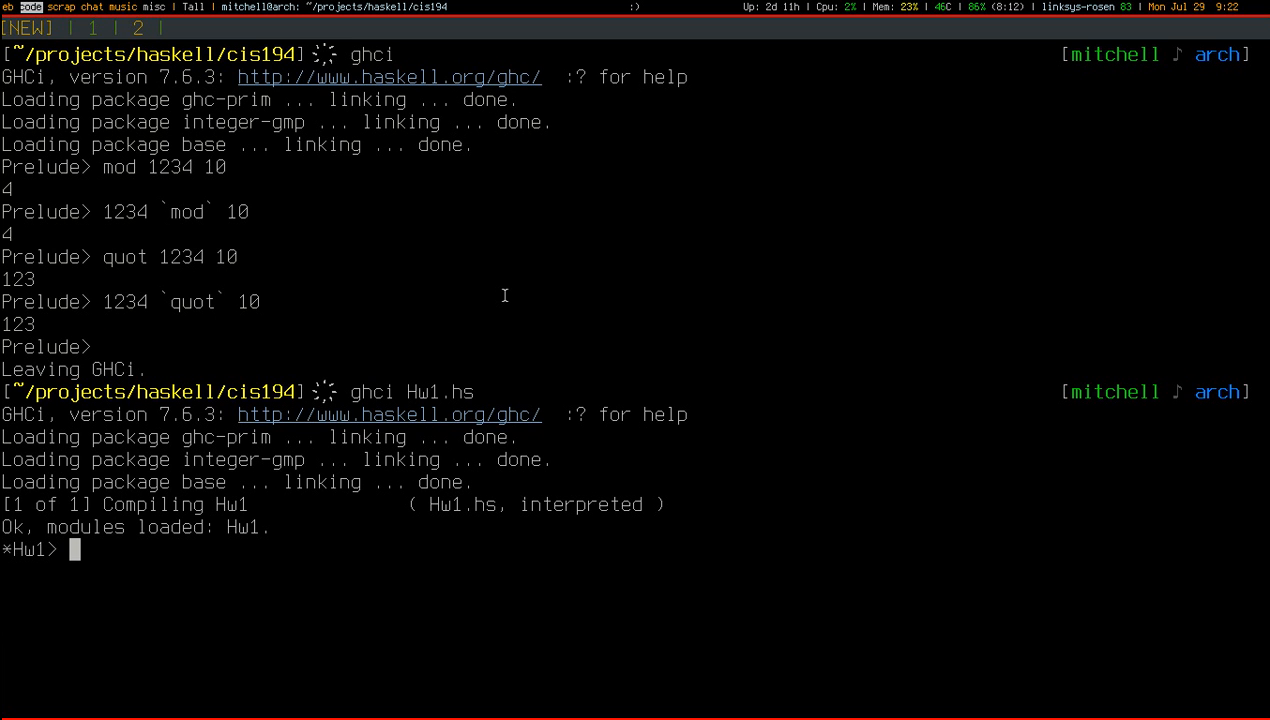
type("toDigits")
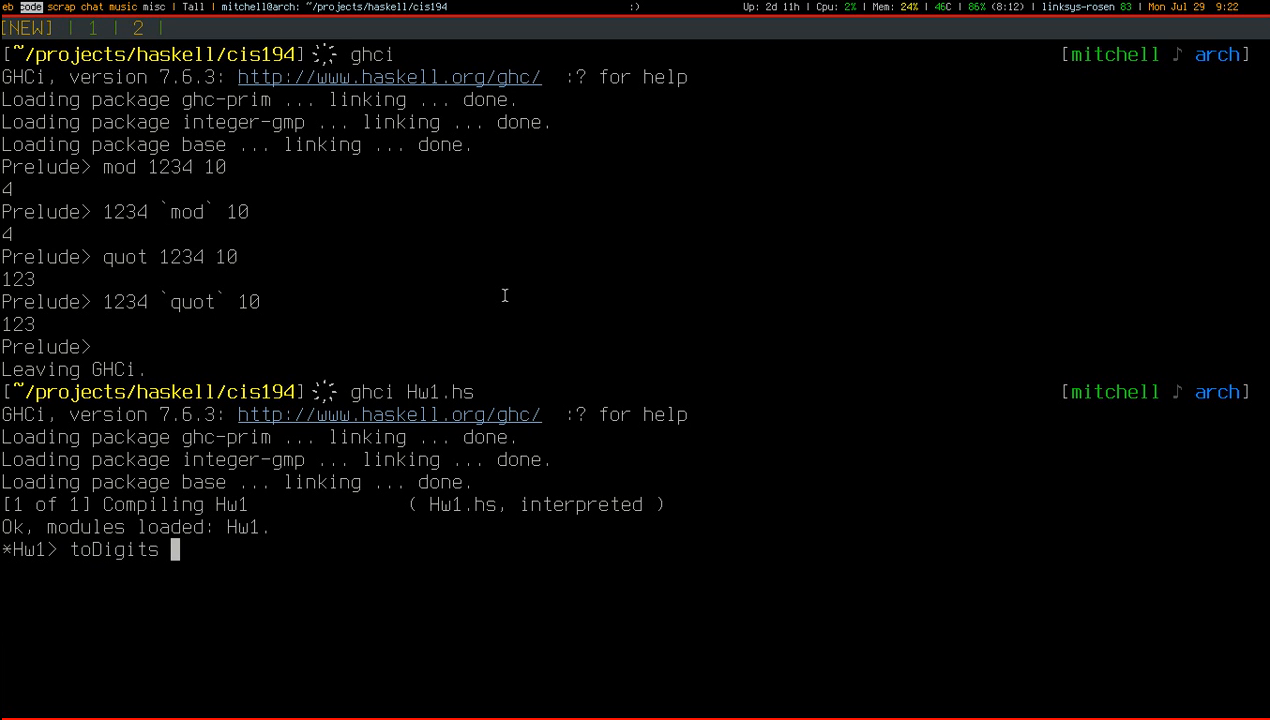
key("Return")
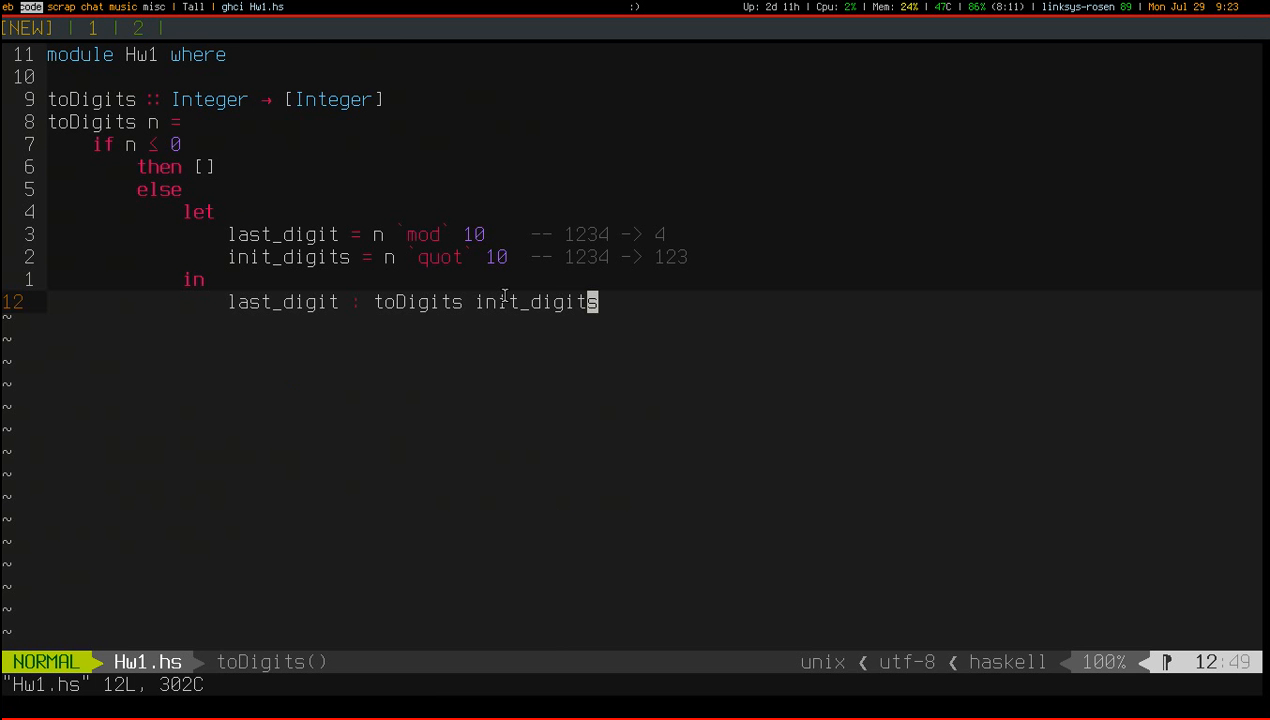
Change each toDigits occurrence to toDigitsRev, completing the recursive call's name
key("k")
type("Rev")
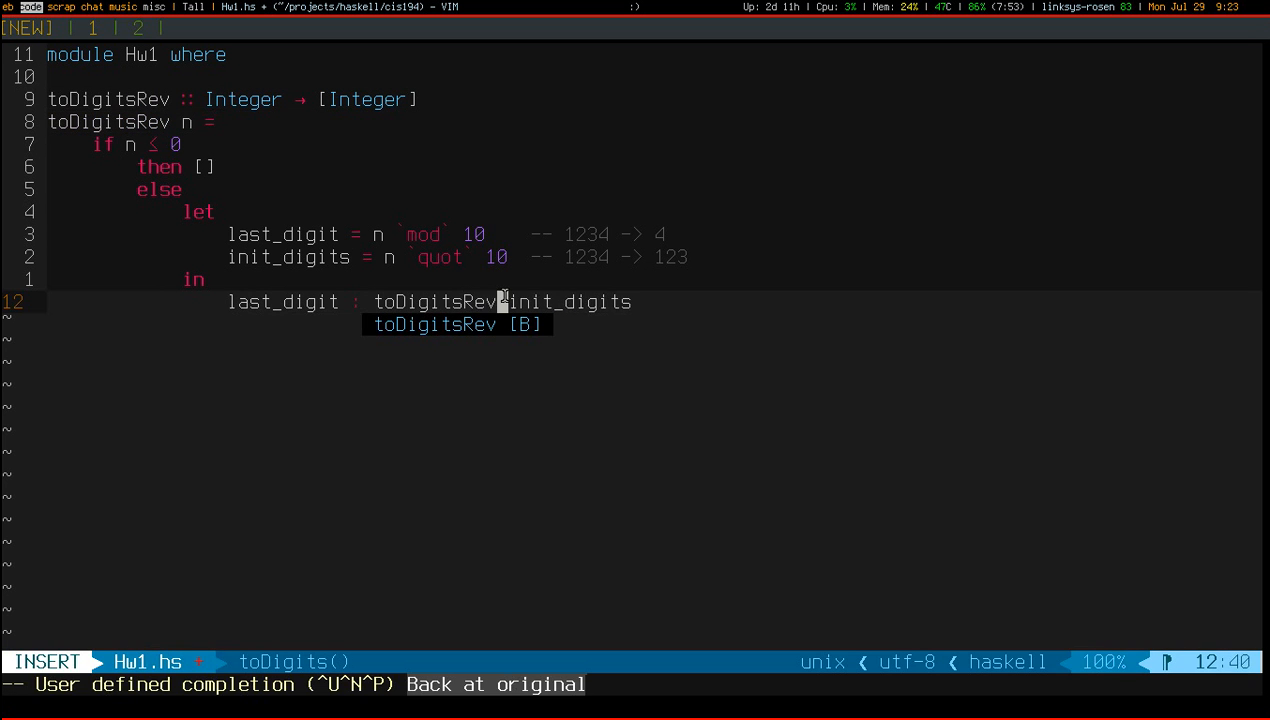
key("Escape")
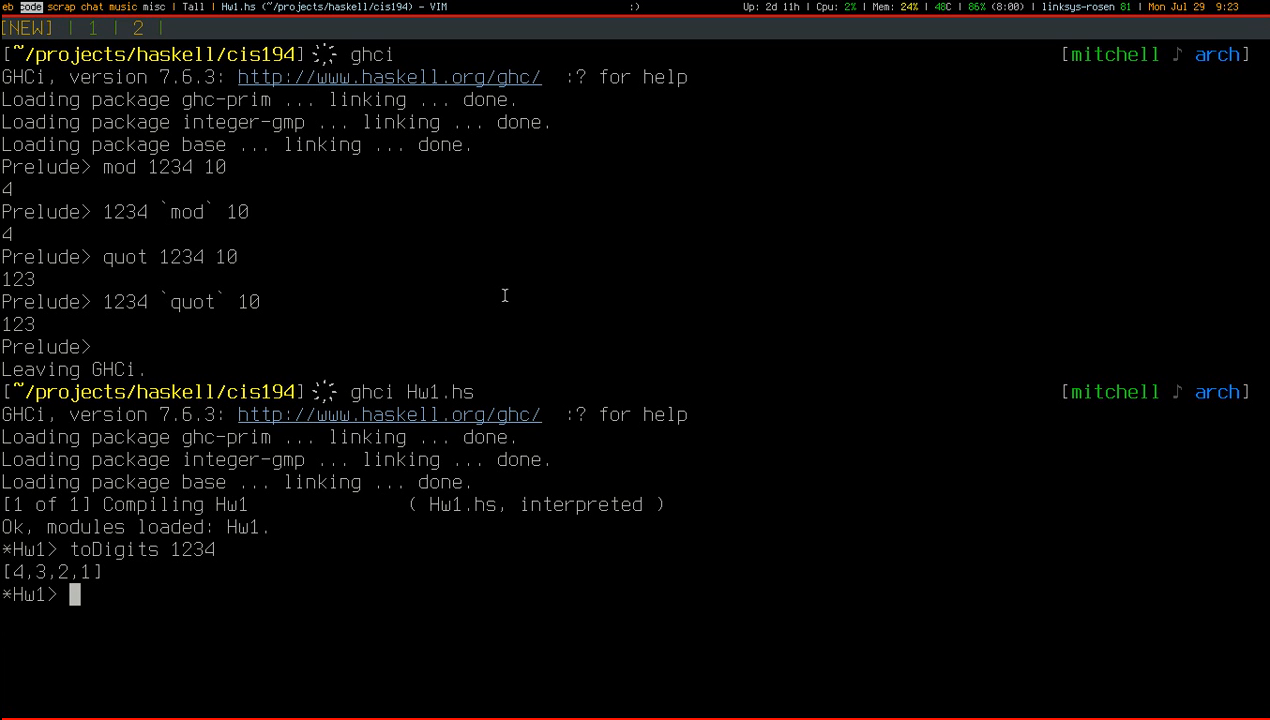
Type divMod 1234 10 at the *Hw1> prompt
type("div")
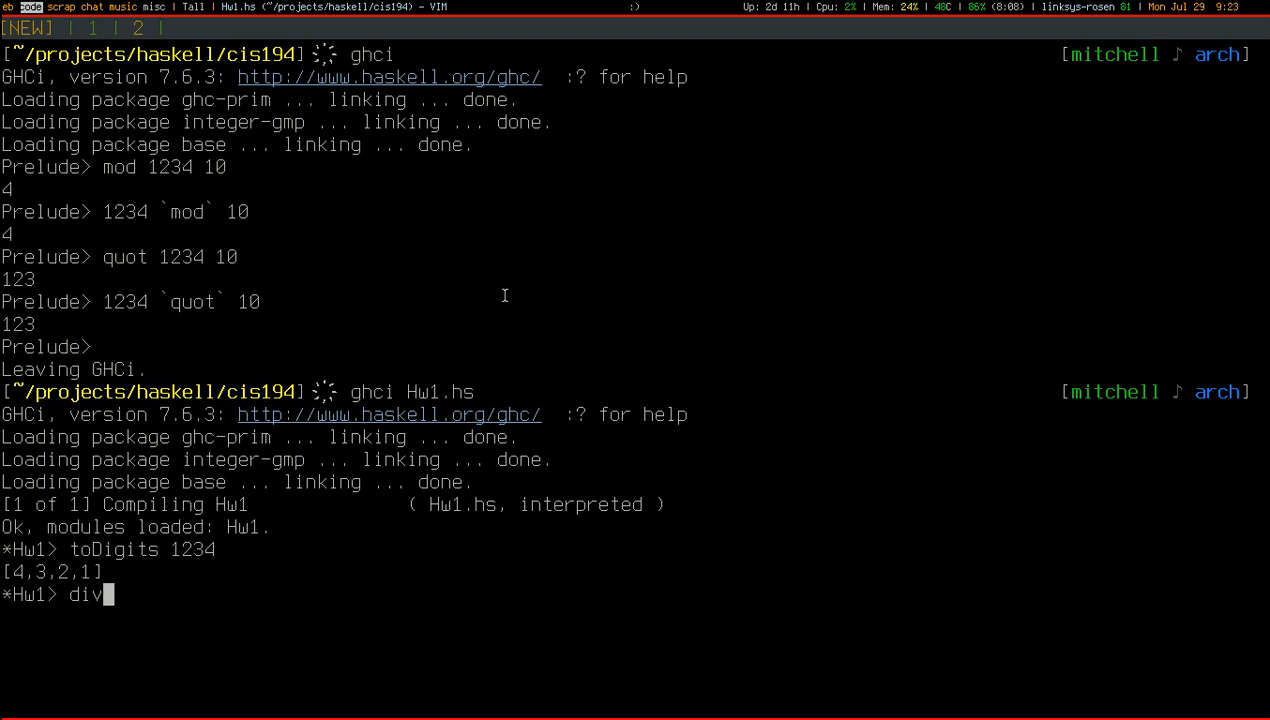
type("Mod 1234")
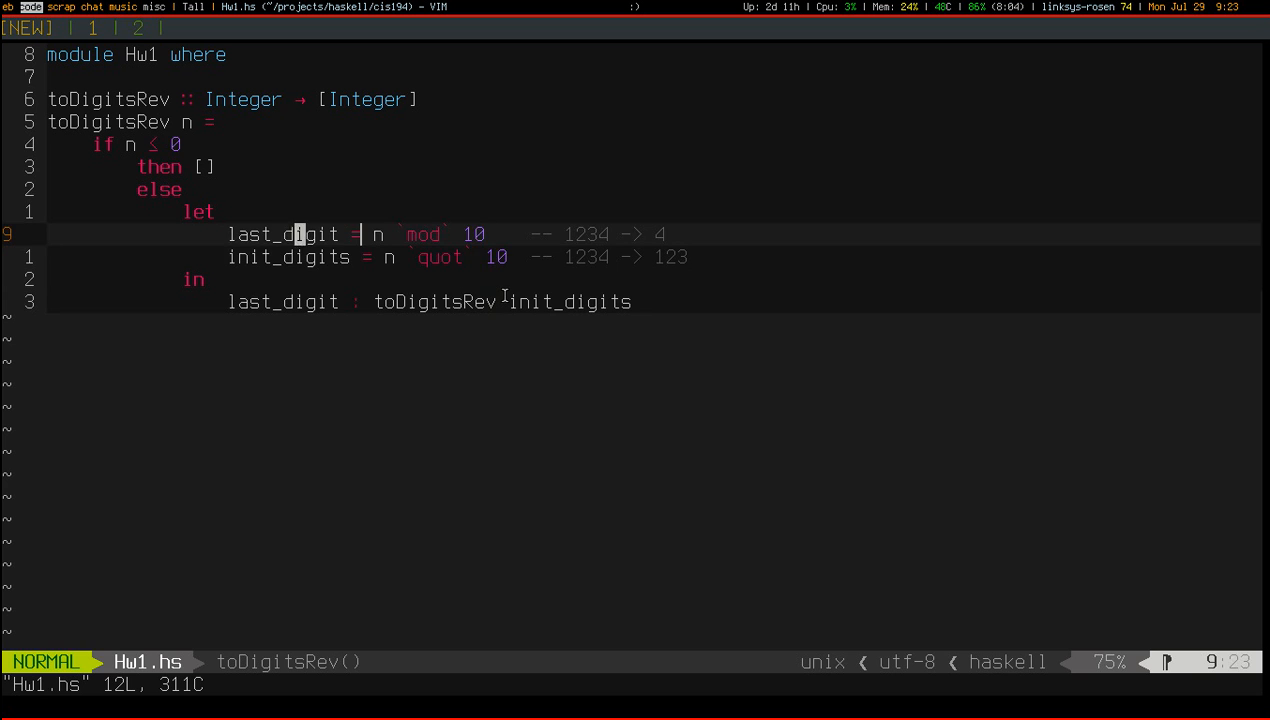
Rewrite the binding as (init_digits, last_digit) = n `divMod` 10 with comment 1234 -> (123,4)
type("(")
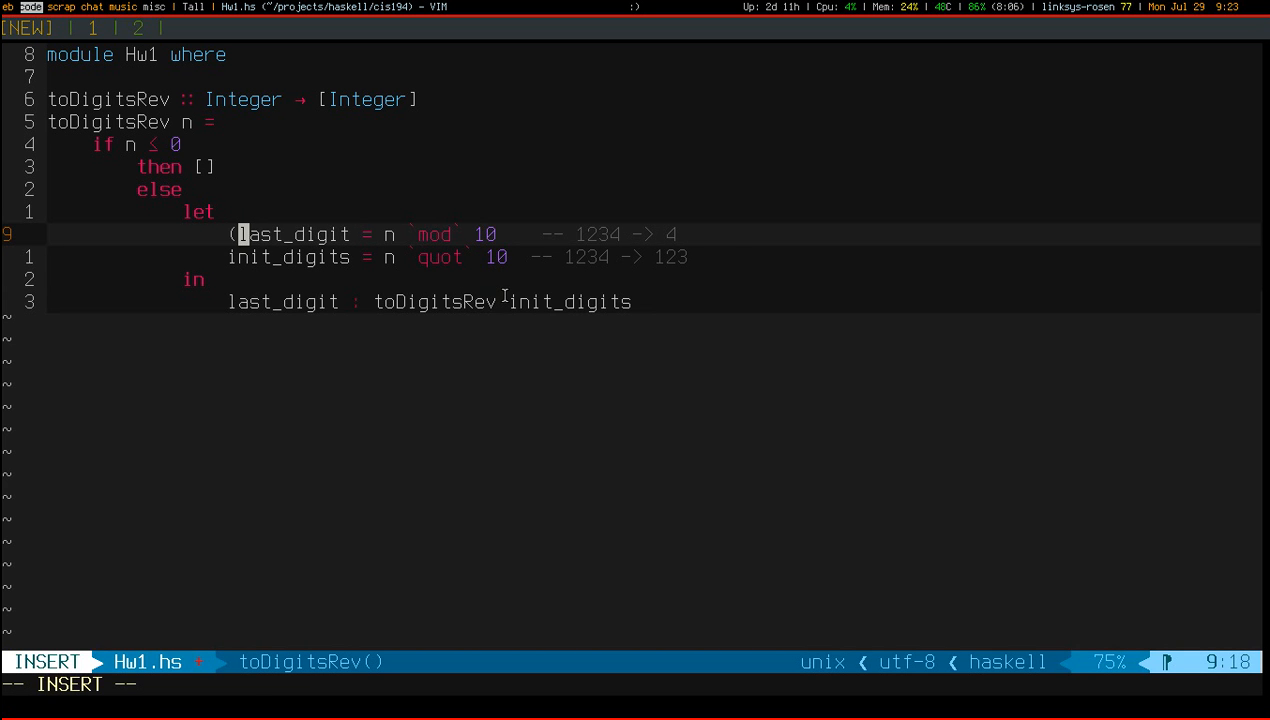
type("in")
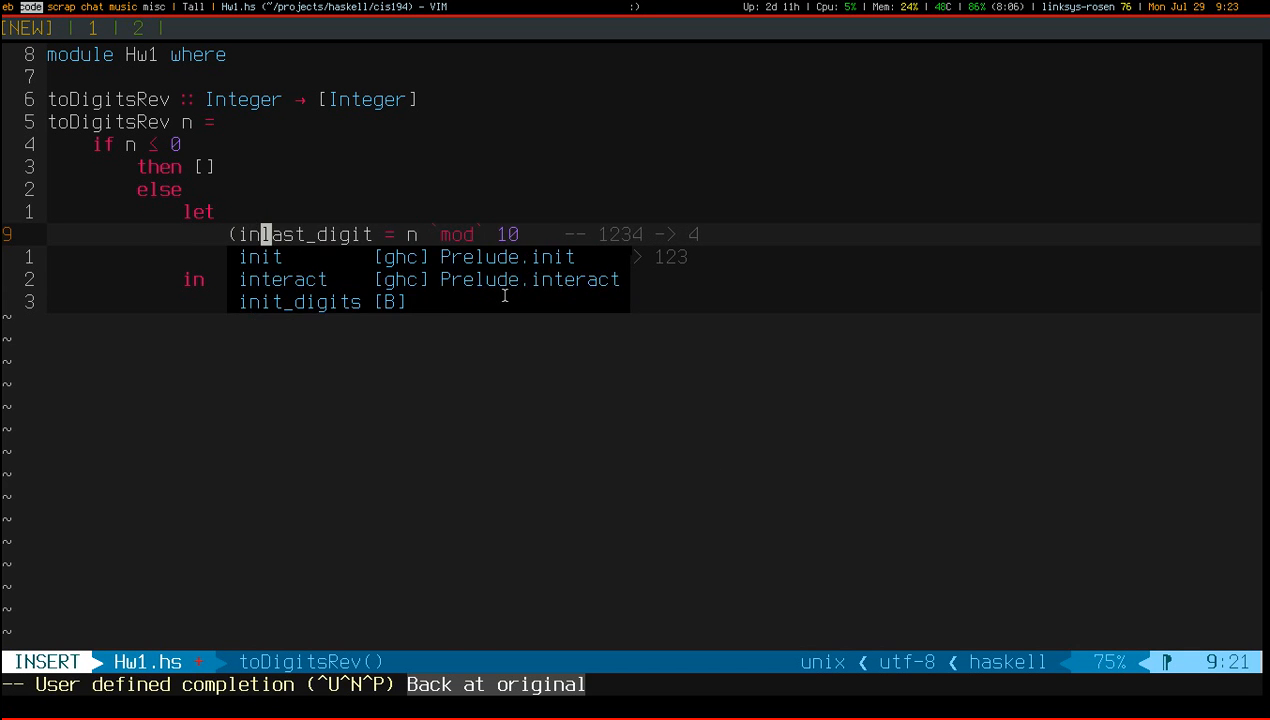
key("Escape")
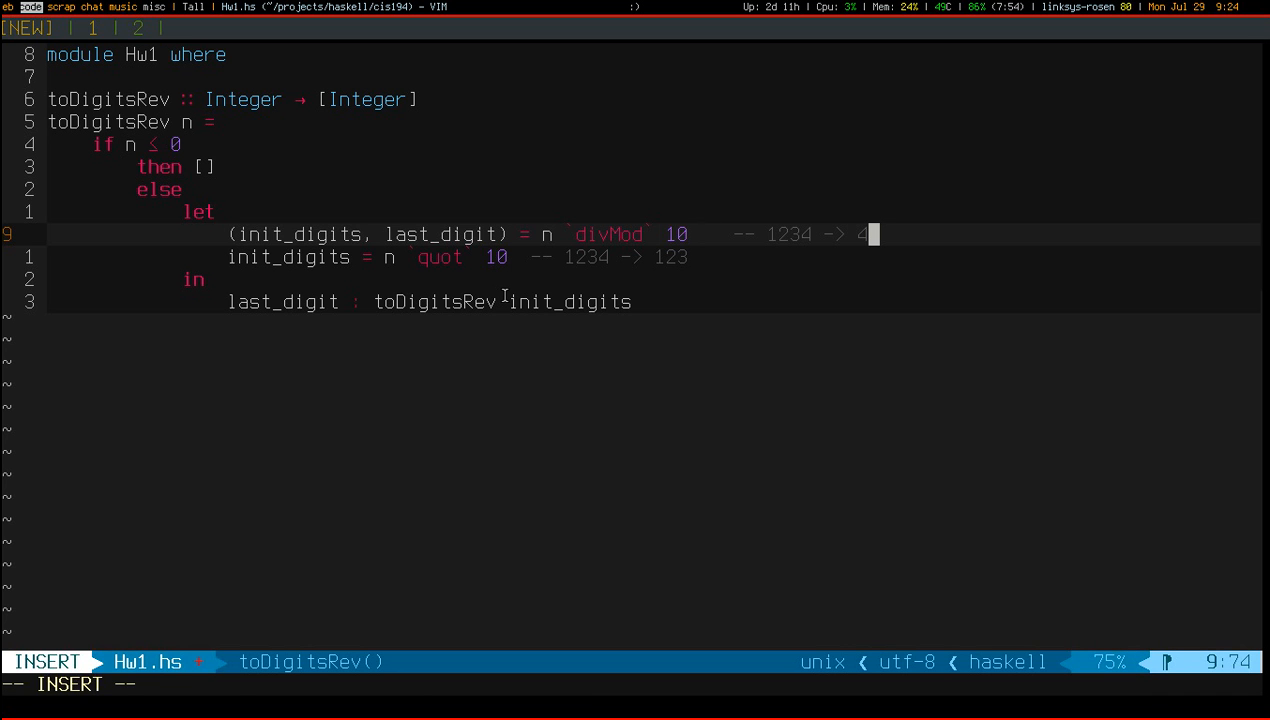
type("(1,2")
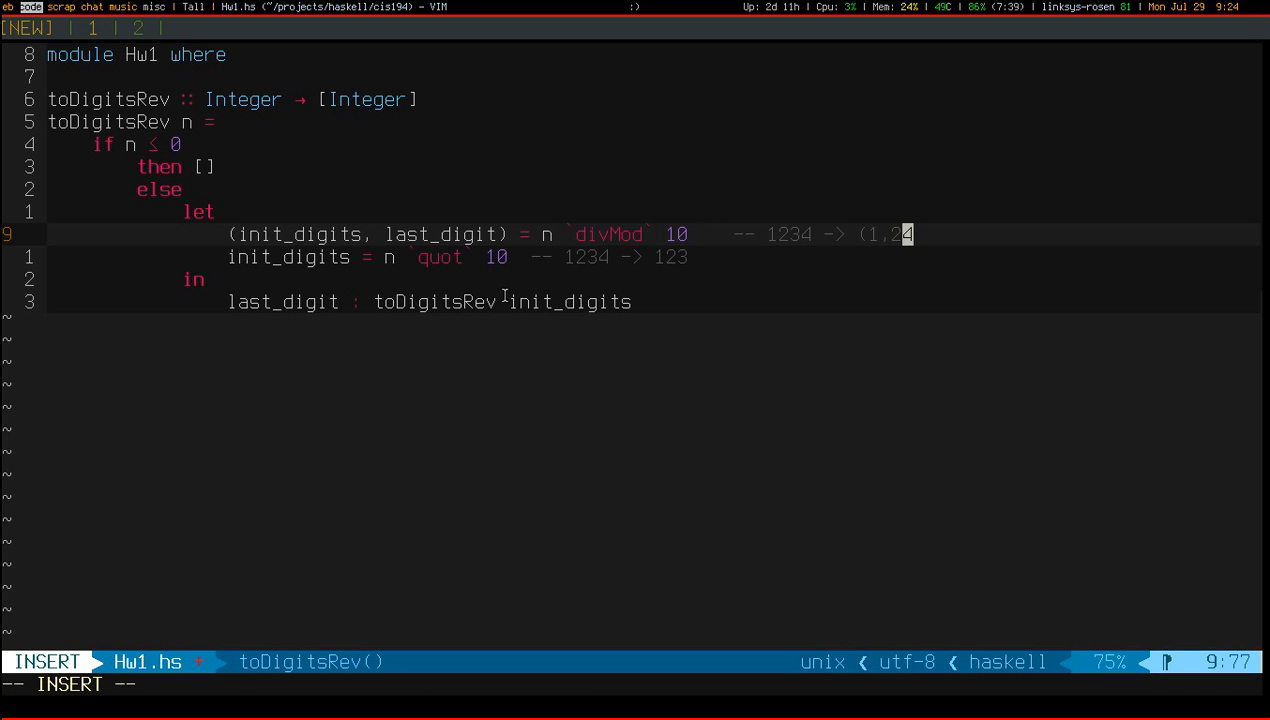
type("3,4)")
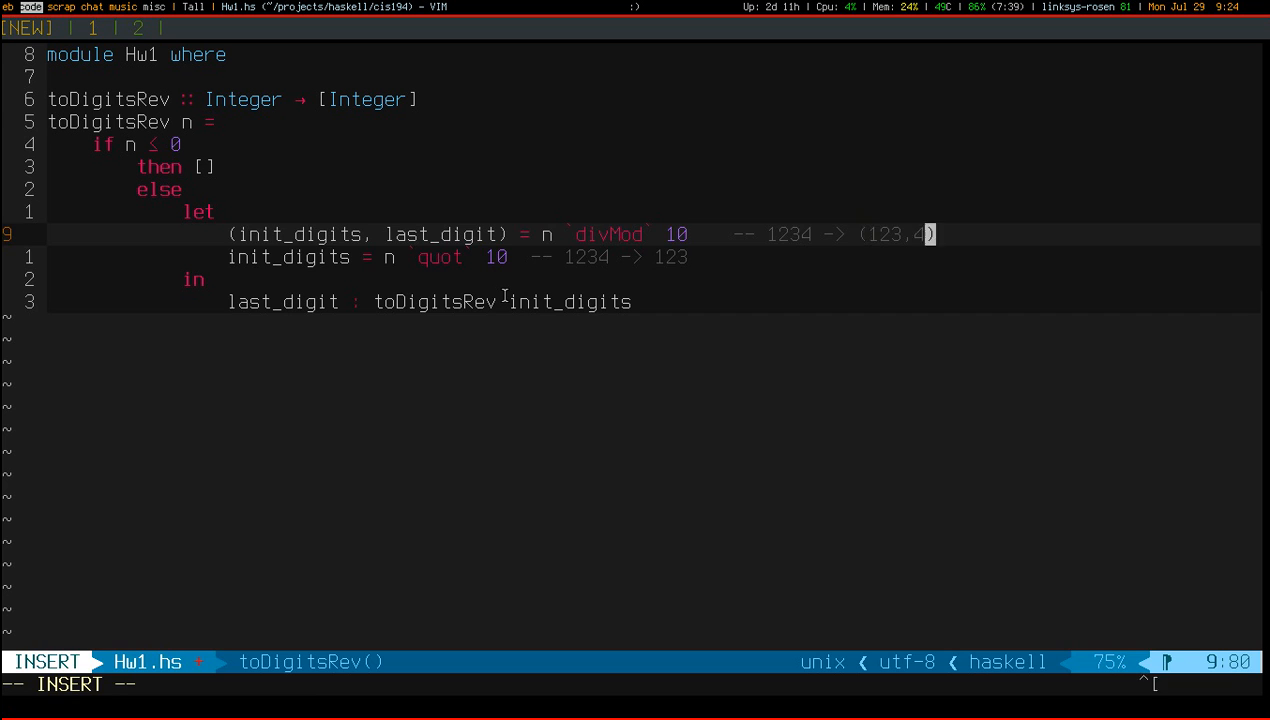
key("Escape")
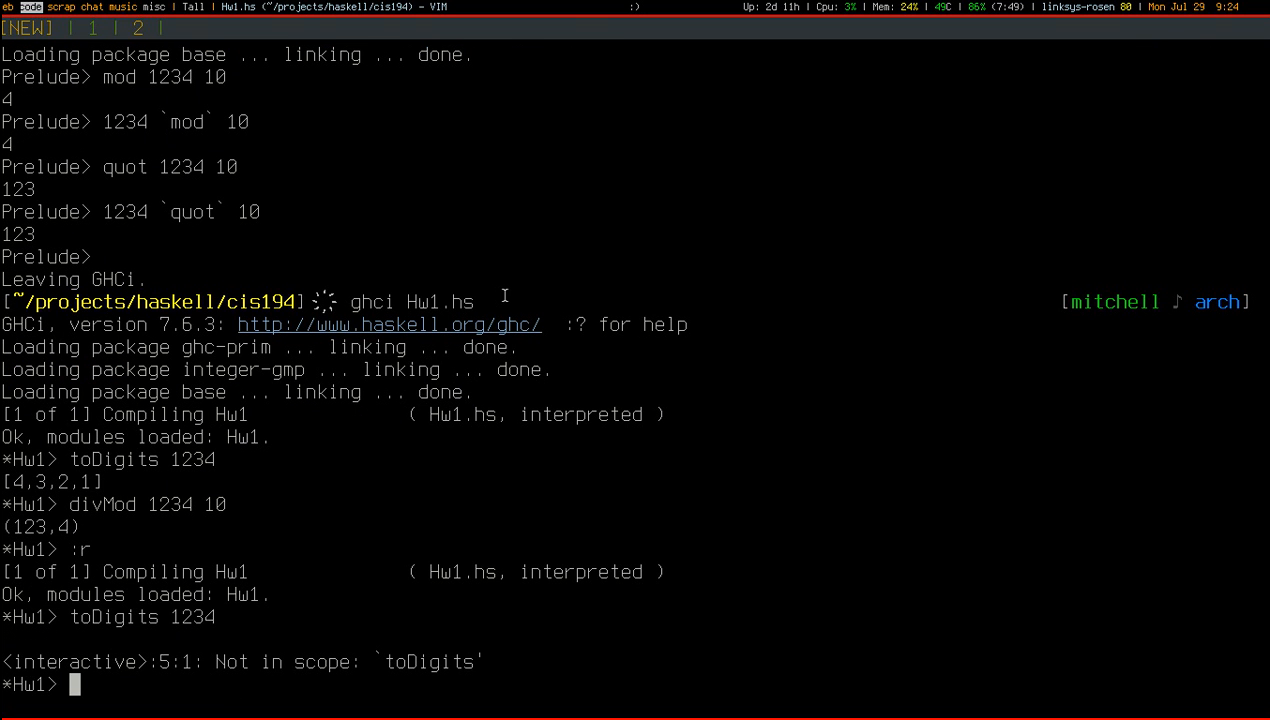
Evaluate toDigits 1234 in GHCi again
type("toDigits 1234")
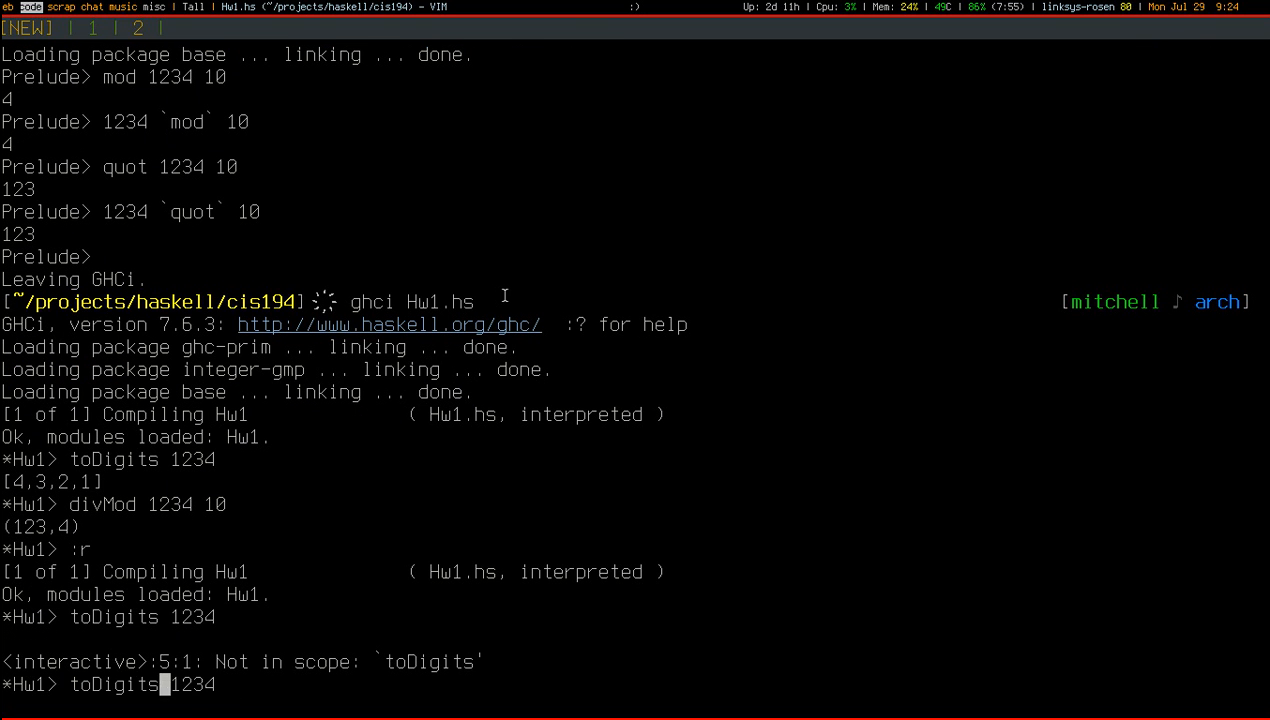
key("Return")
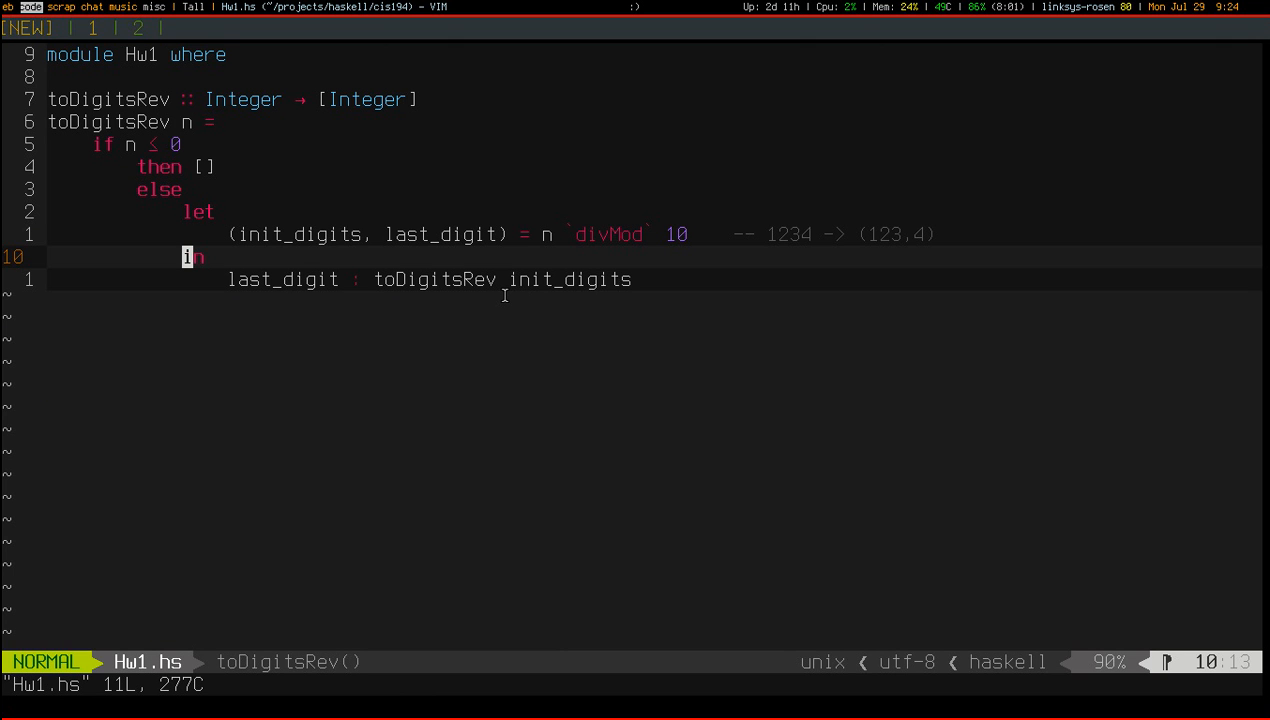
Make else return last_digit : toDigitsRev init_digits and replace let/in with where
key("k")
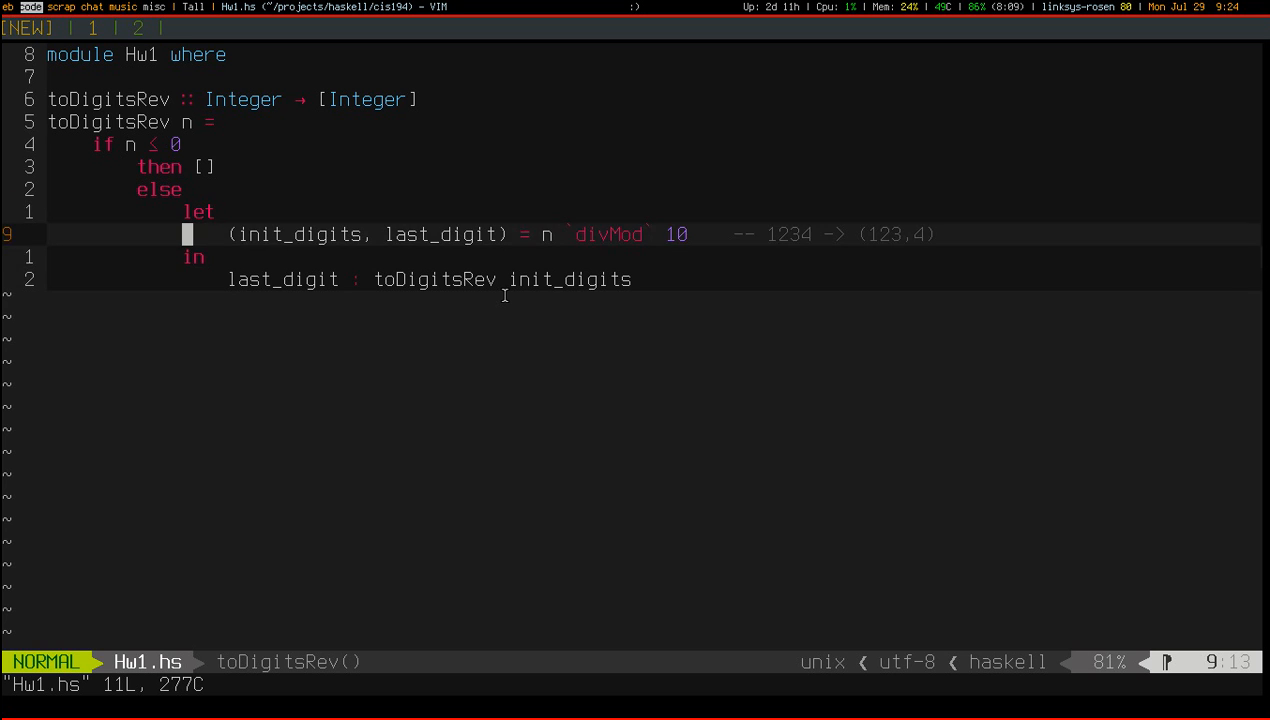
key("k")
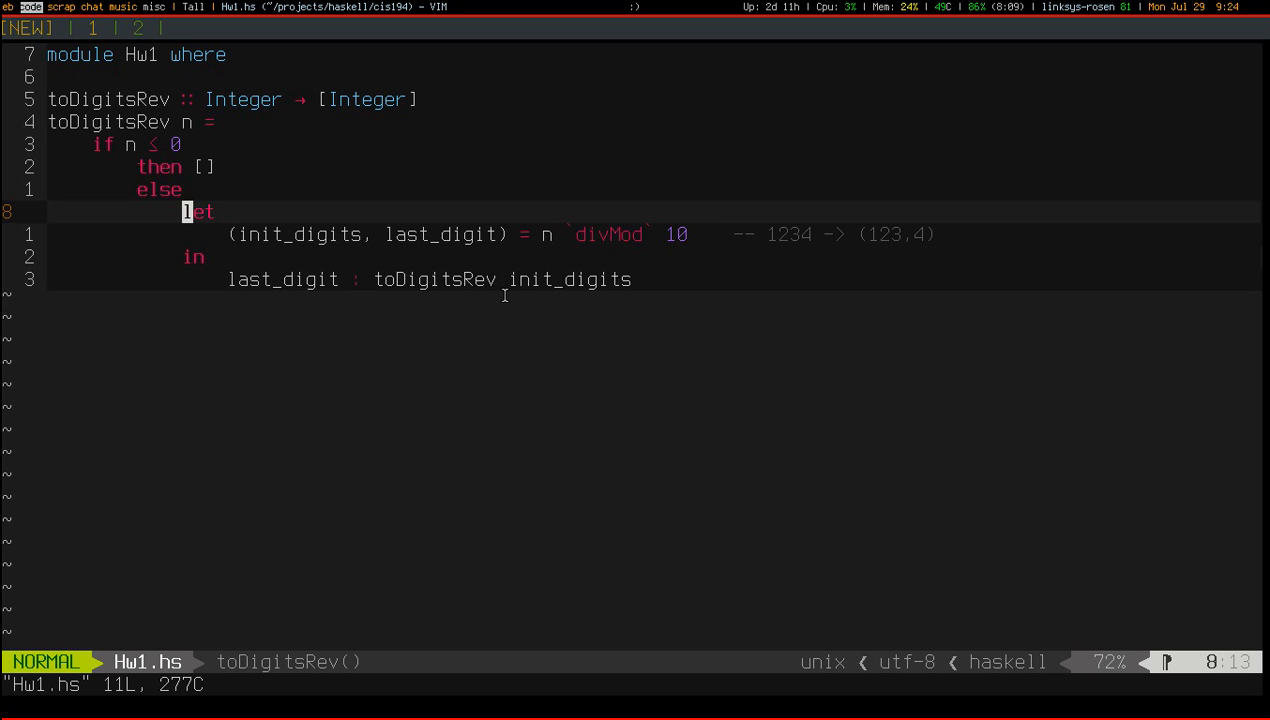
key("dd")
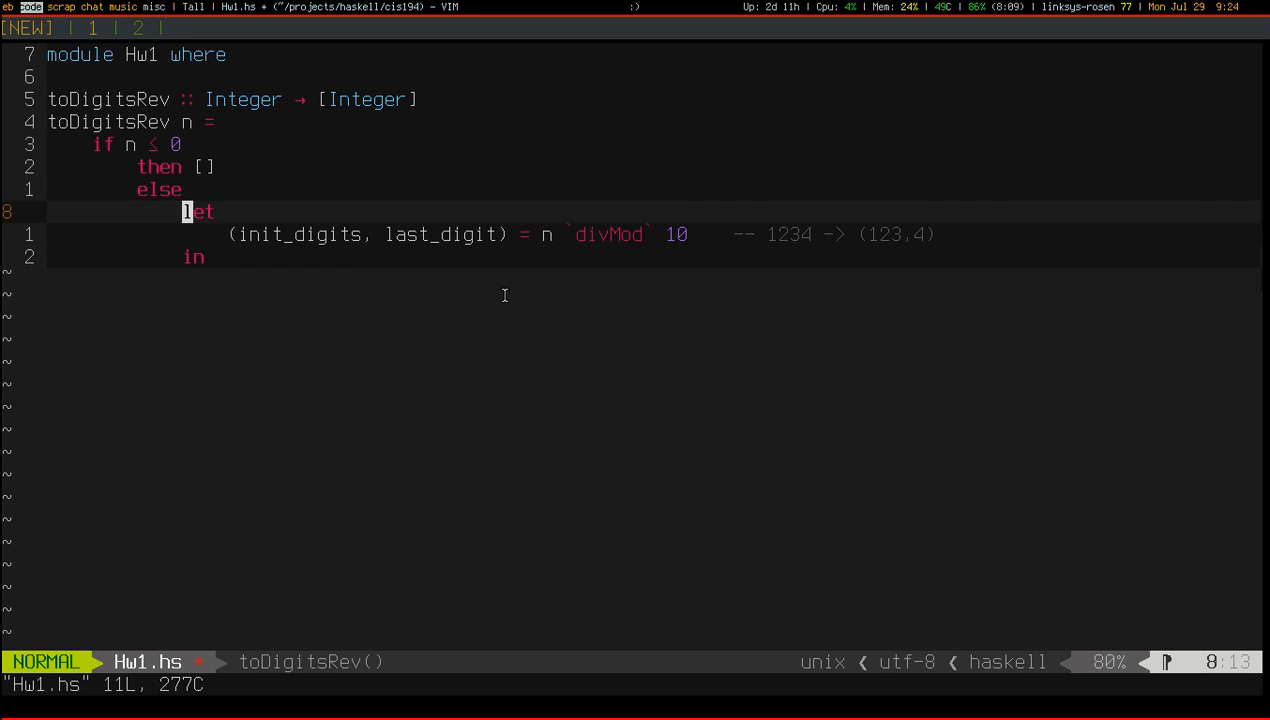
type("last_digit : toDigitsRev init_digits")
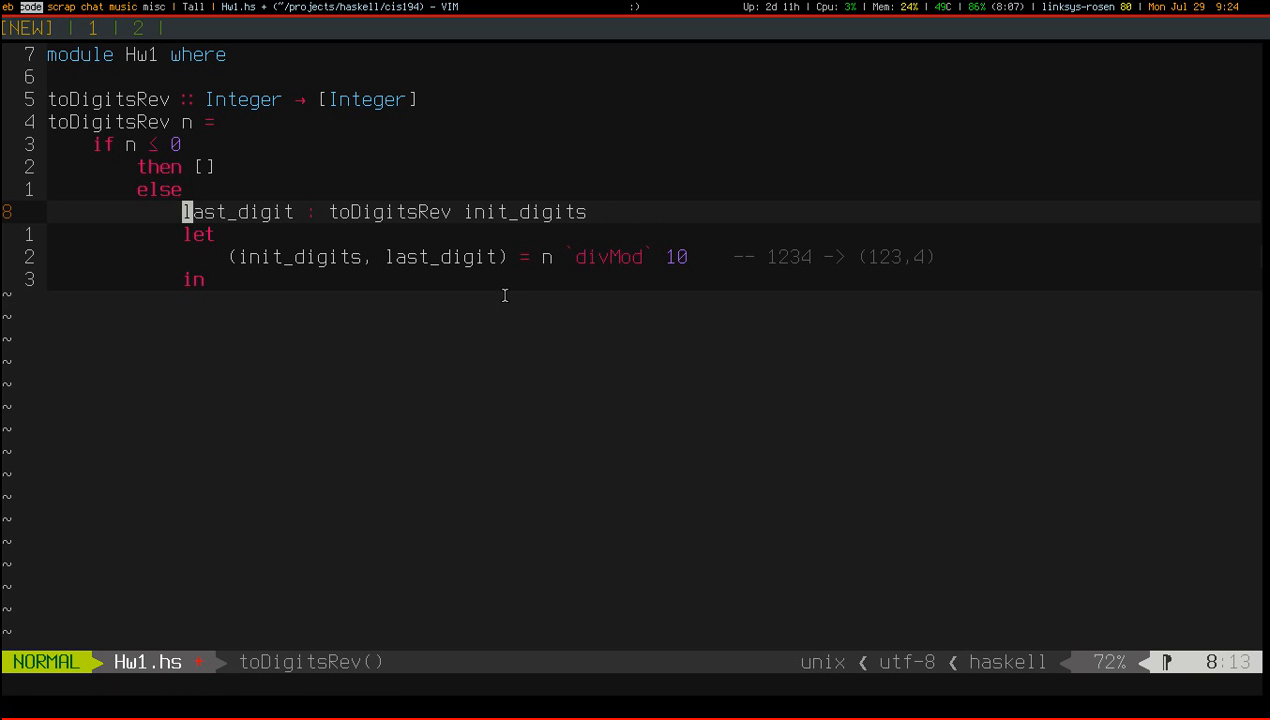
type("whe")
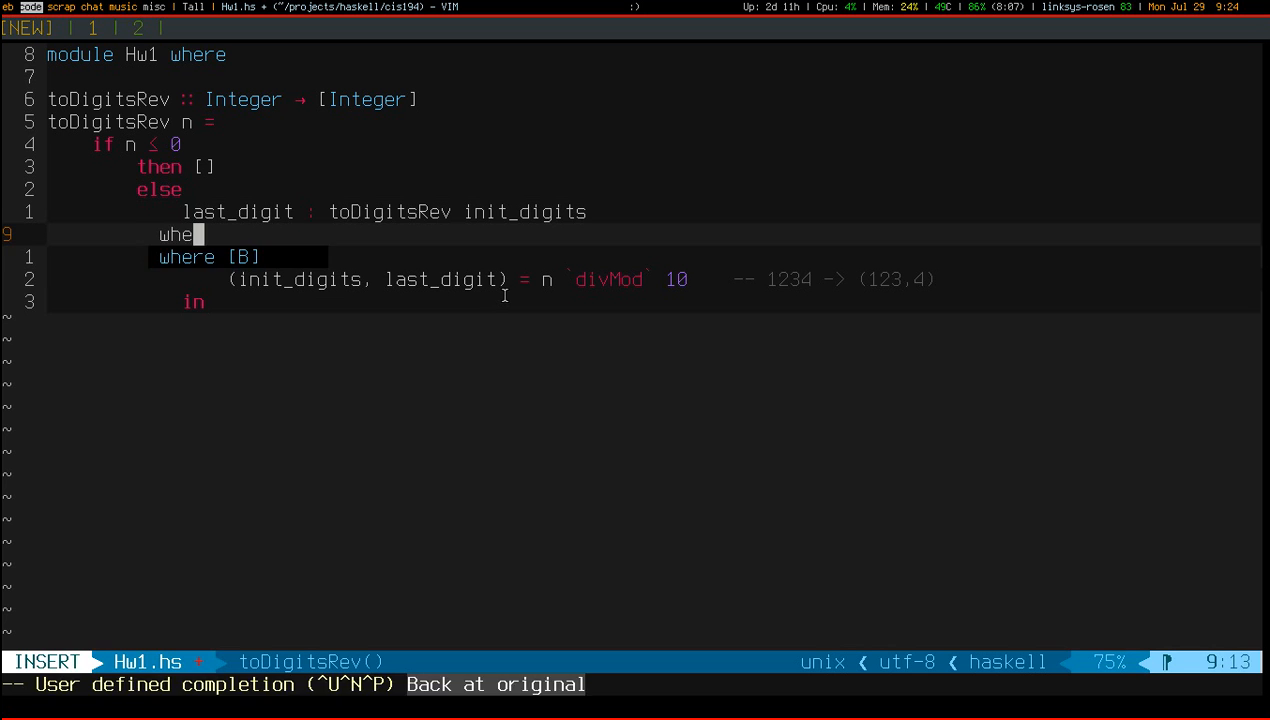
key("Escape")
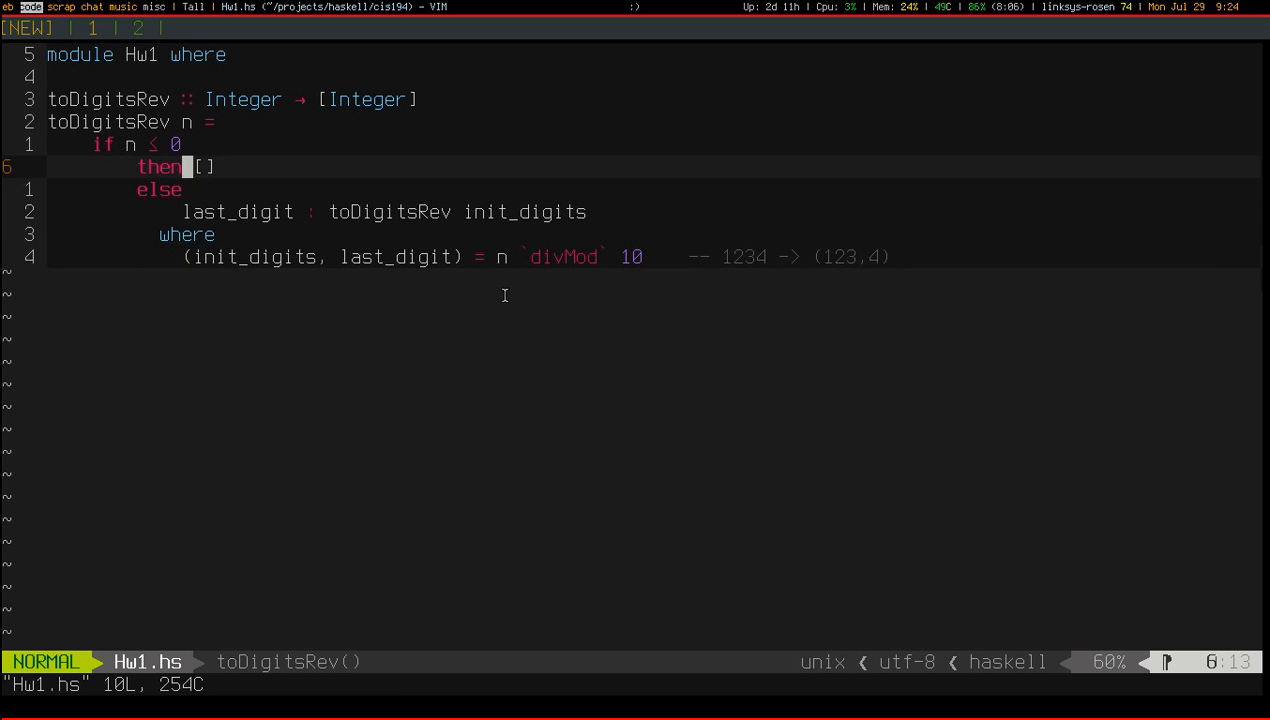
key("j")
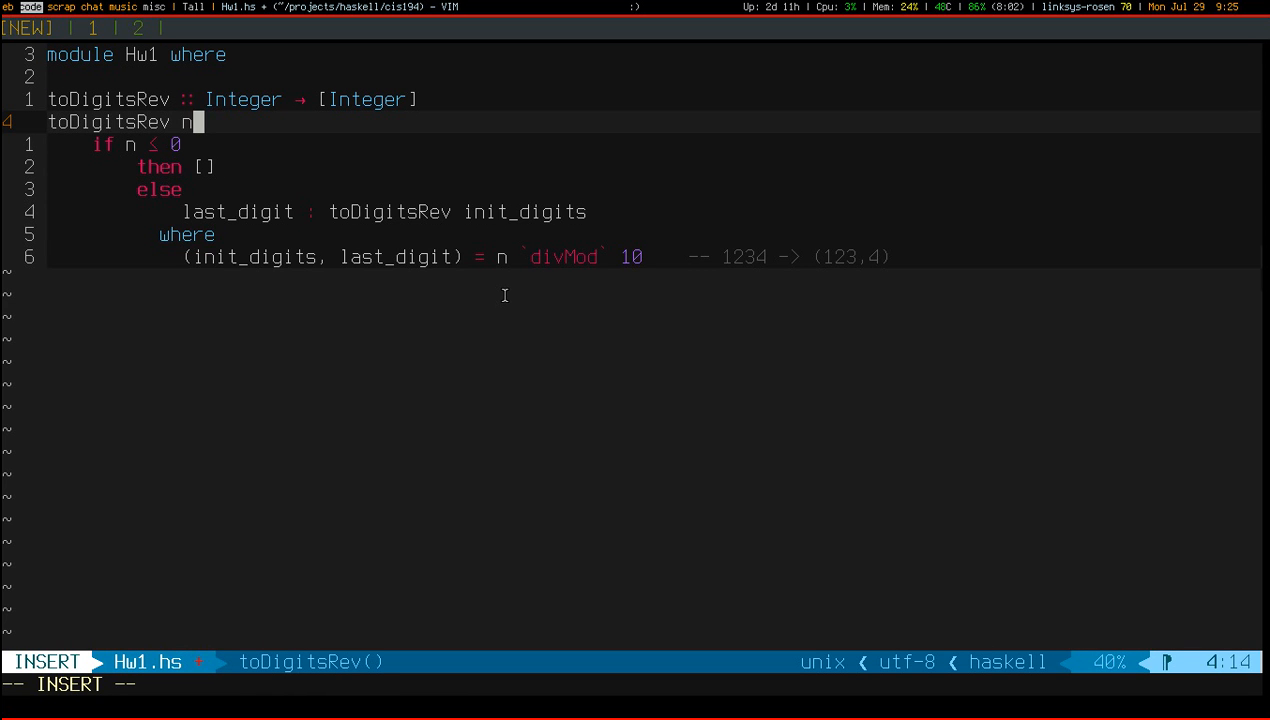
Add guard lines n <= 0 = [], other_condition, another_condition = ... and final_condition
key("Return")
type("|")
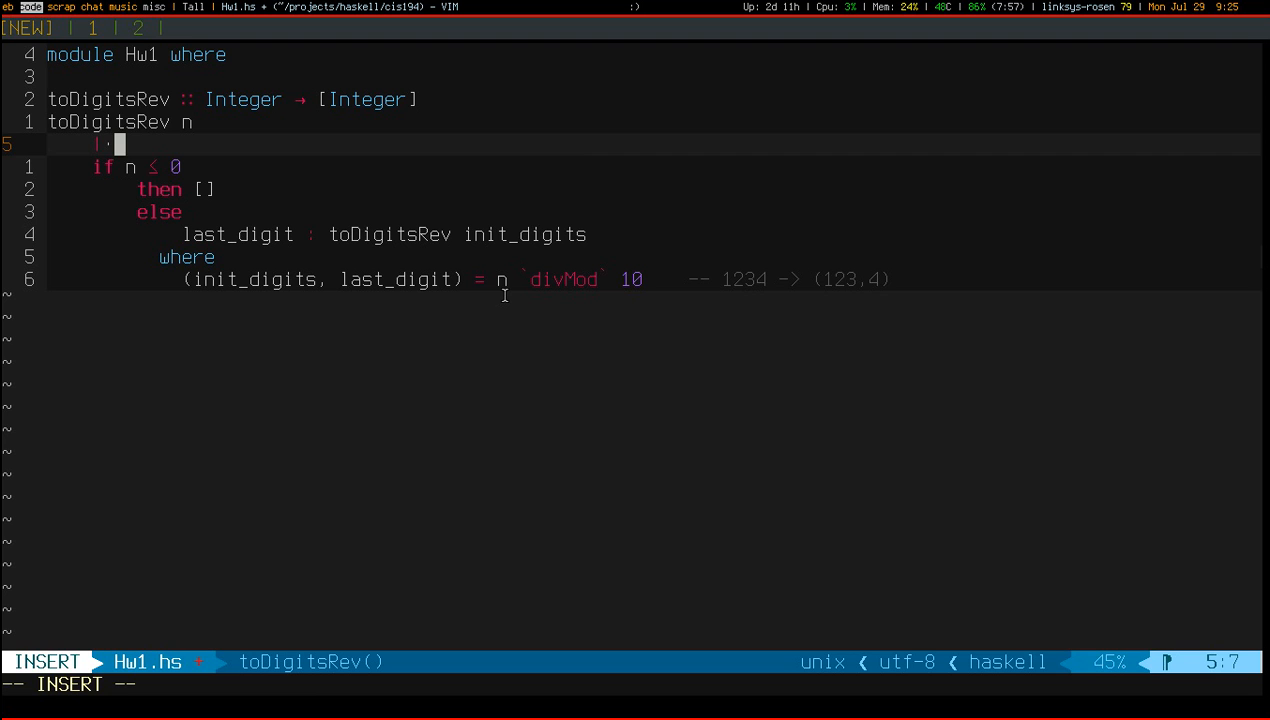
type("n <= -")
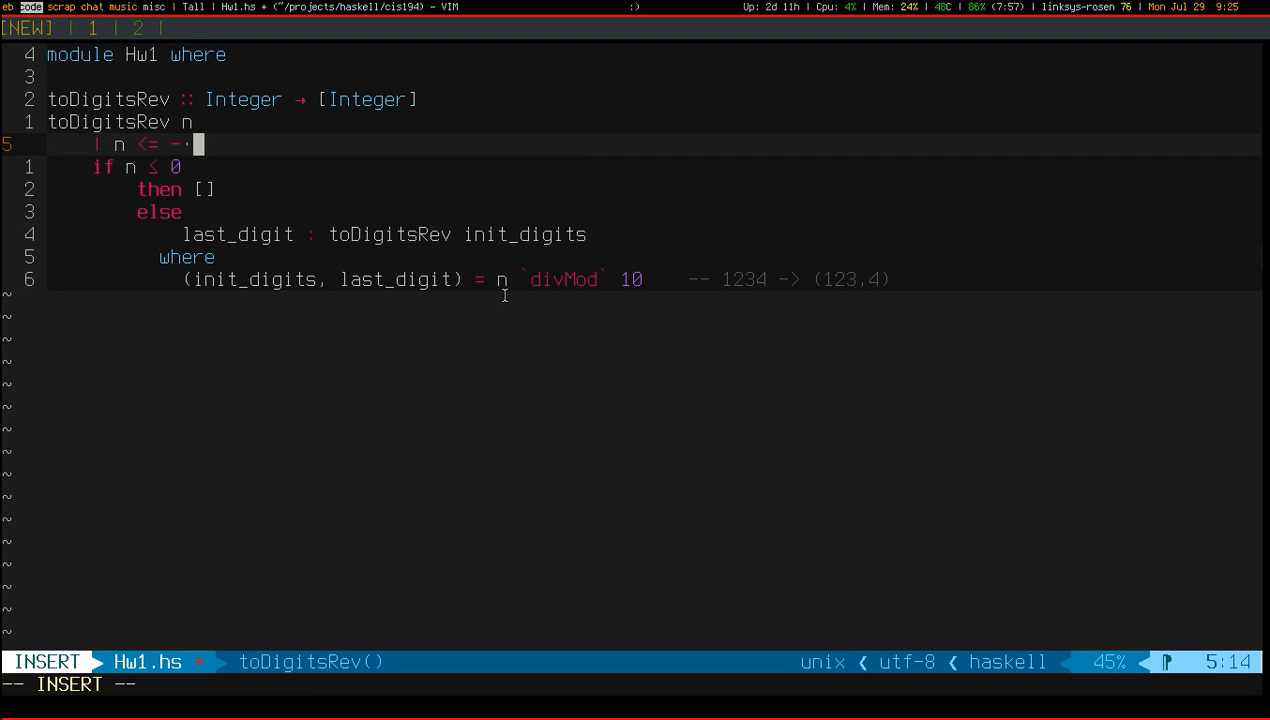
type("0 = []")
type("| o")
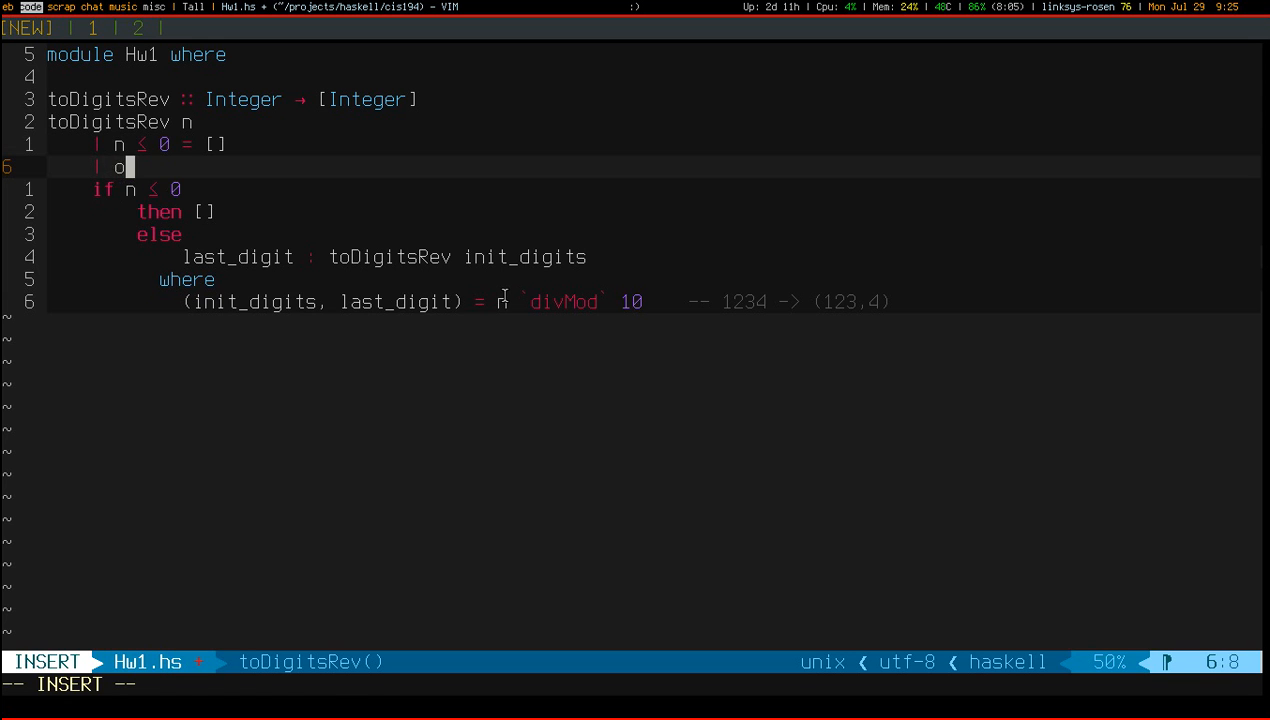
type("ther_condition = ...")
type("|")
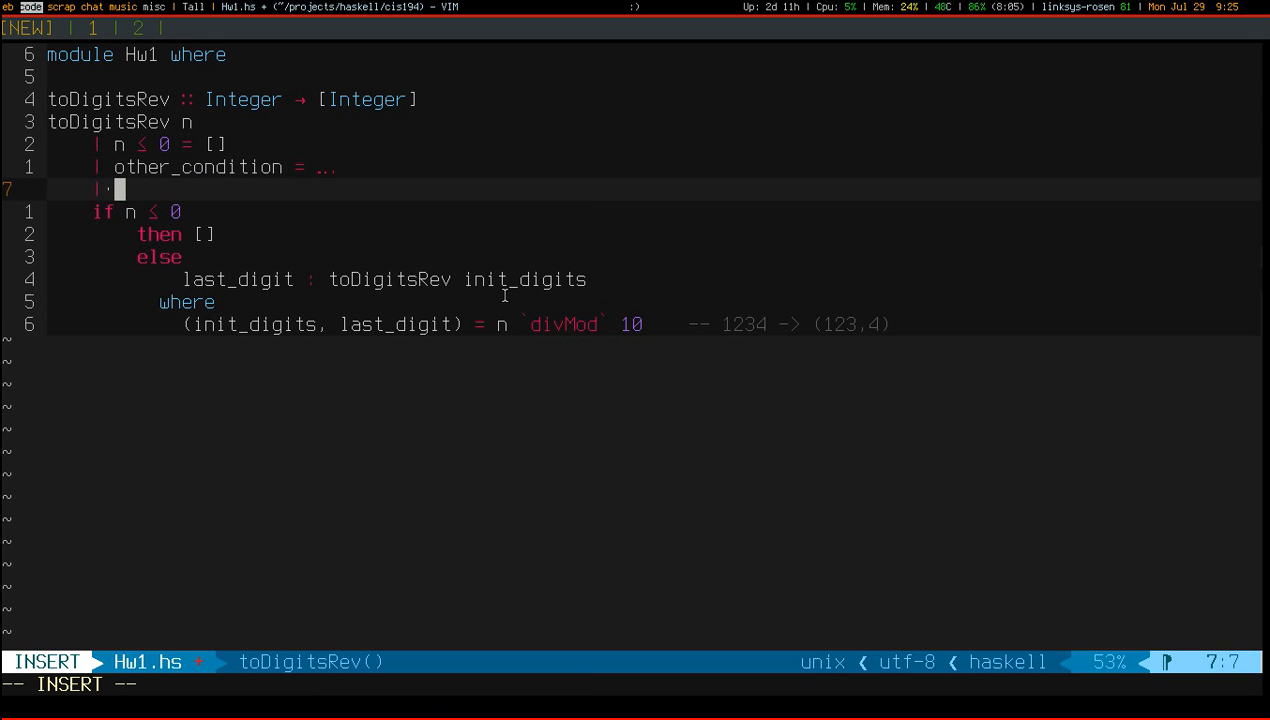
type("an")
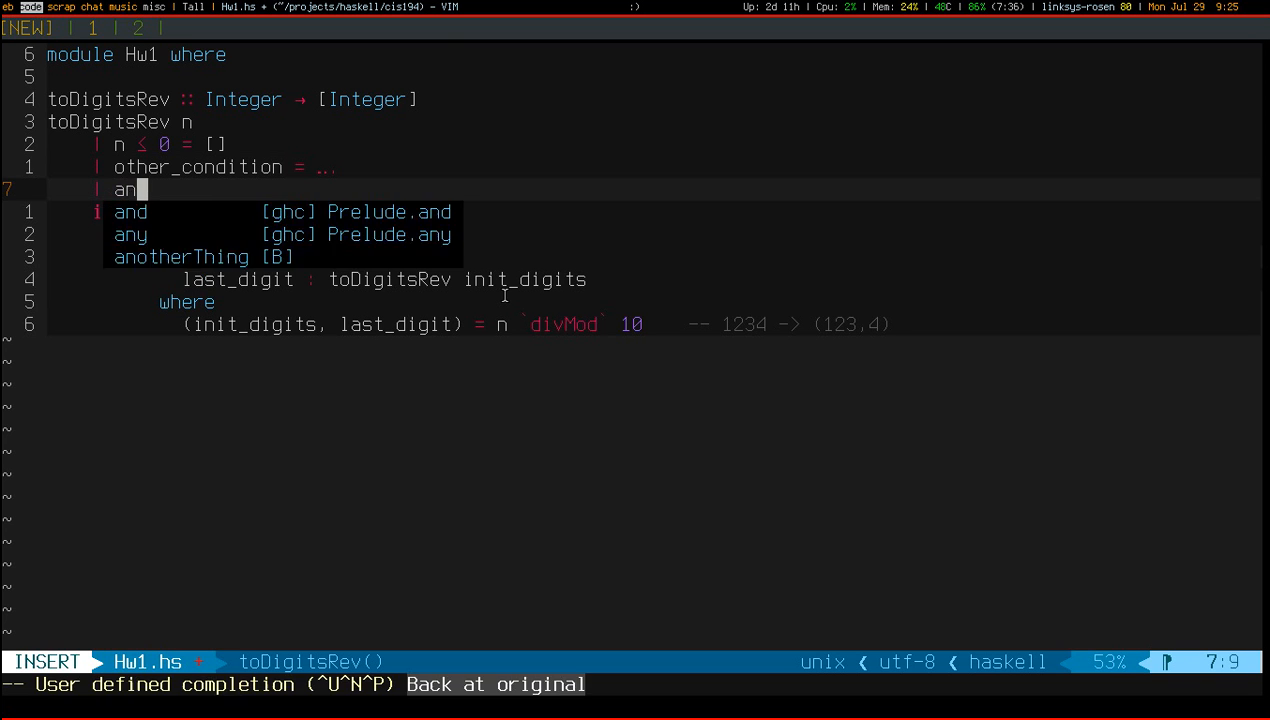
type("another_condition = ...")
type("|")
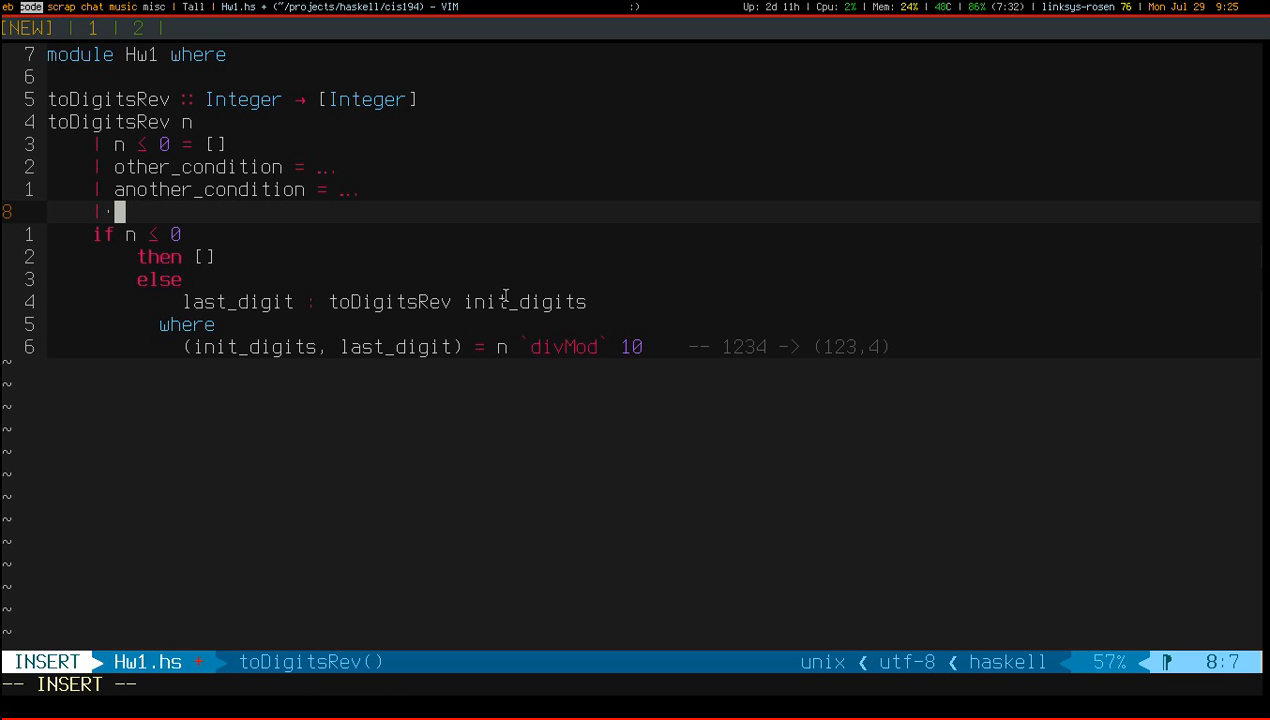
type("final_con")
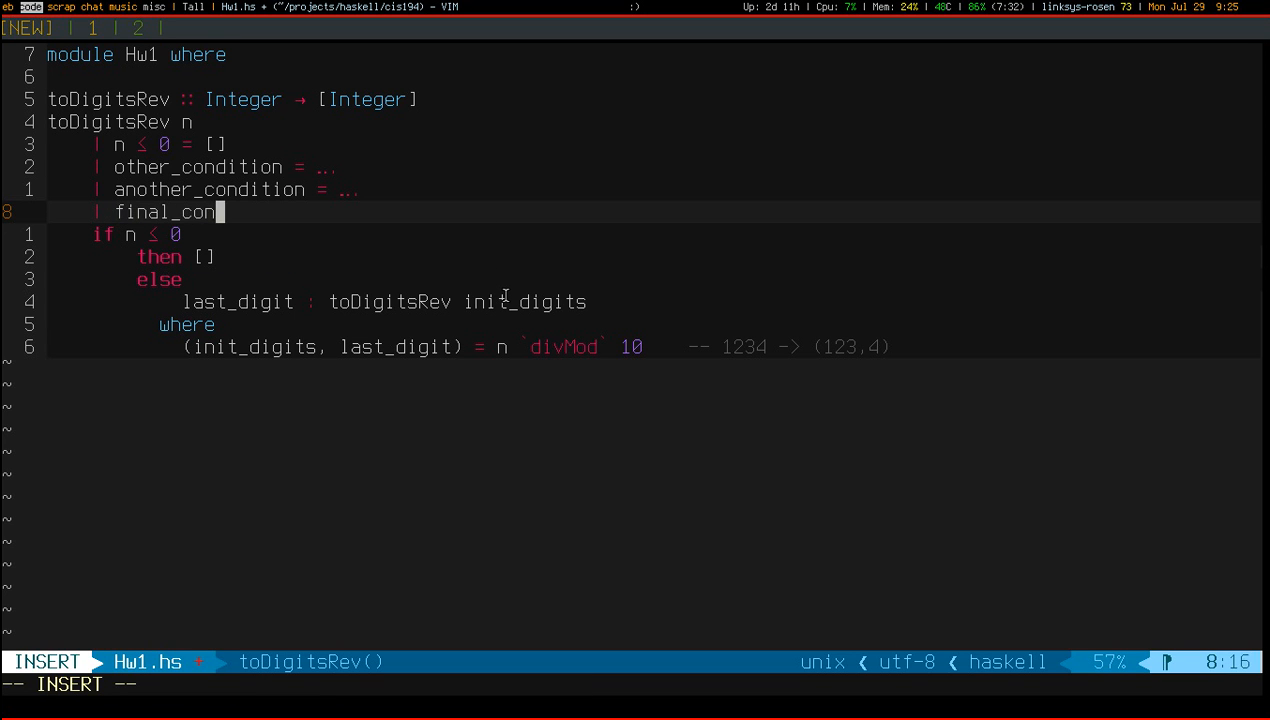
key("Escape")
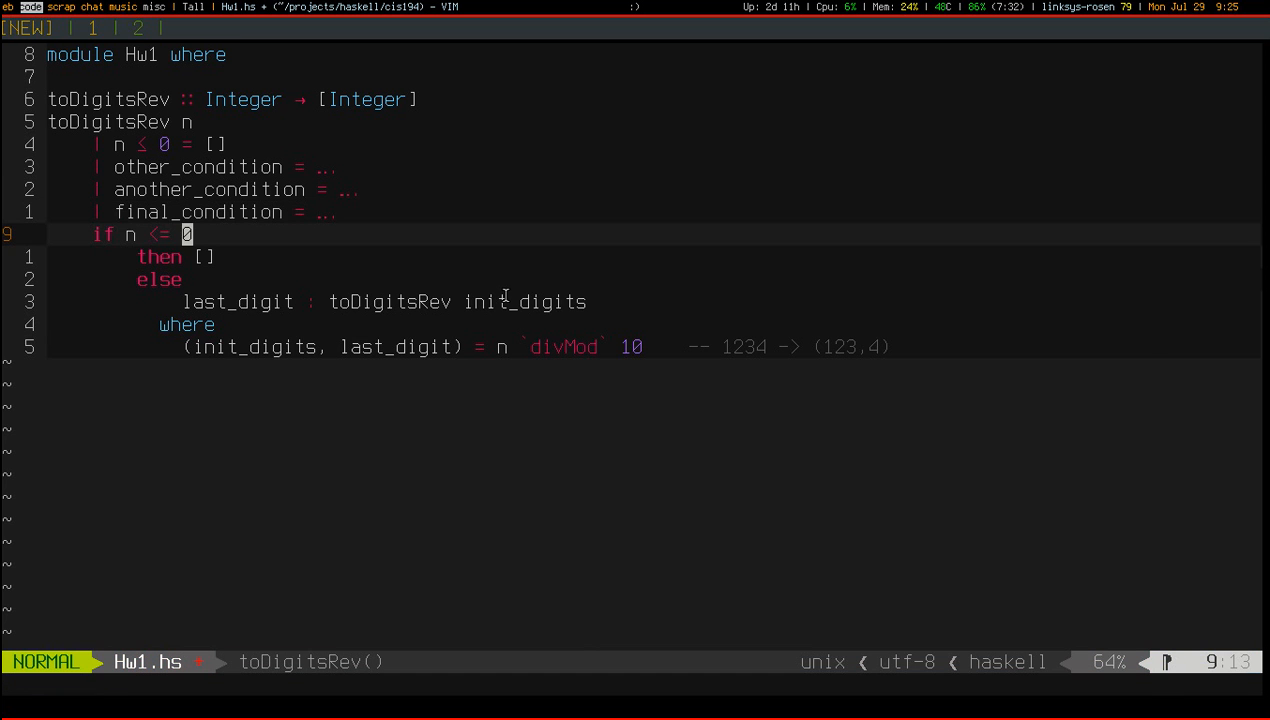
Sketch an else if branch below the guards, then discard it
key("j")
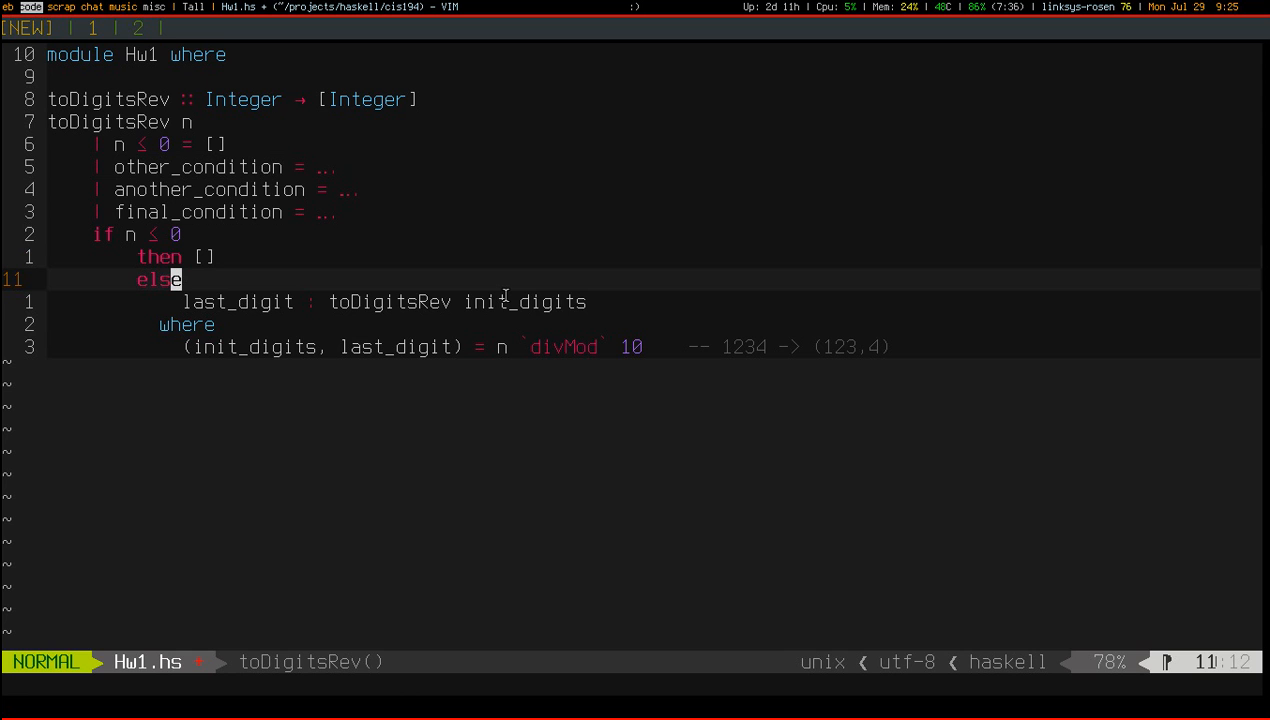
key("k")
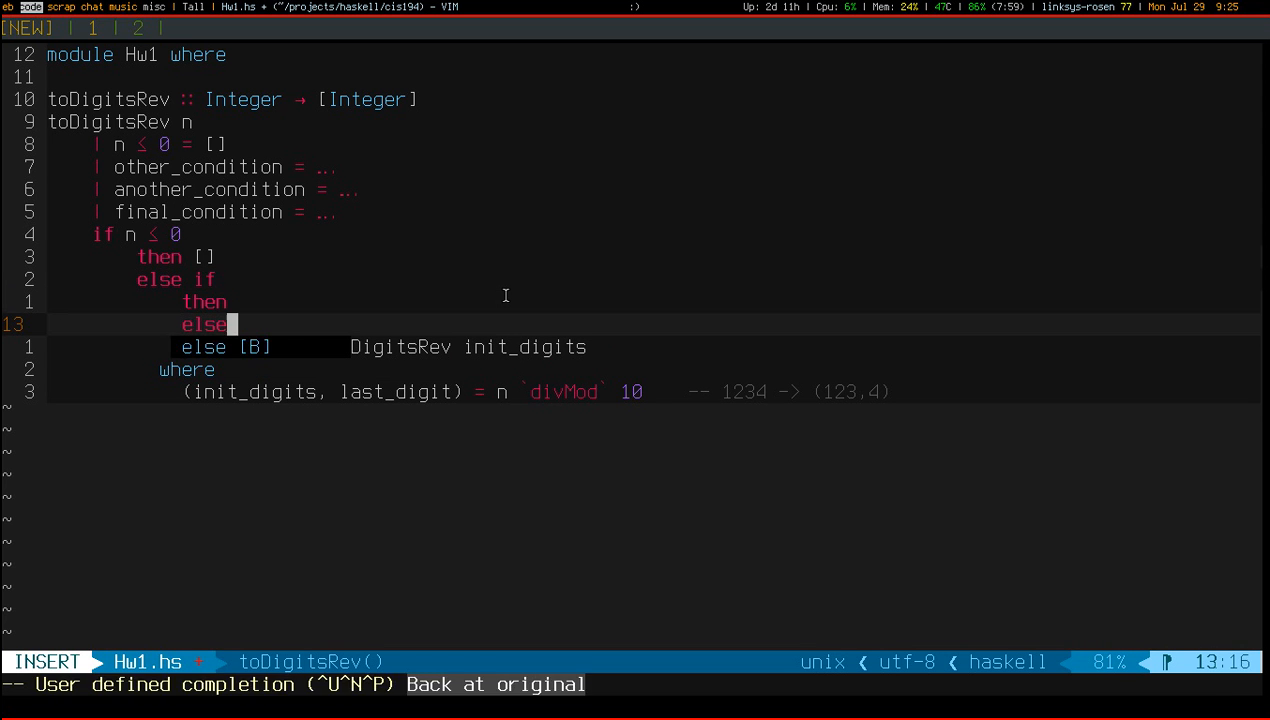
key("Escape")
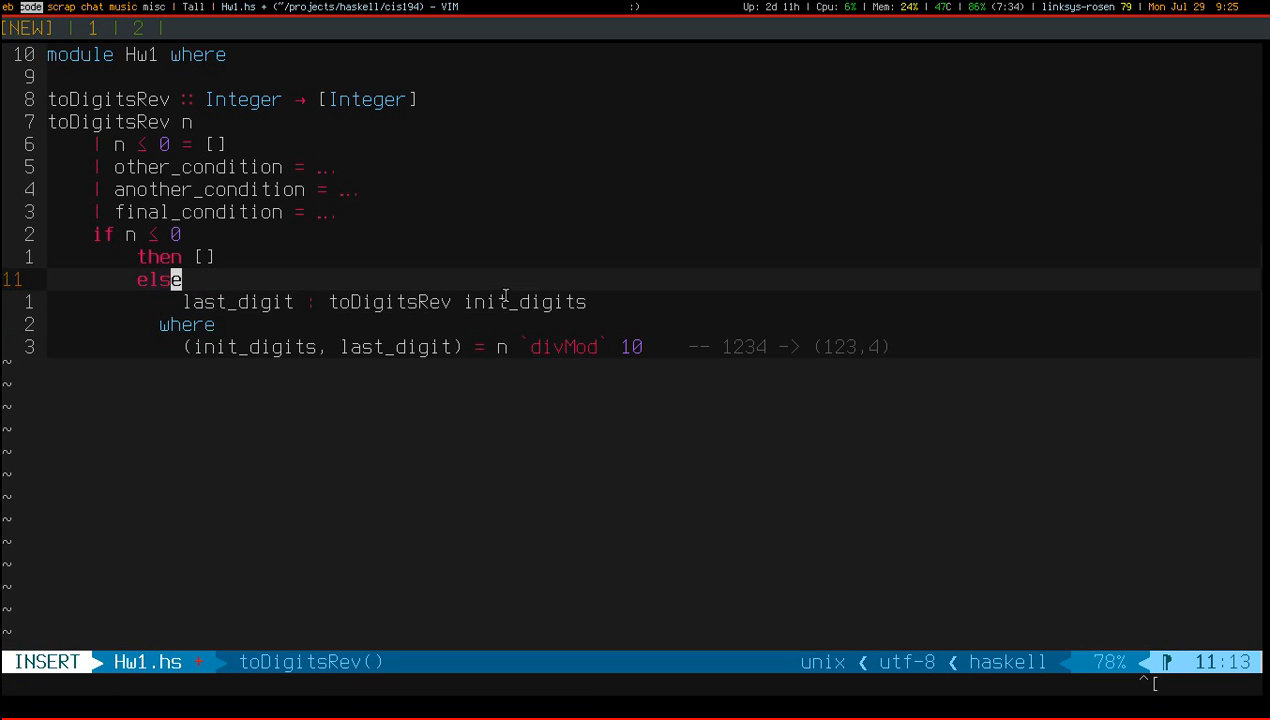
key("Escape")
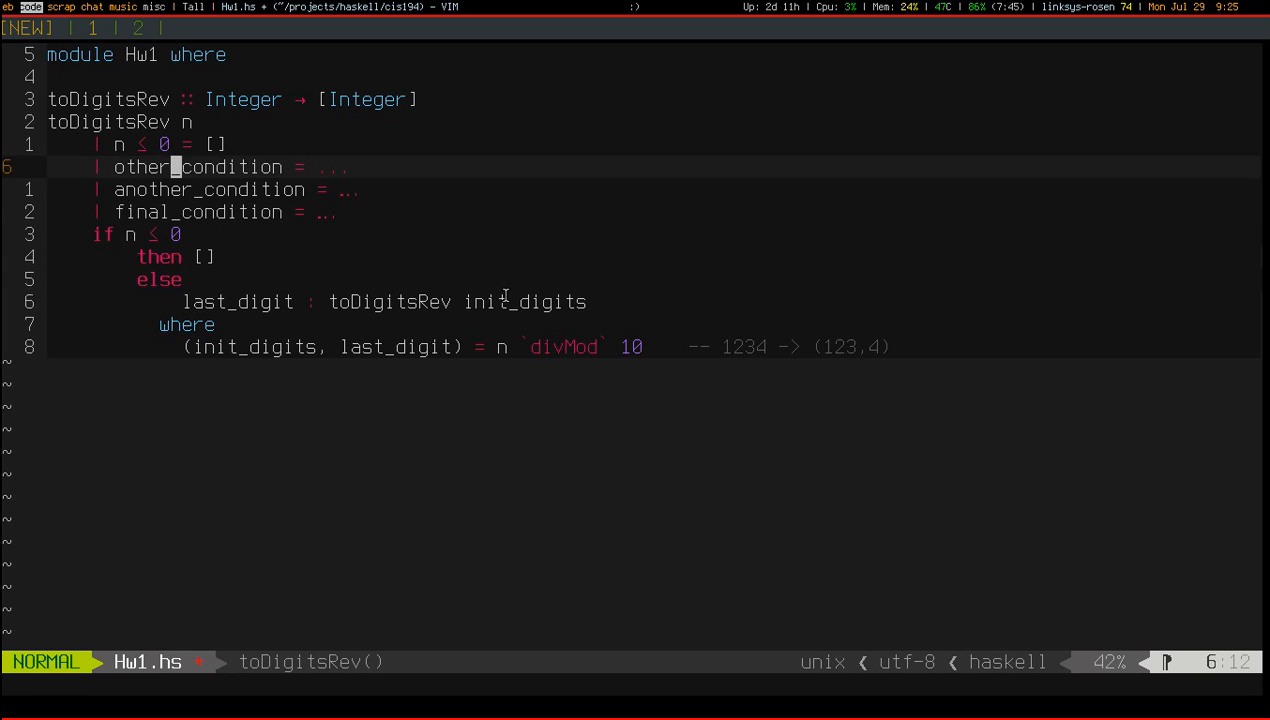
Add the '| otherwise' guard and align it with the n <= 0 guard
key("j")
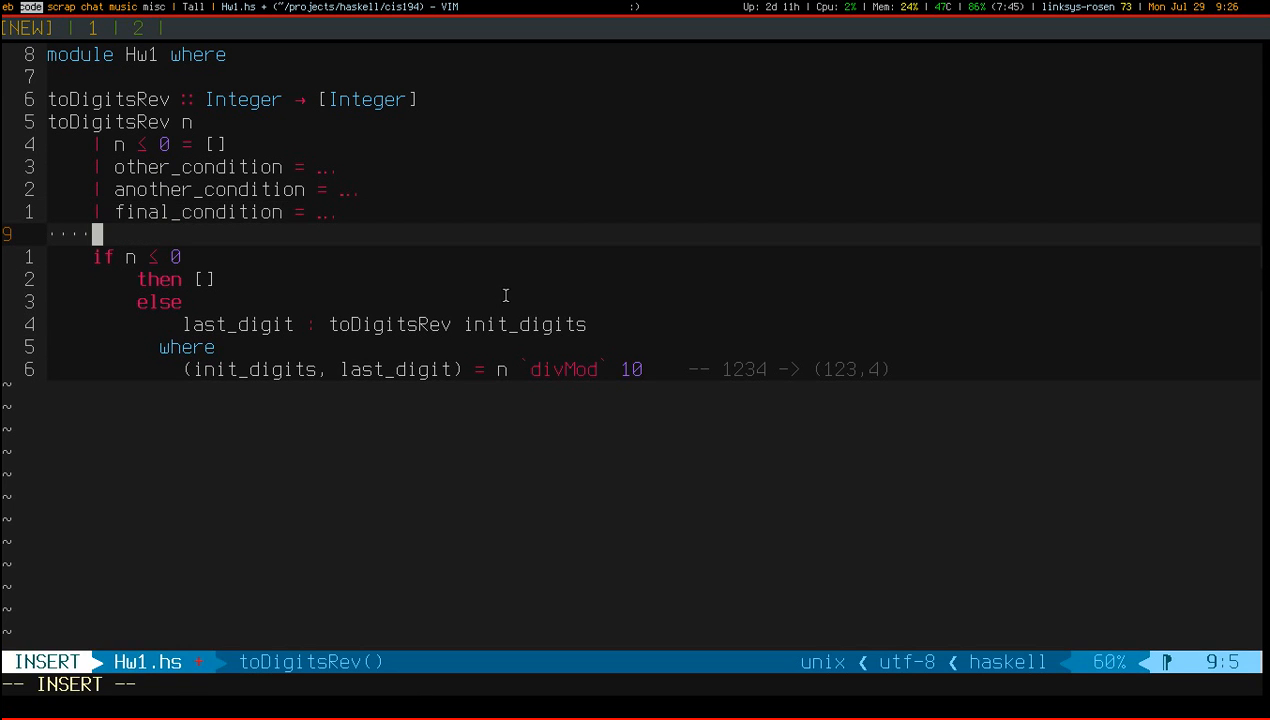
type("| otheri")
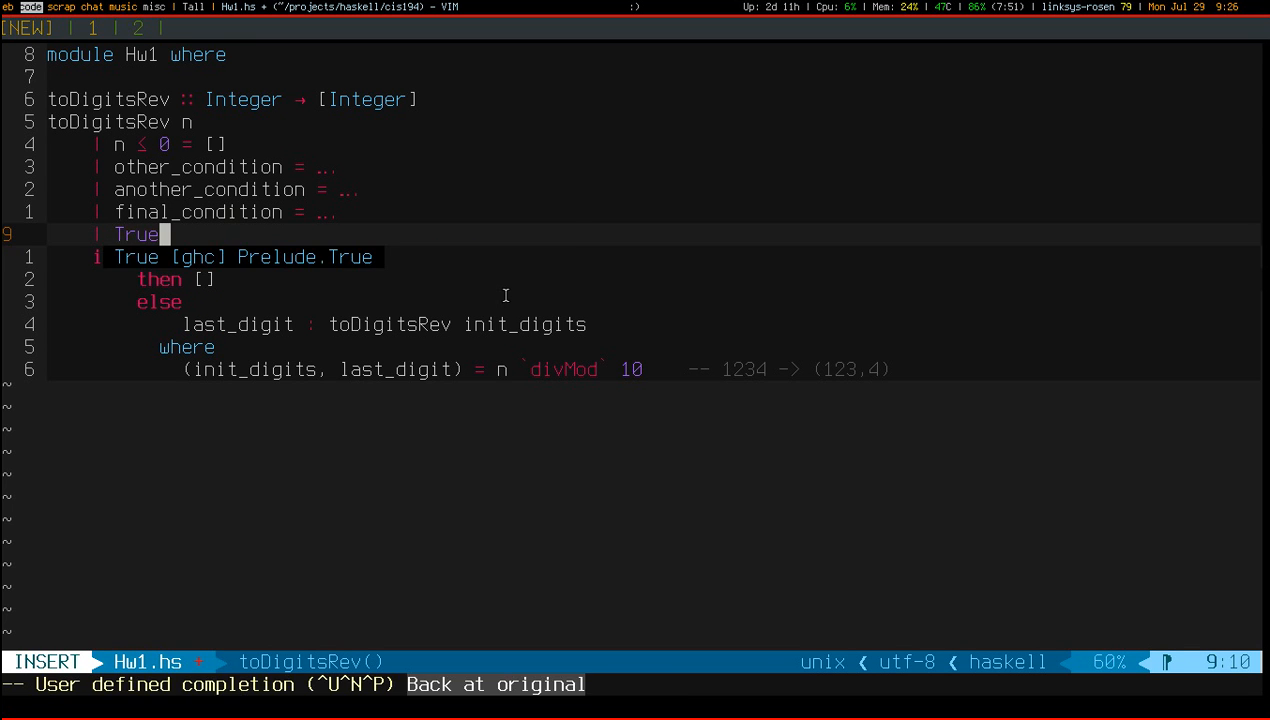
type("otherwise =")
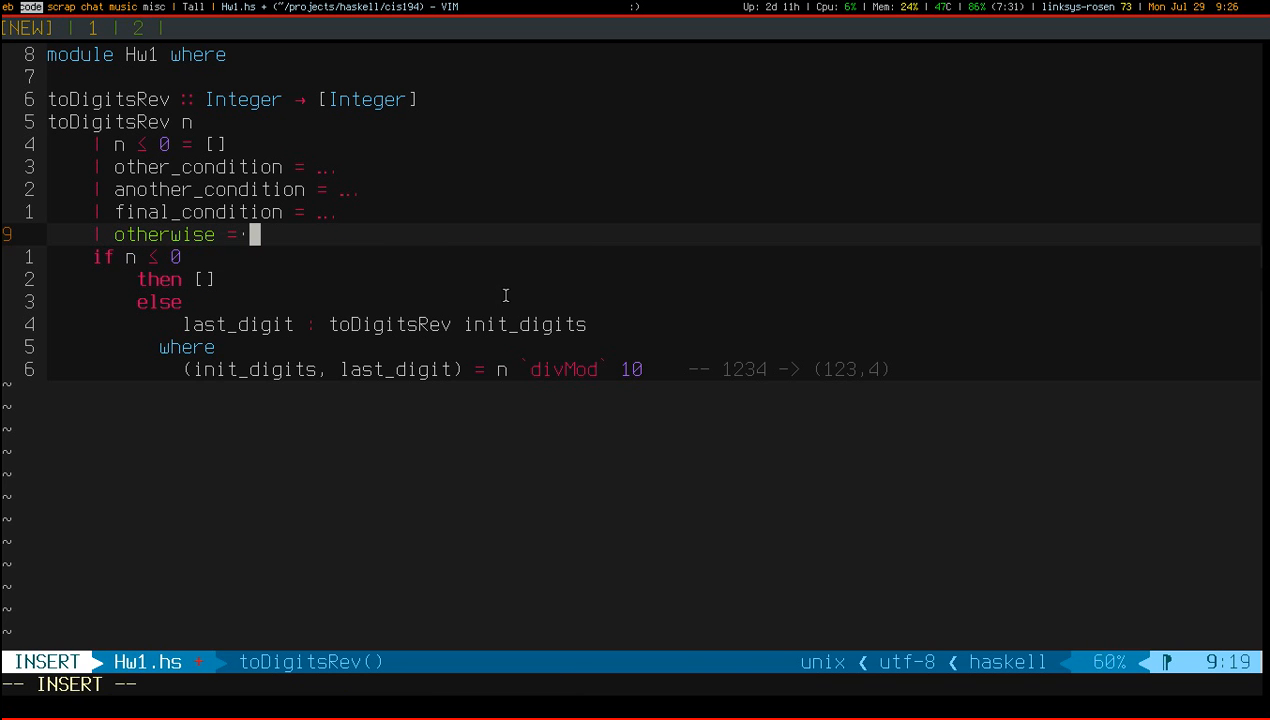
key("Escape")
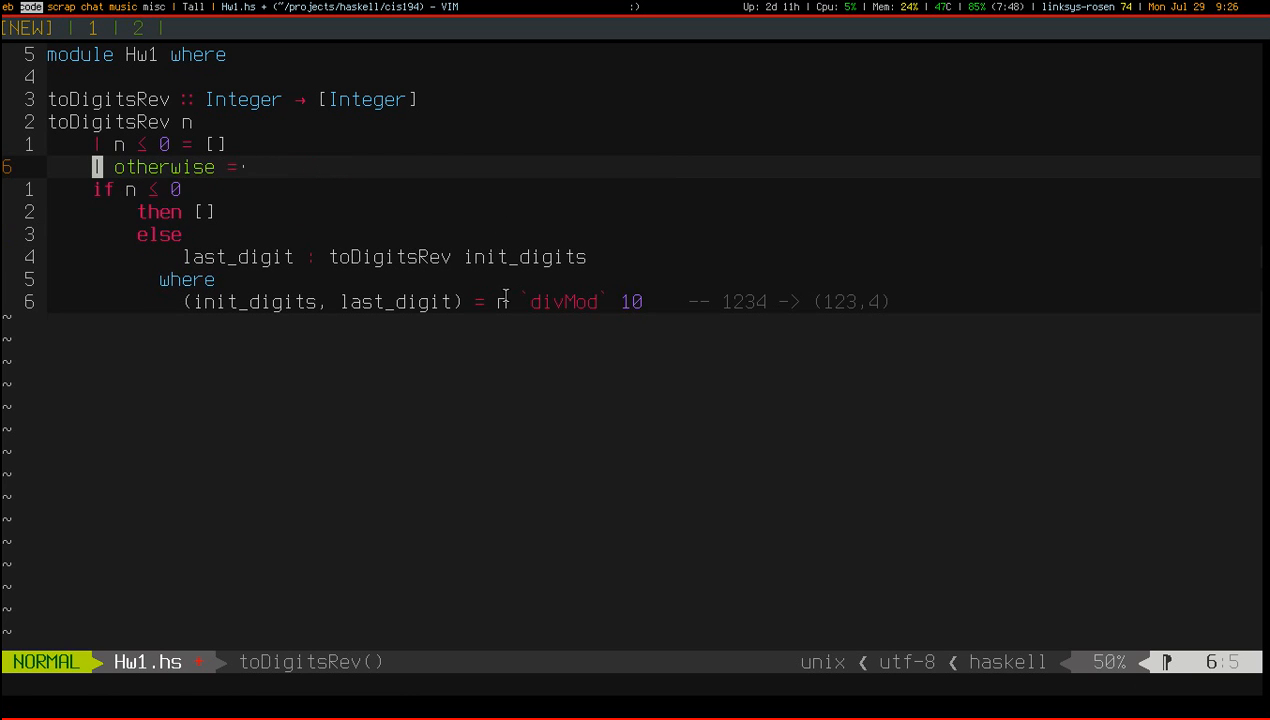
key("k")
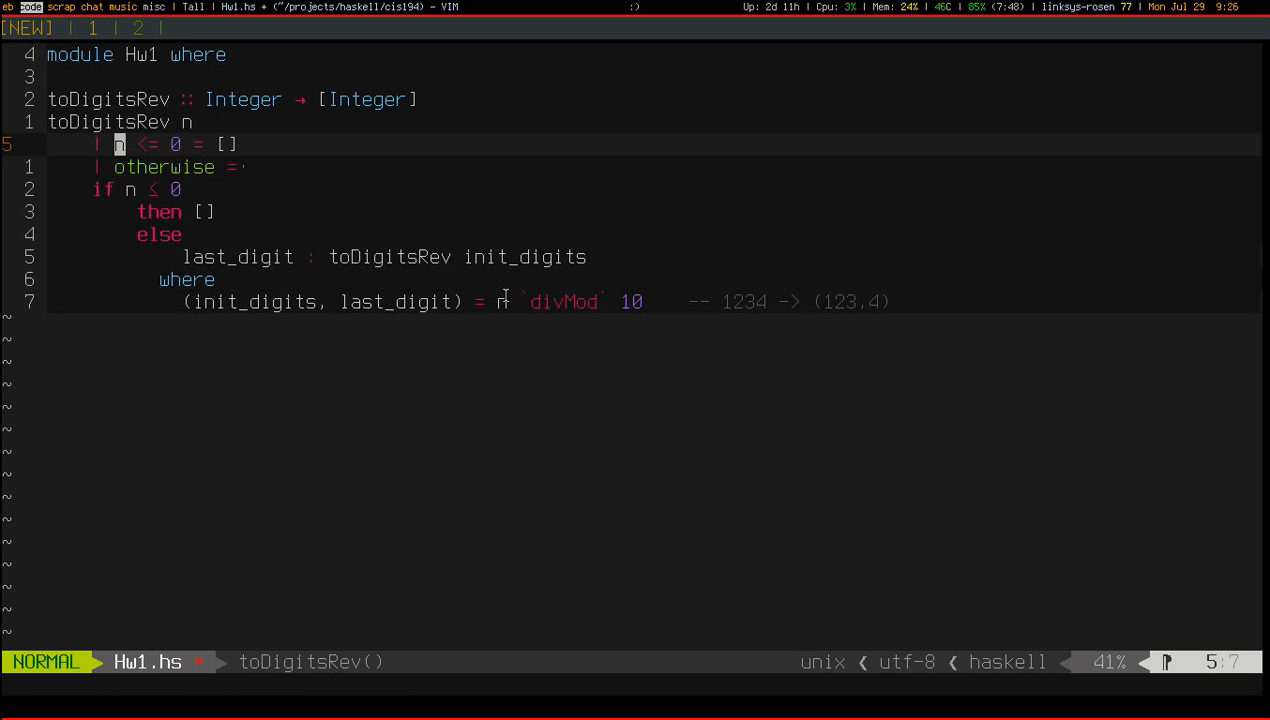
key("i")
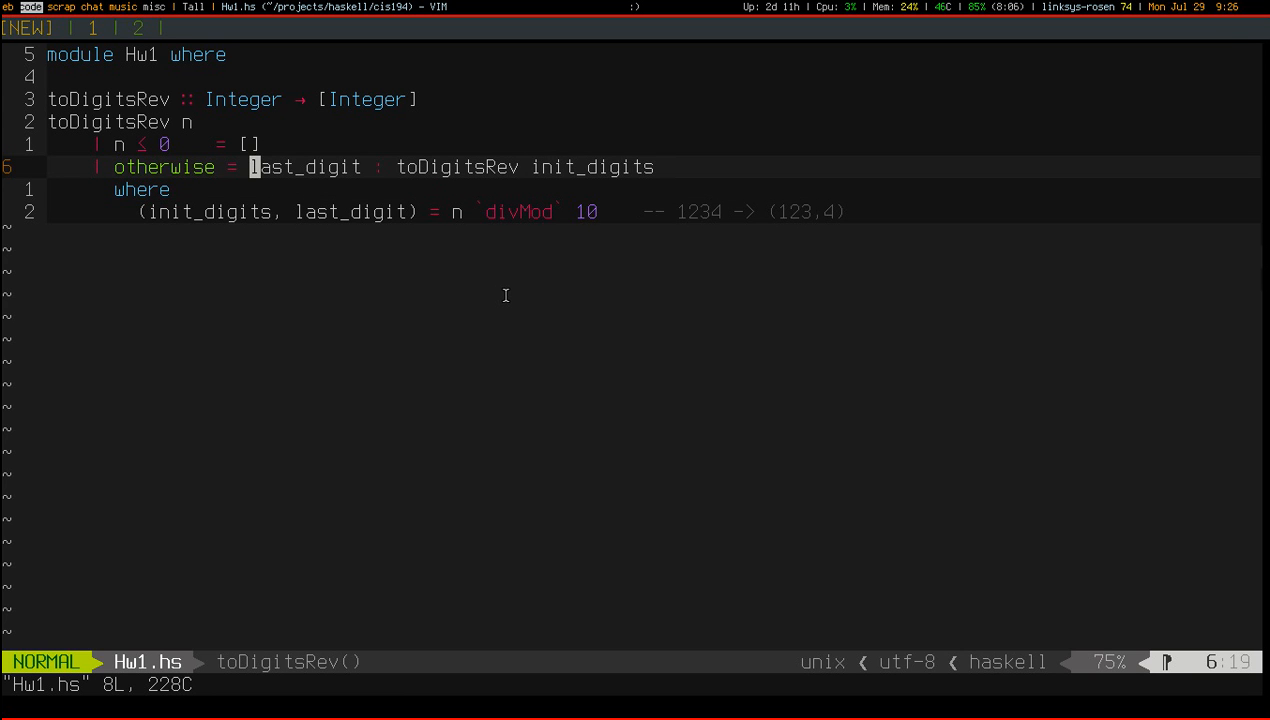
key("o")
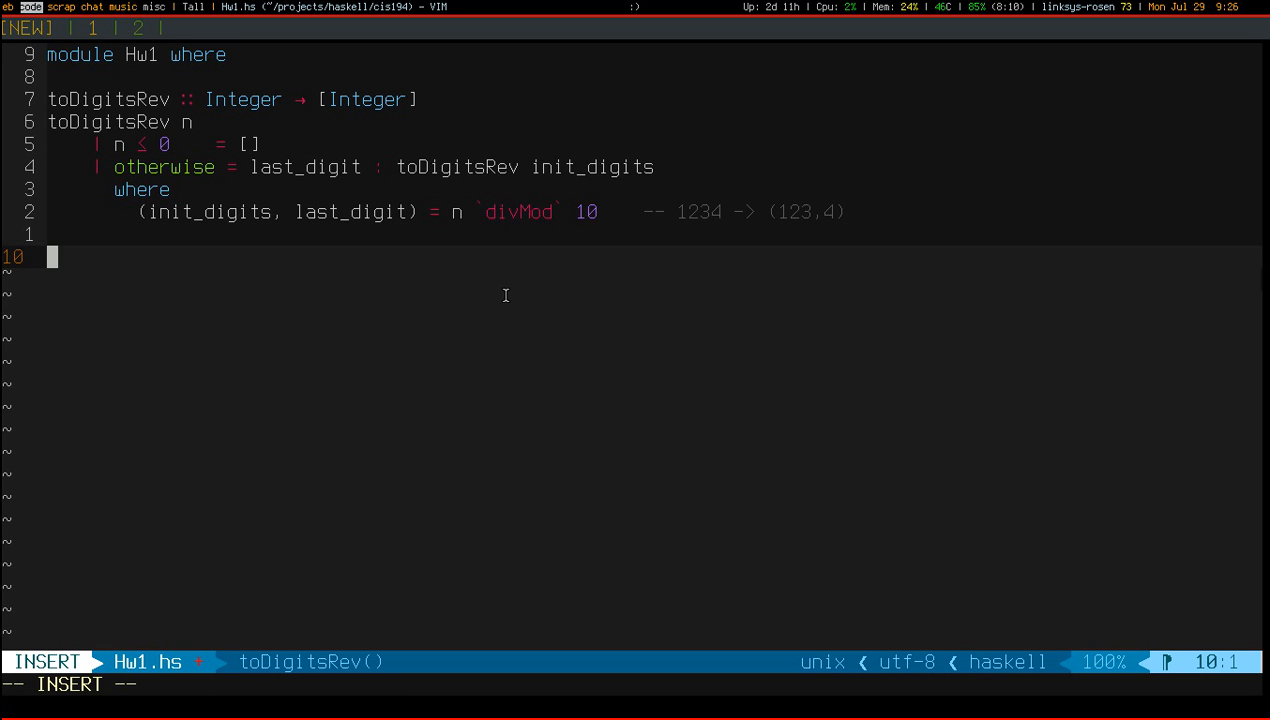
Add the signature toDigits :: Integer -> [Integer] below toDigitsRev
type("toD")
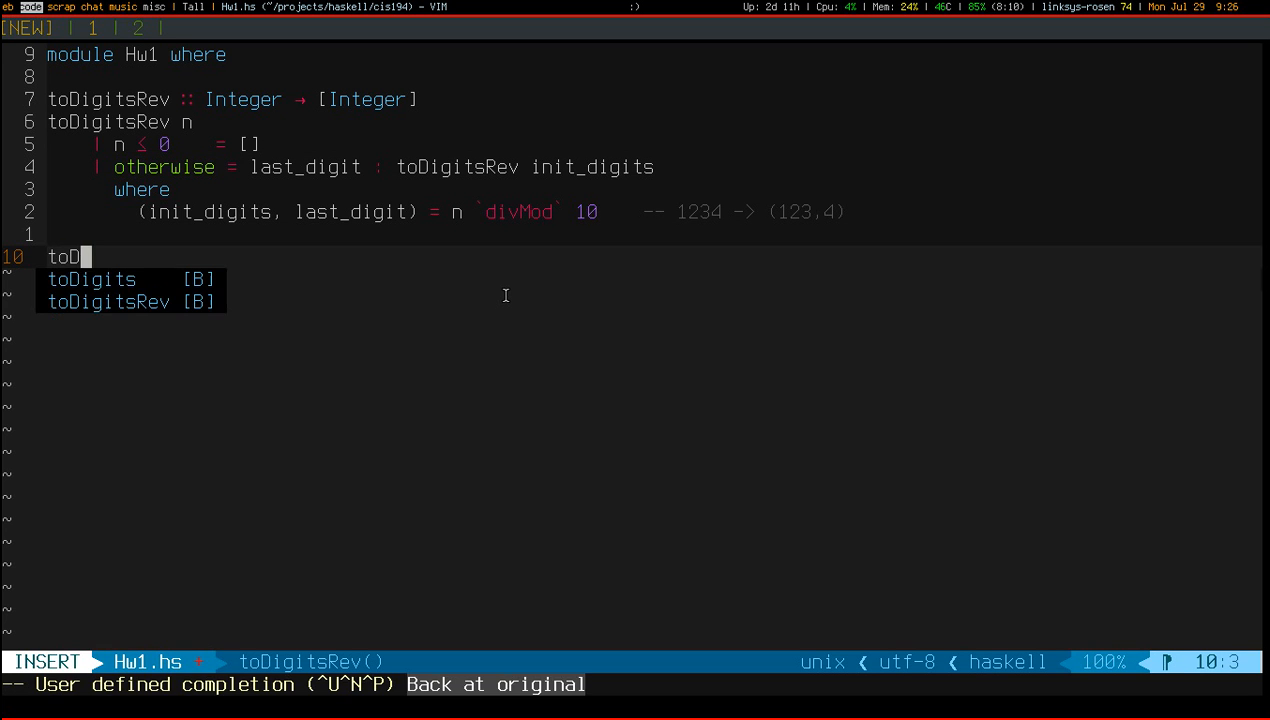
type("igits :: Integ")
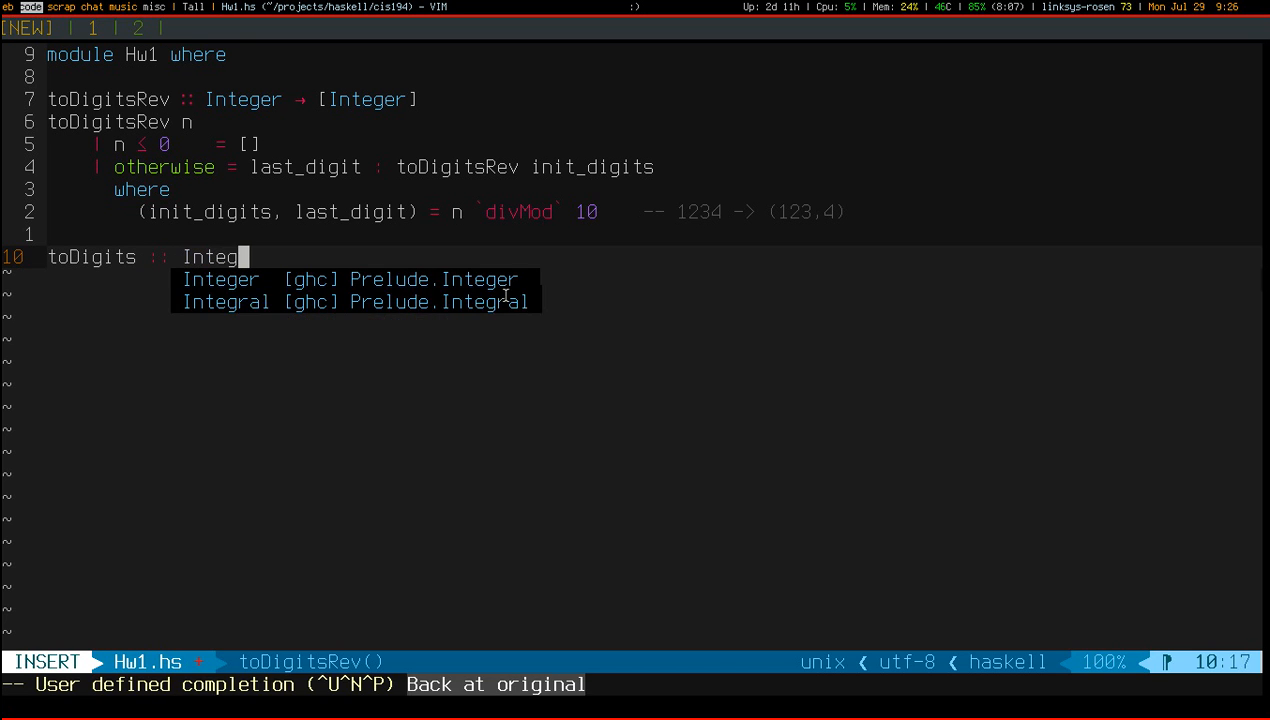
type("er -> [Inte")
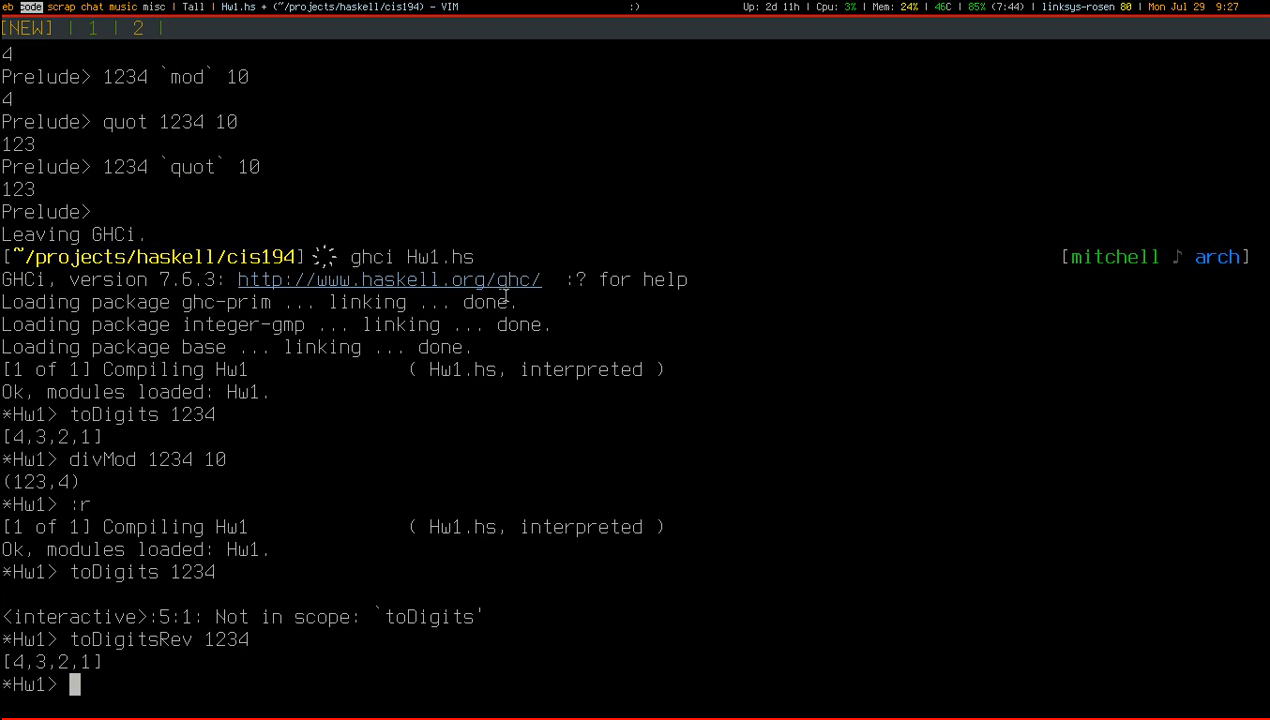
Evaluate reverse [1,5,10] in GHCi
type("reverse [1,5,10")
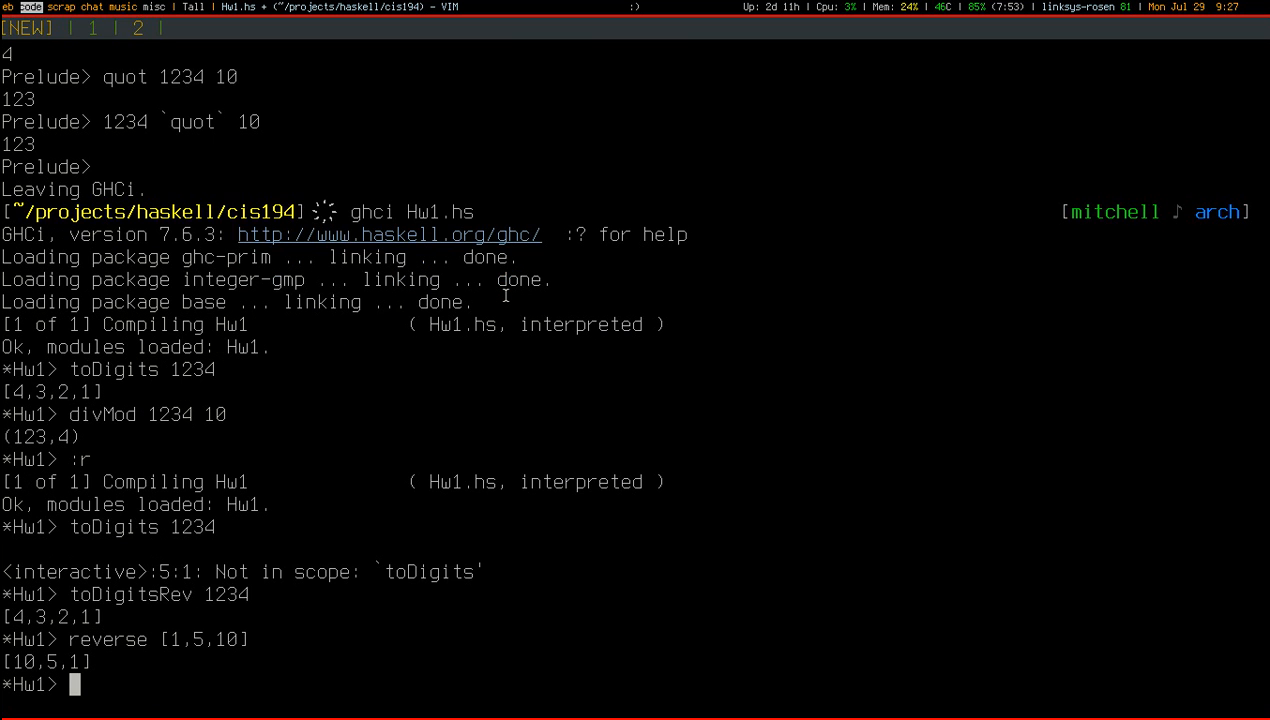
type("reverse")
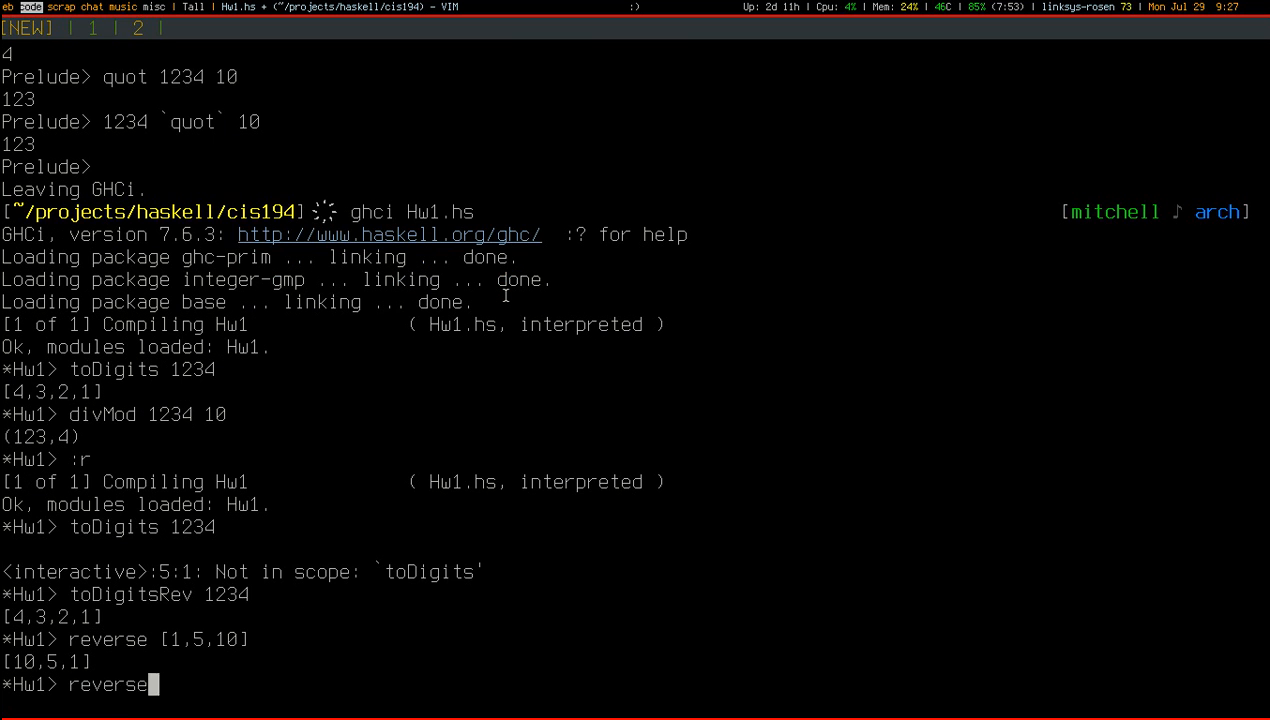
key("Return")
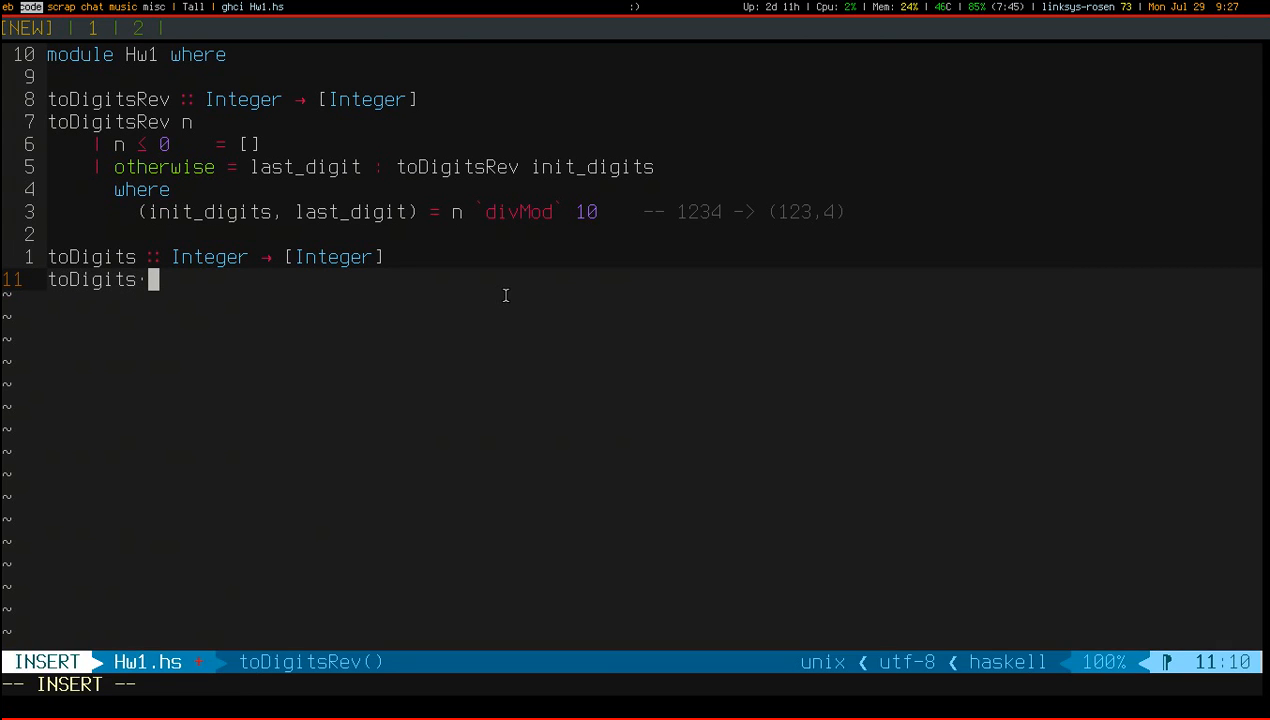
Define toDigits n = reverse (toDigitsRev n), then evaluate toDigits 1234 in GHCi
type("n =")
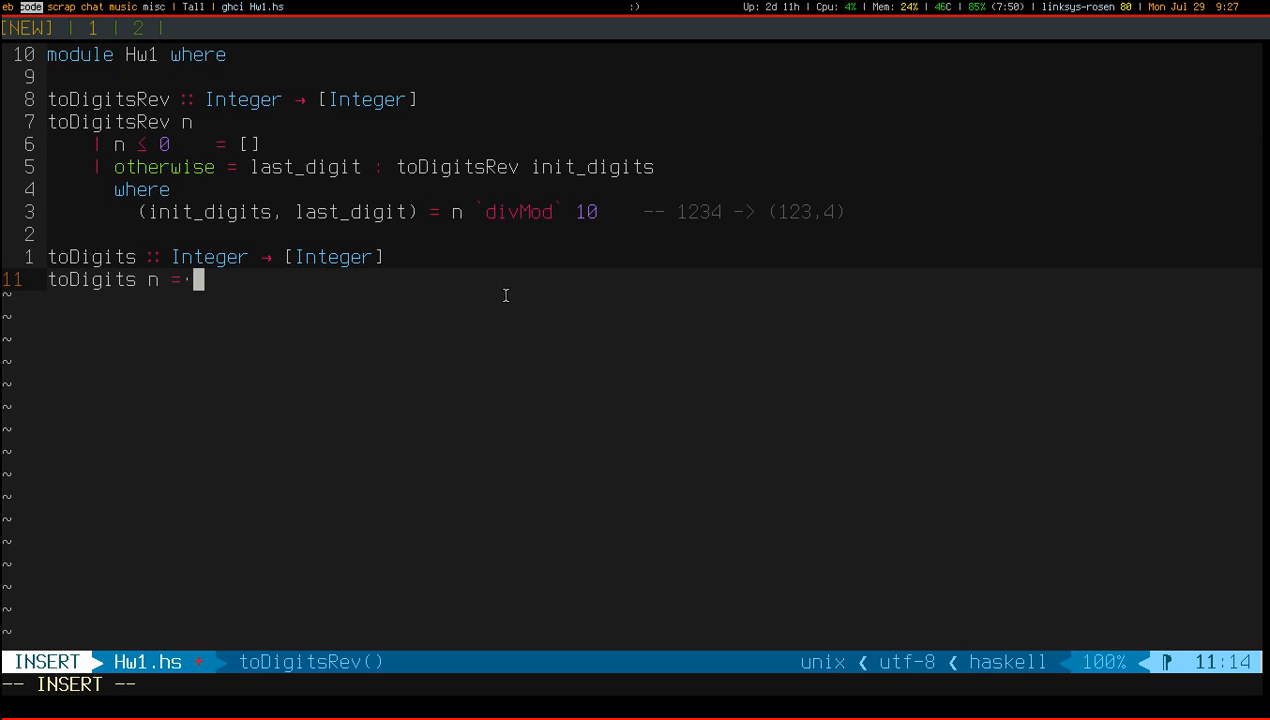
type("toDigitsRev n)")
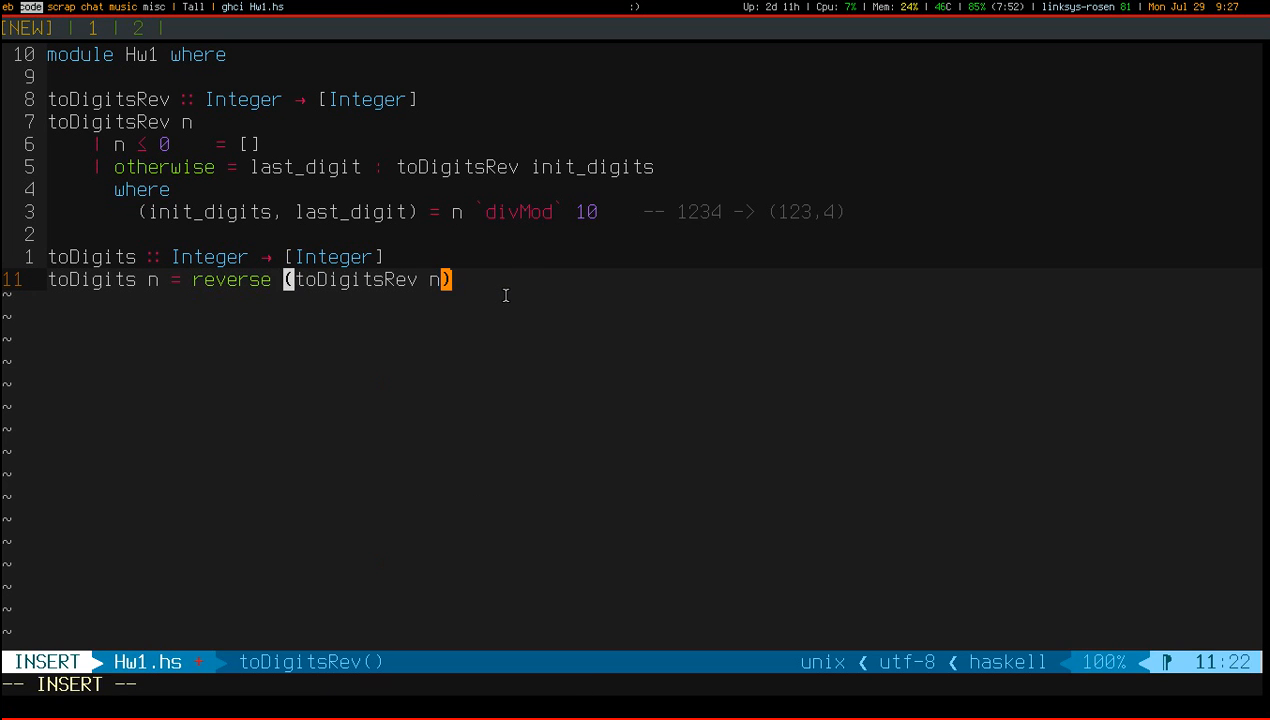
key("Escape")
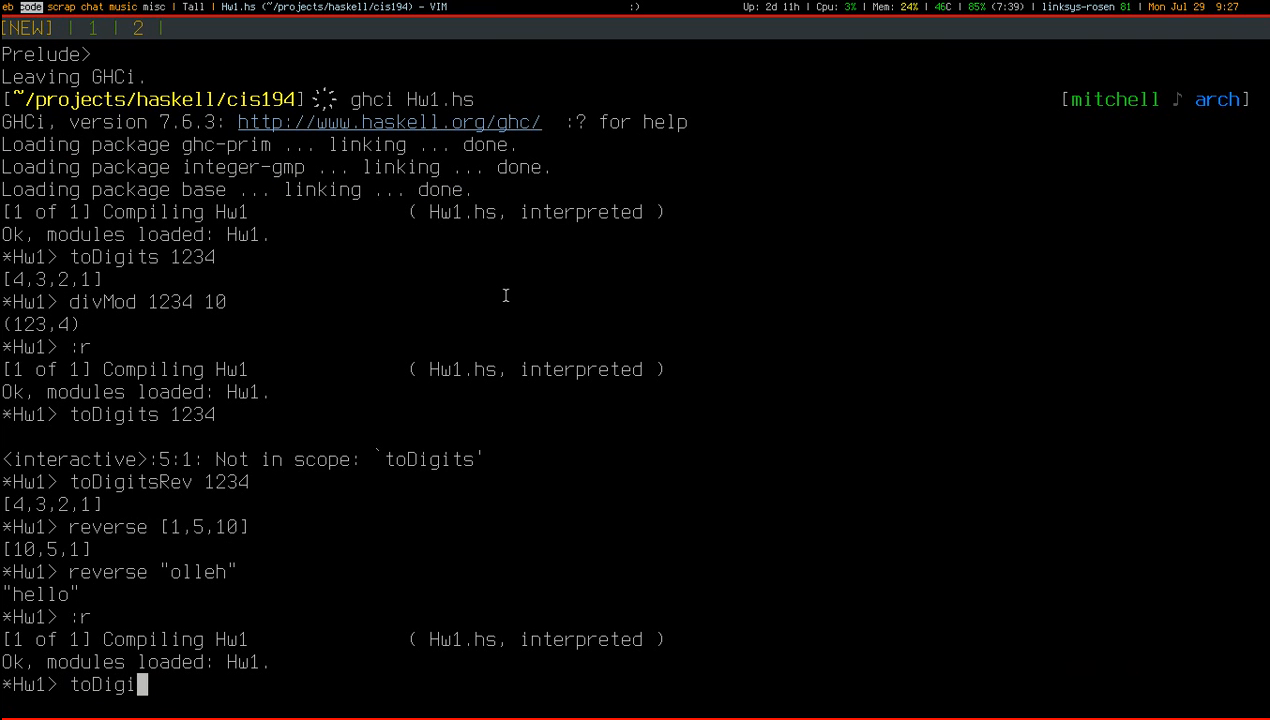
type("ts 123")
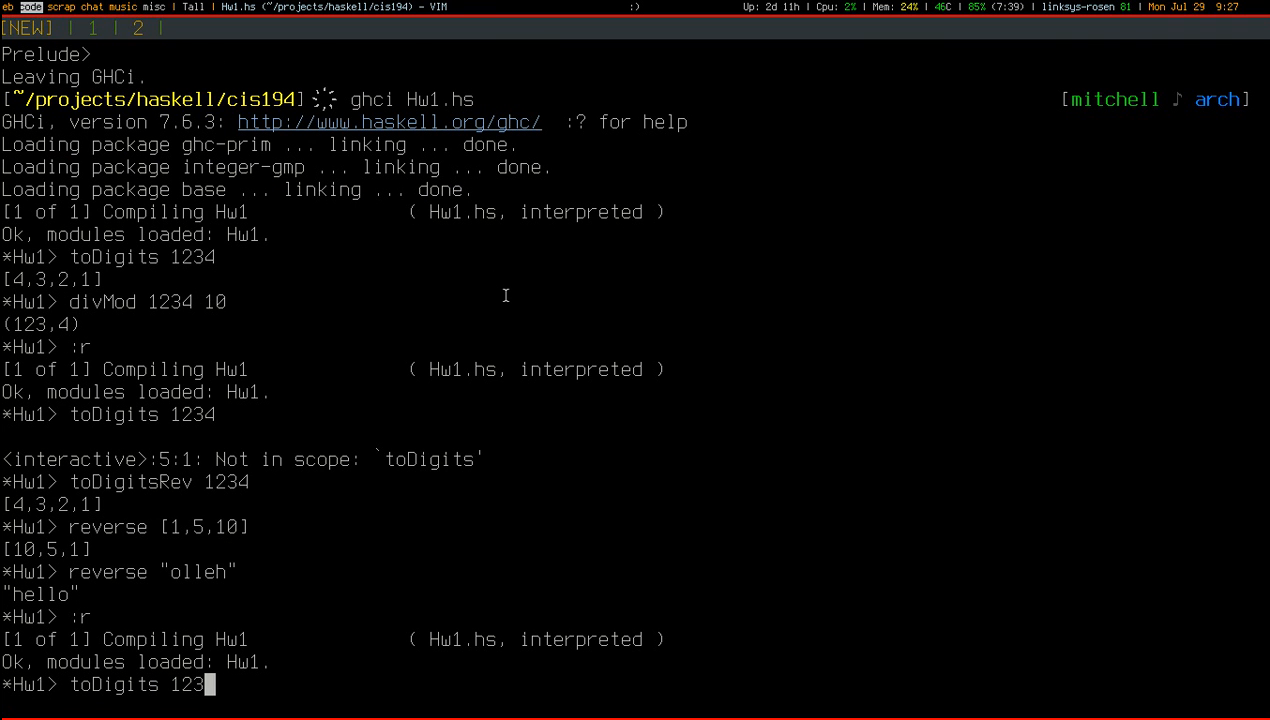
key("Return")
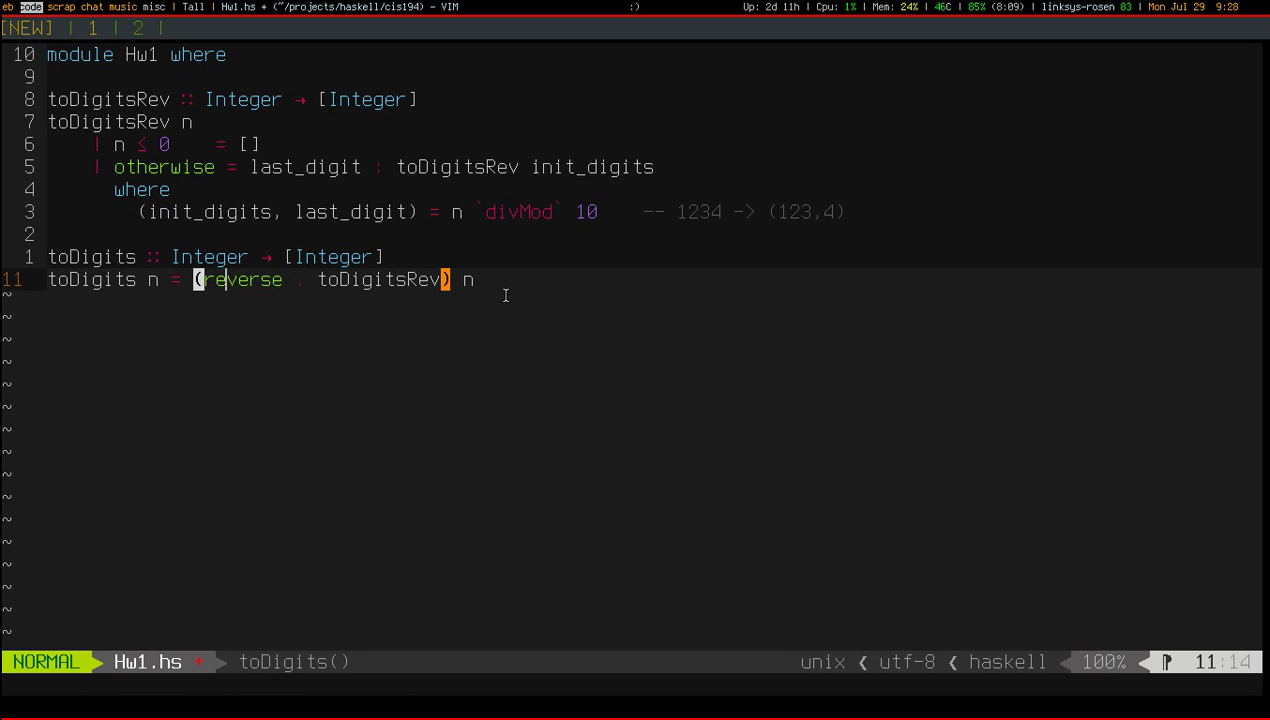
Use helper reverseThenToDigitsRev in toDigits, defined in where as reverse . toDigitsRev
key("i")
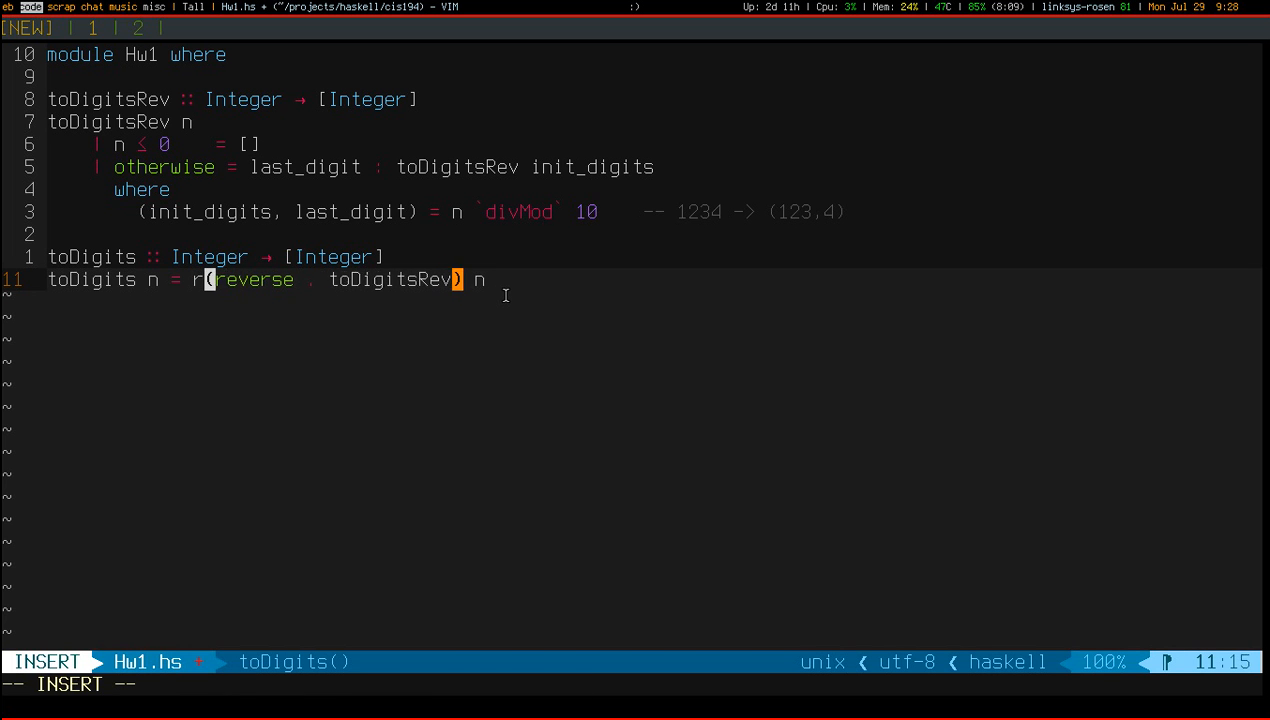
type("everseThenT")
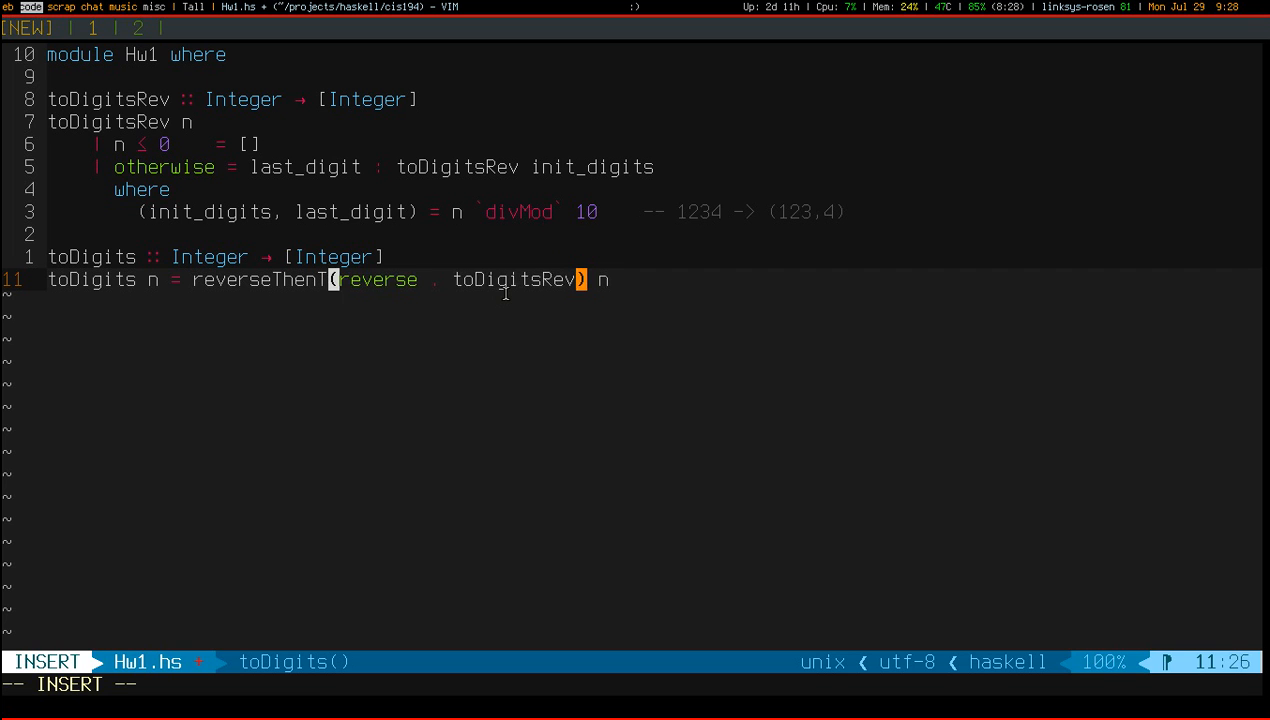
type("oDigitsRev")
type("whe")
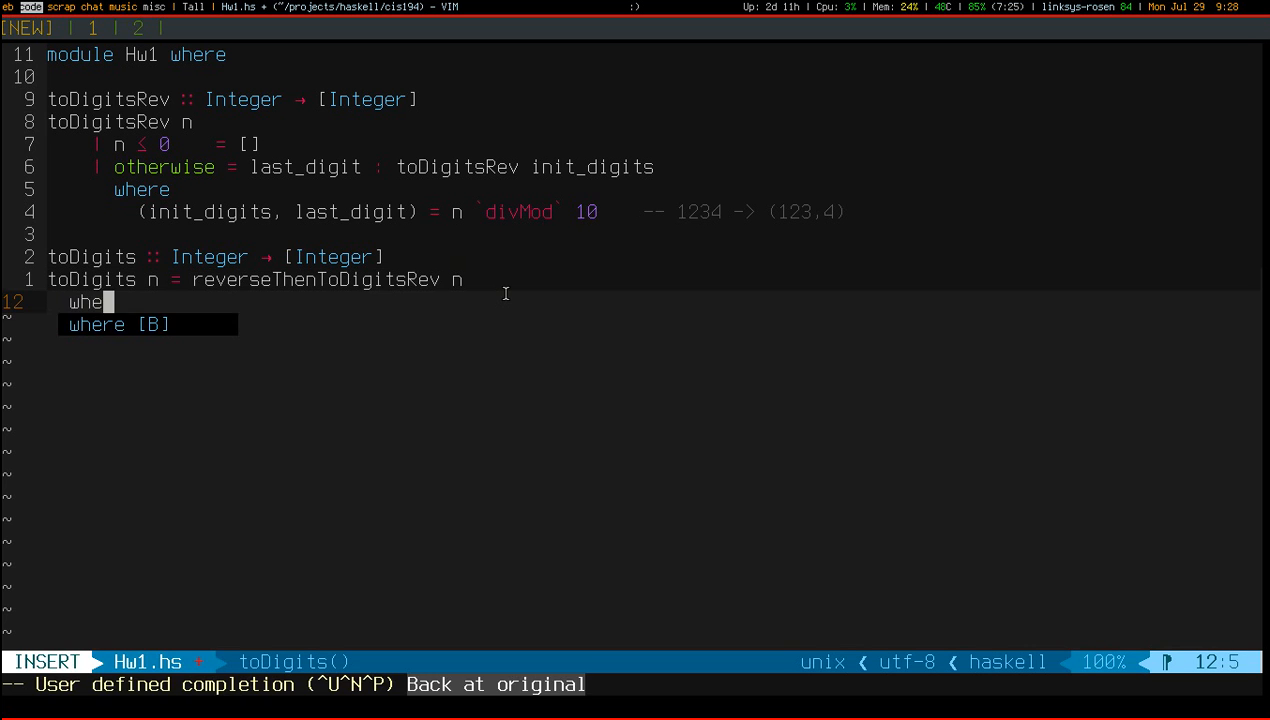
type("reverseThenToDigitsRev =")
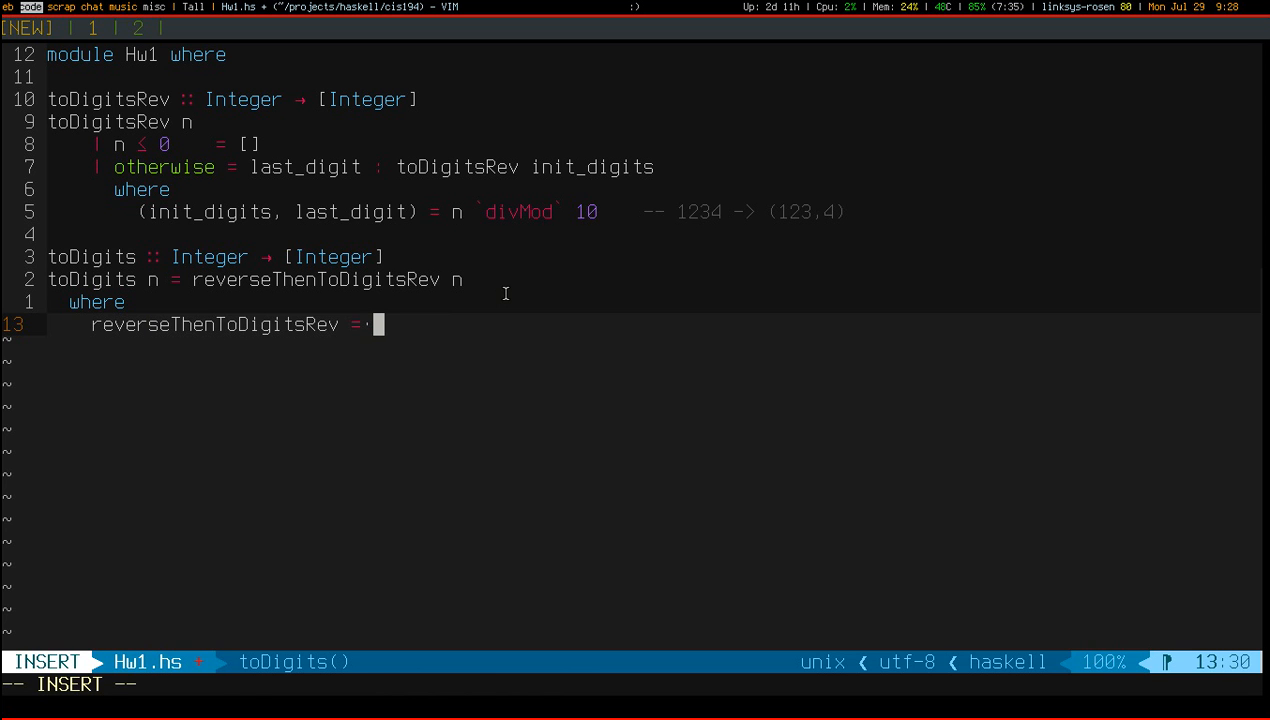
type("reverse . to")
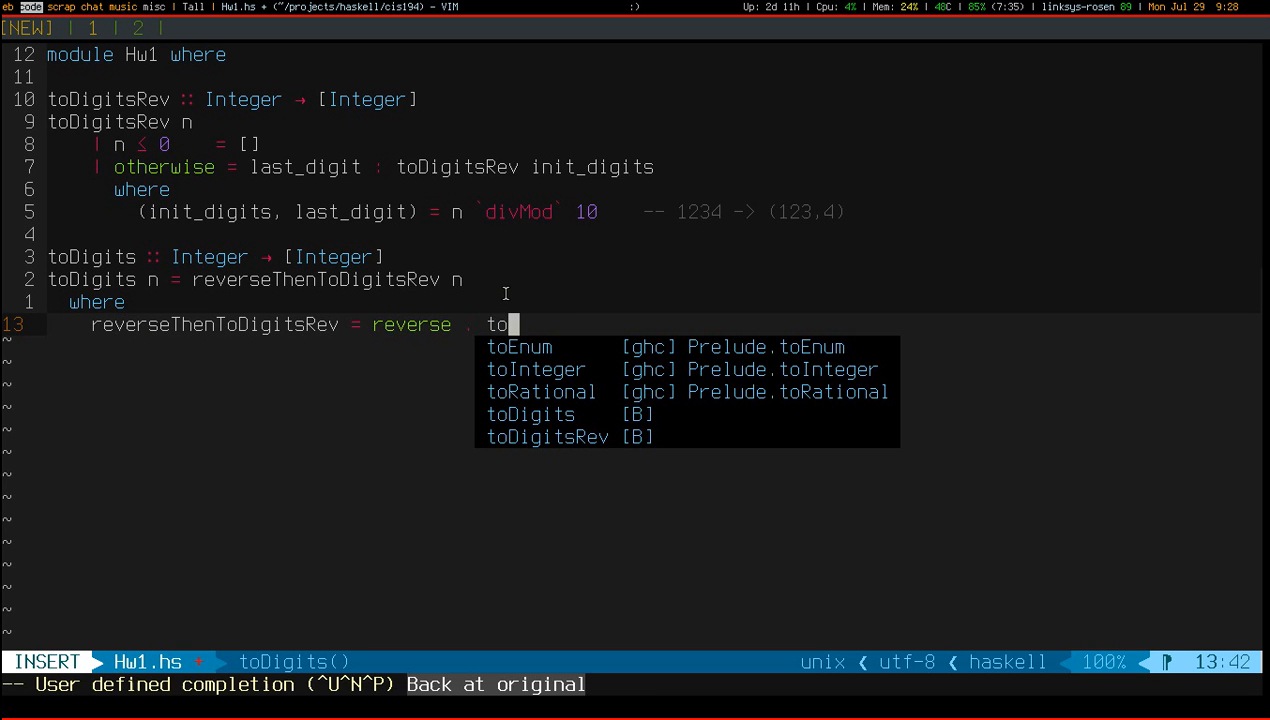
type("Digit")
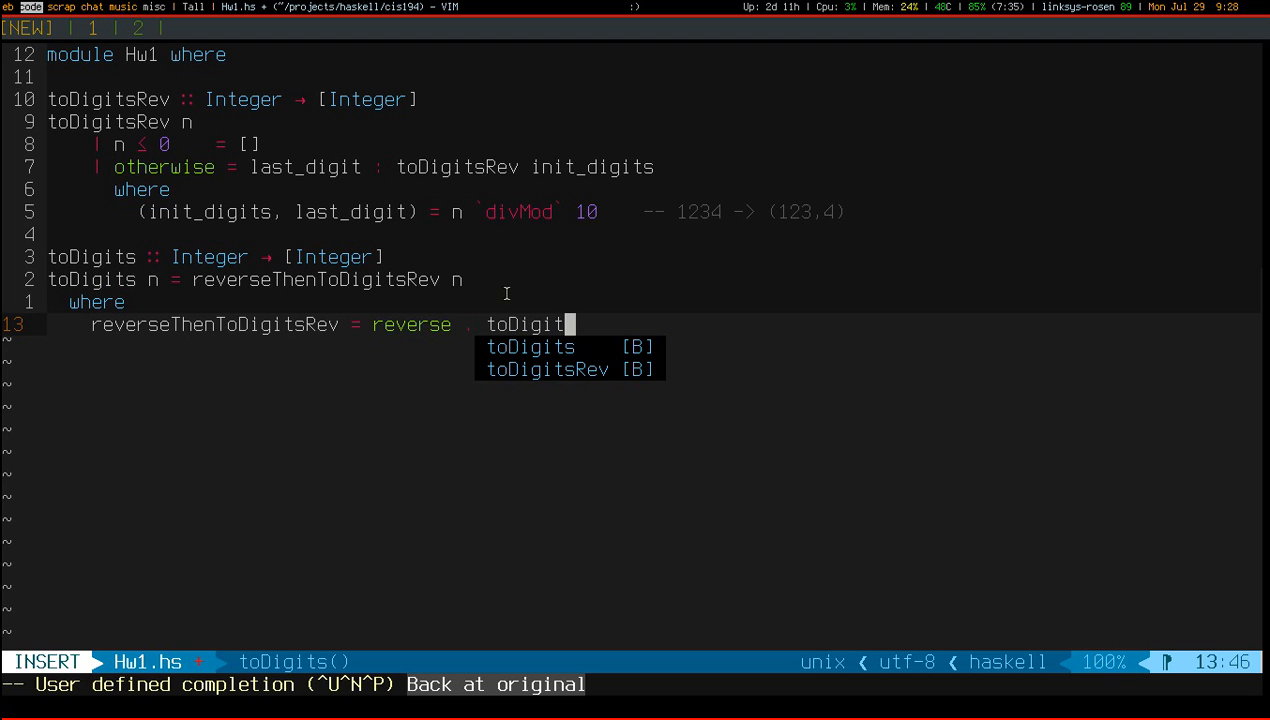
key("Escape")
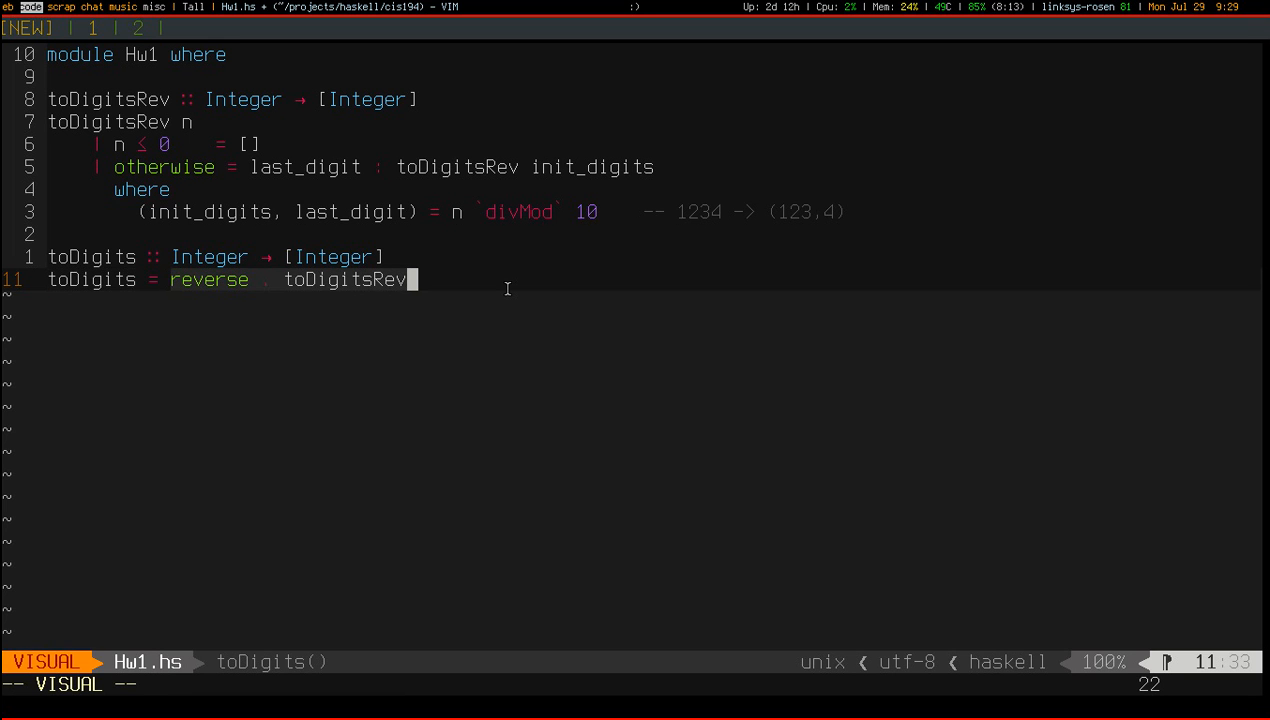
Select the point-free reverse . toDigitsRev expression in visual mode
key("Escape")
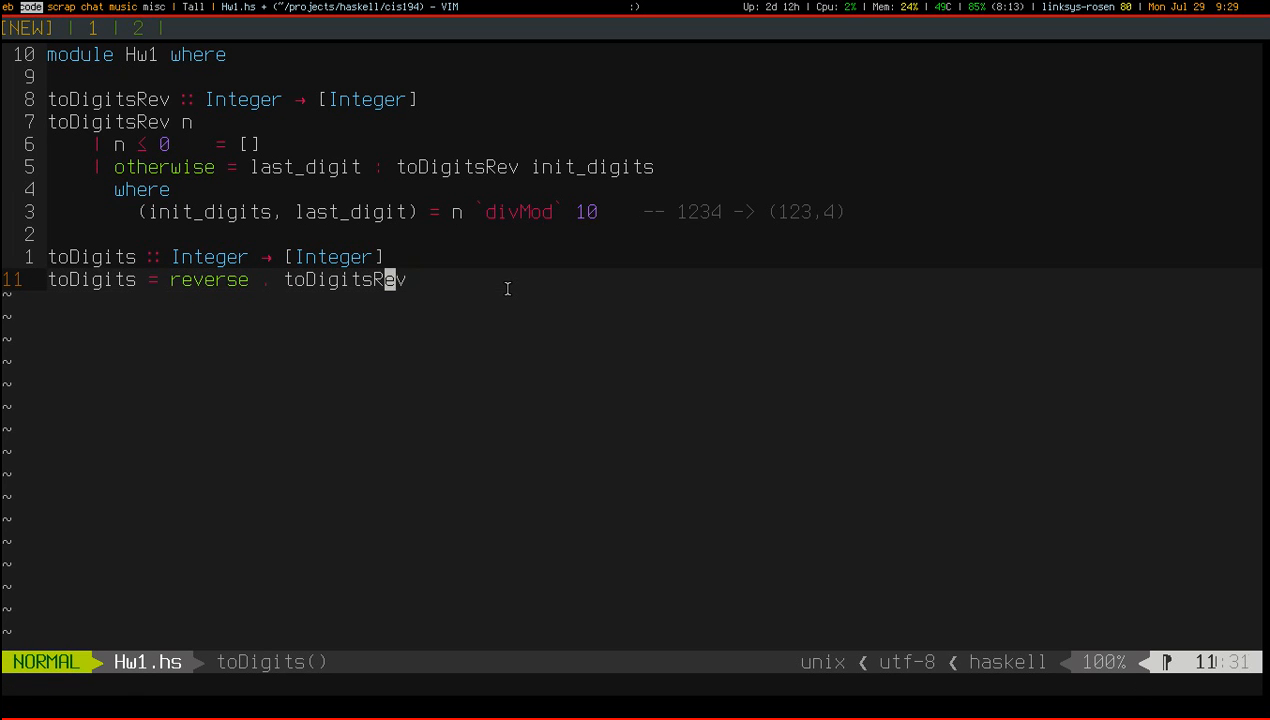
key("v")
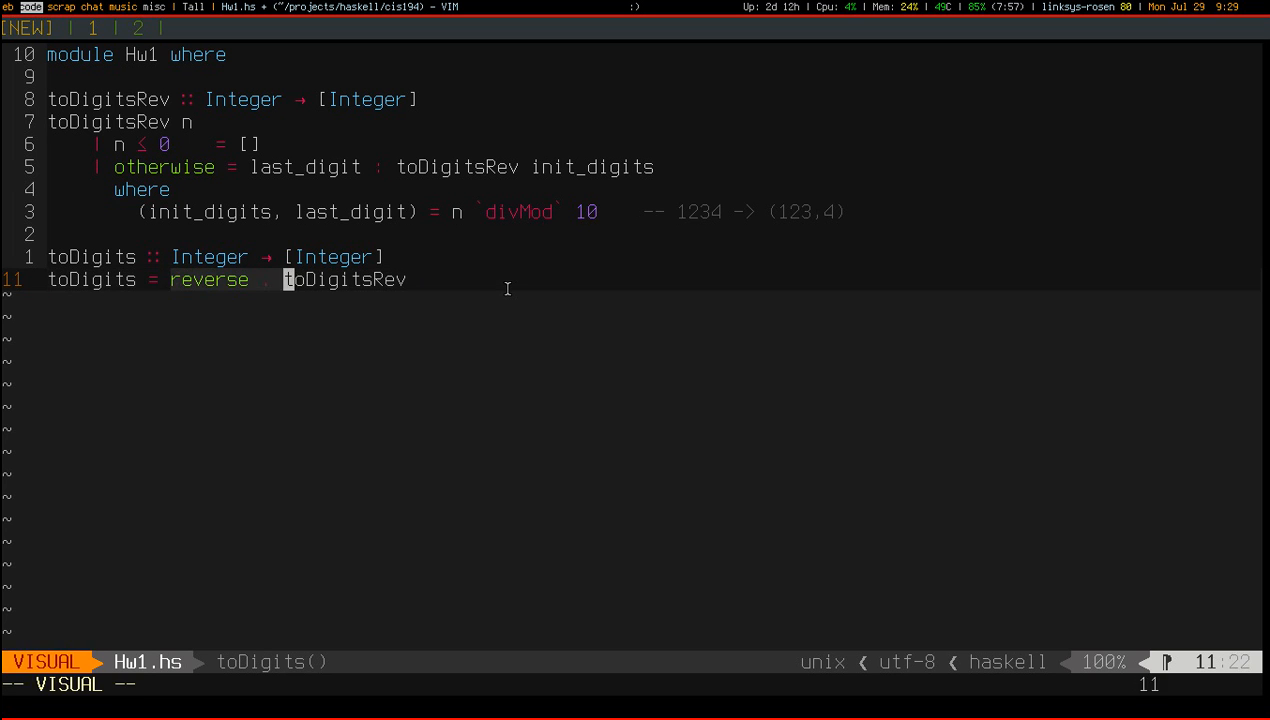
key("$")
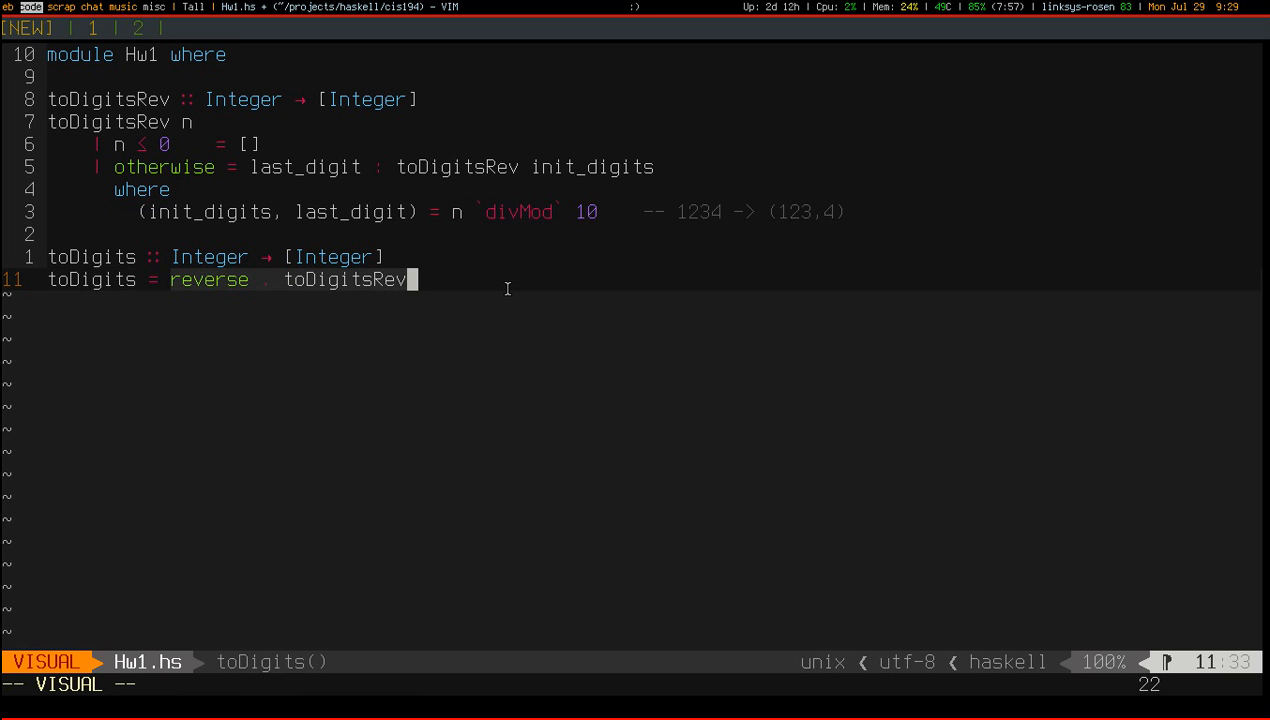
key("Escape")
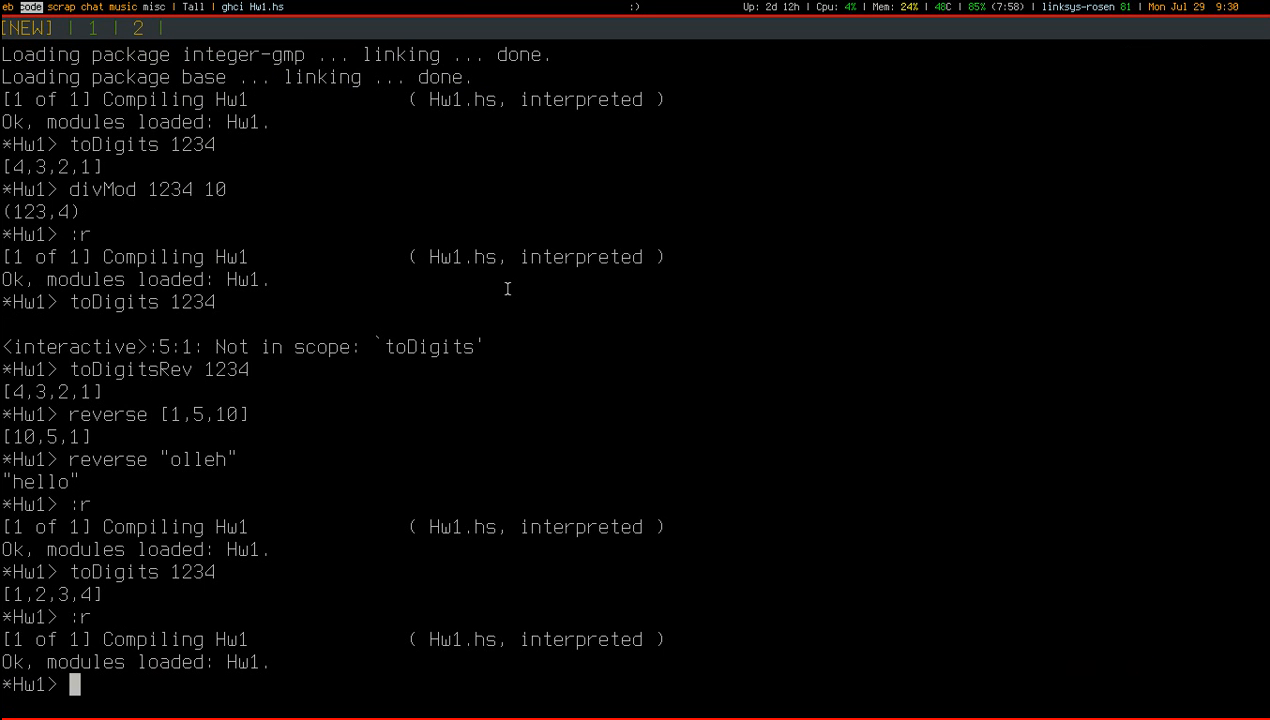
Evaluate toDigits 1234 in GHCi, expecting [1,2,3,4]
type("toDigits 1234")
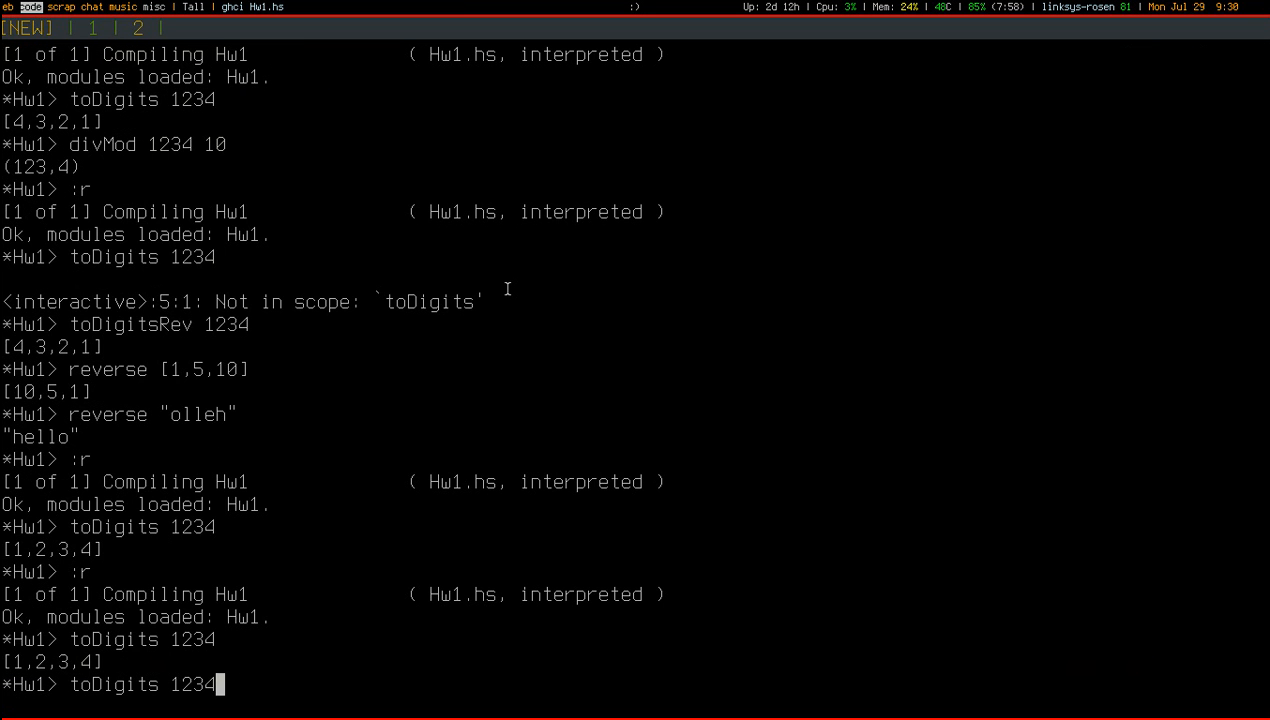